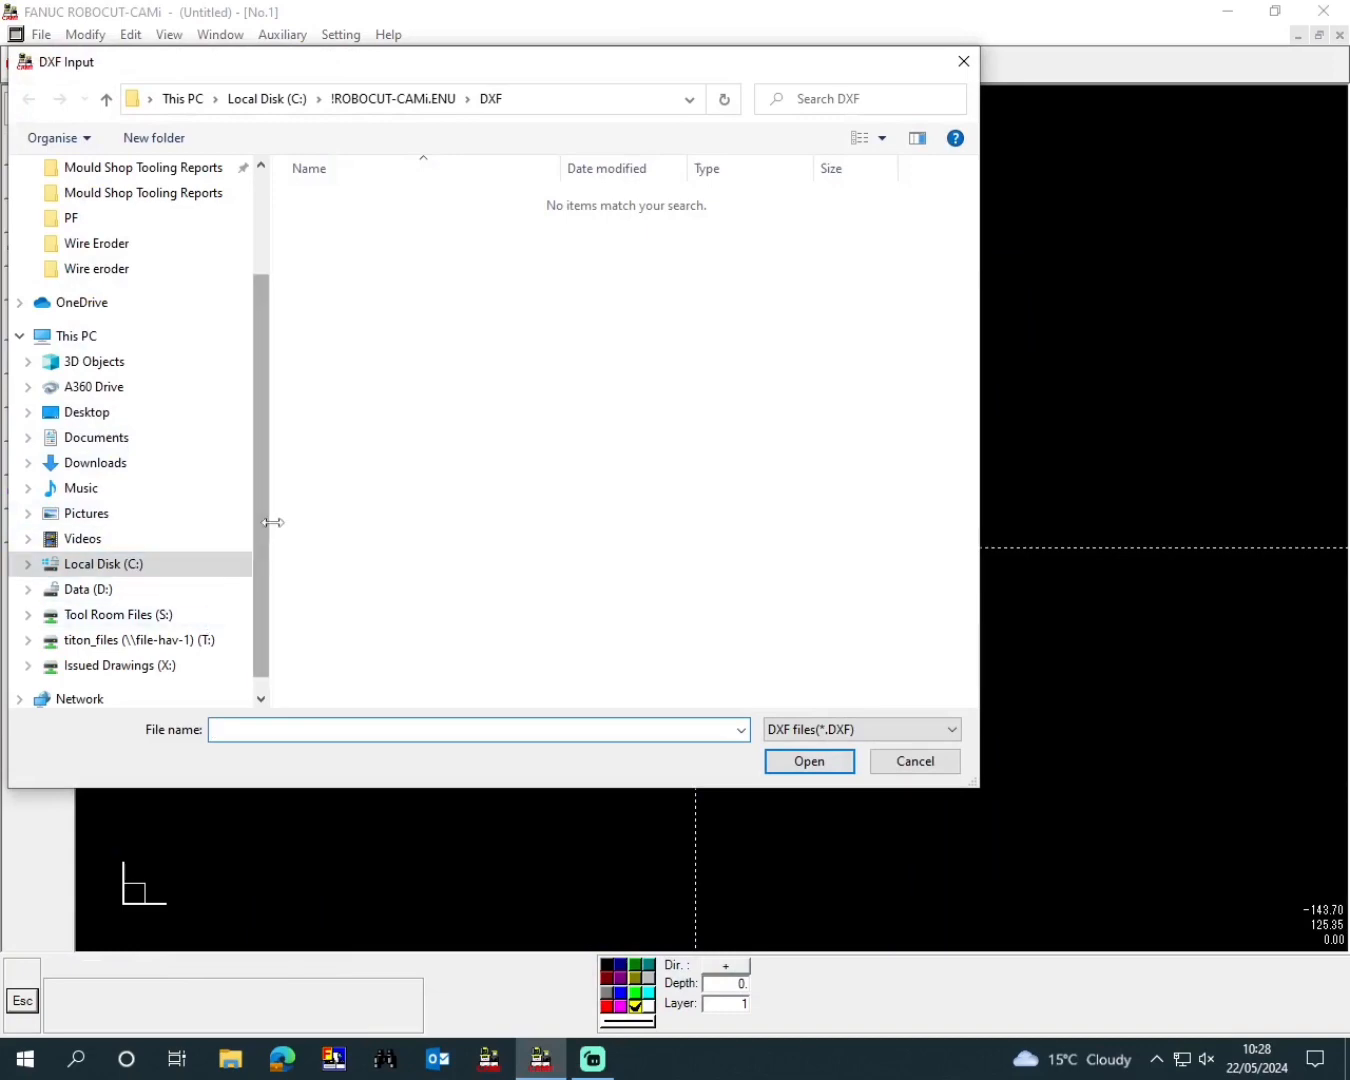
# - Browse to the Wire Eroder folder on the Tool Room Files (S:) drive for the DXF drawing
pyautogui.click(116, 588)
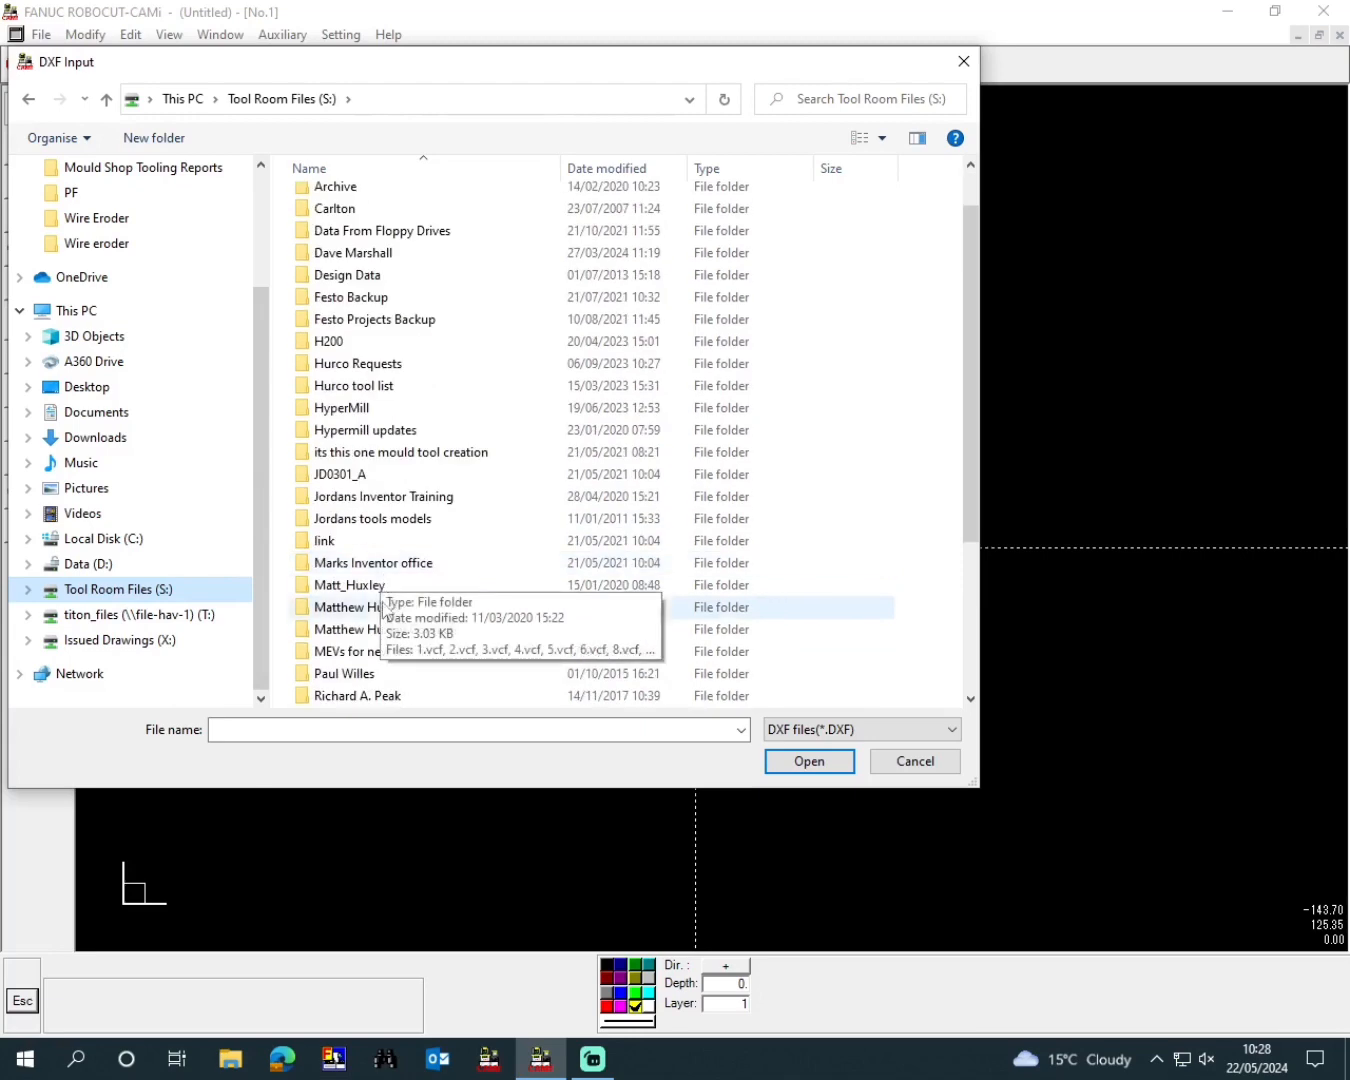
pyautogui.scroll(-3)
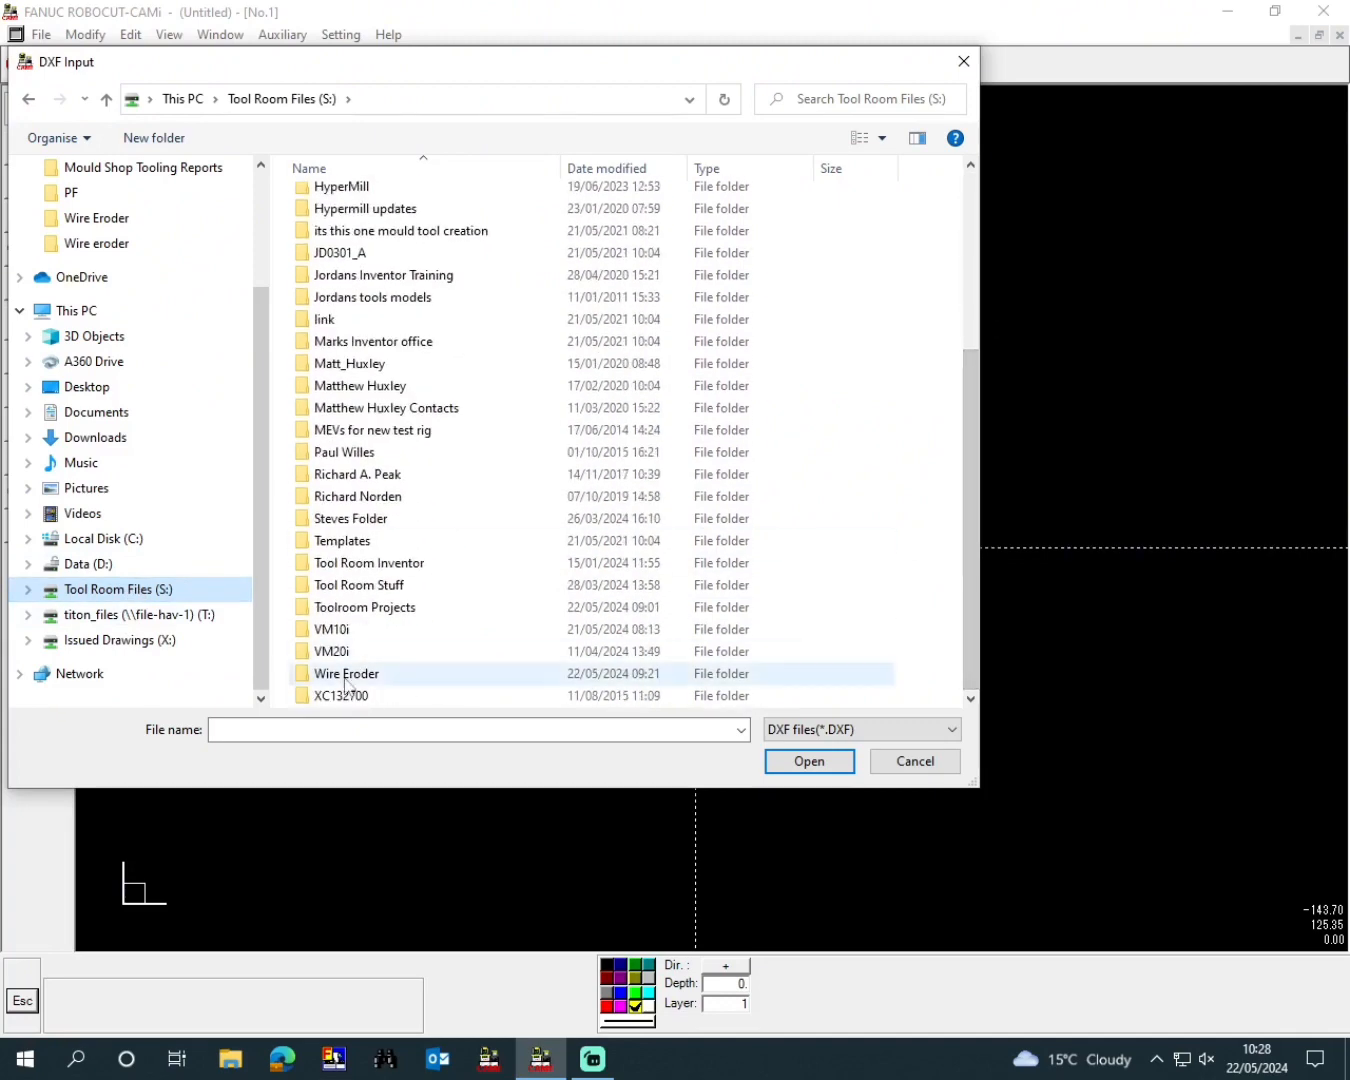
pyautogui.doubleClick(346, 672)
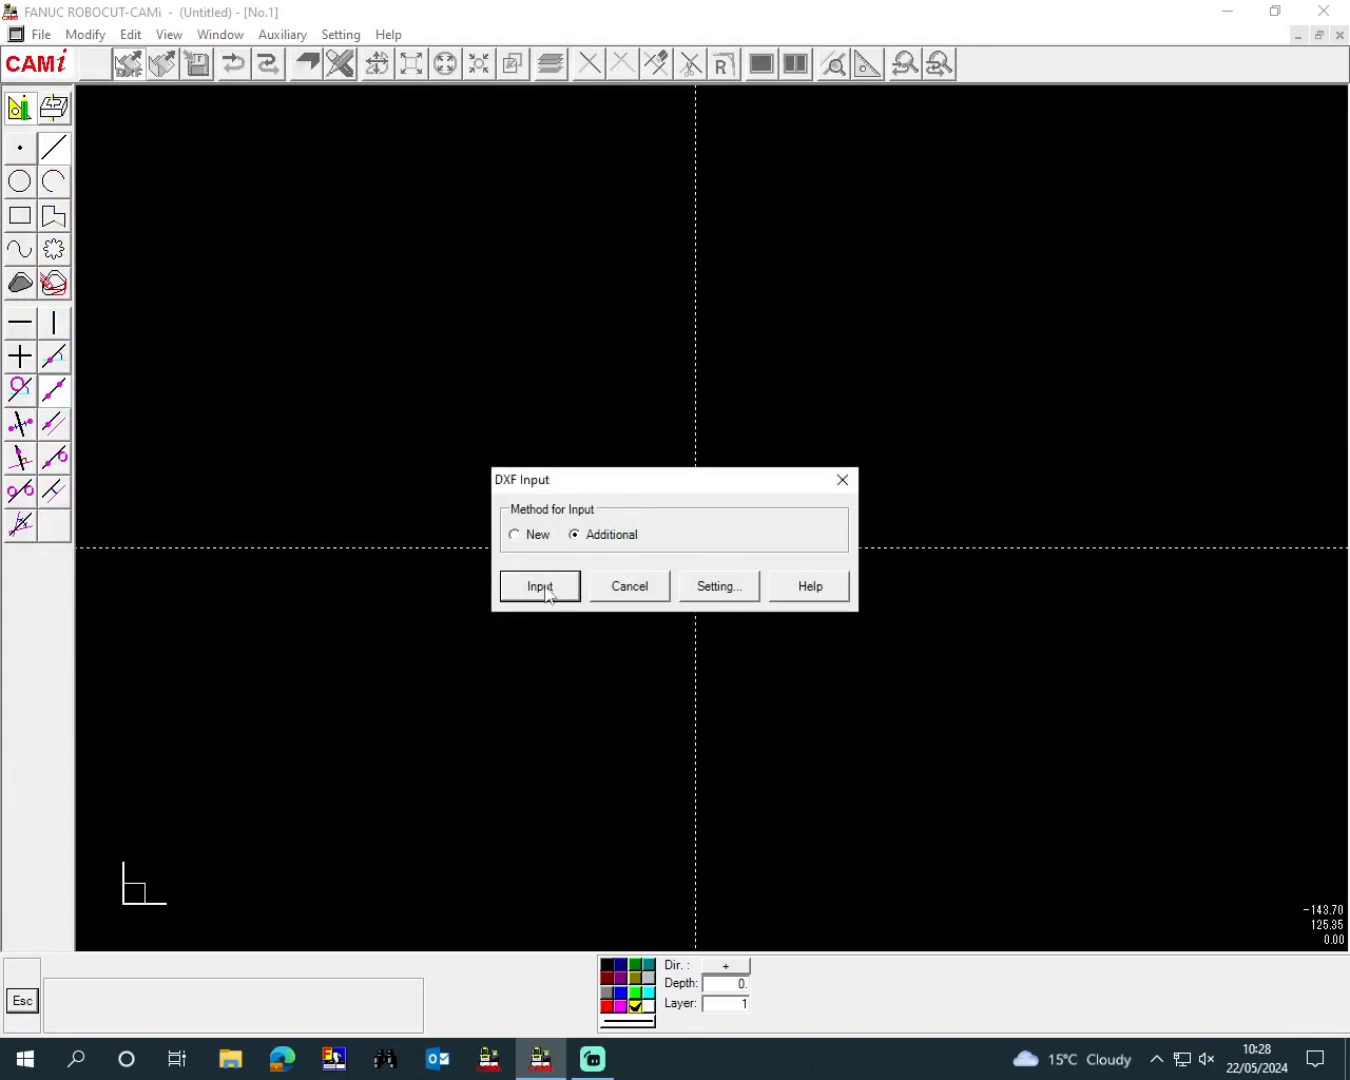
# - Import the DXF, accept the conversion summary, and erase the title block and border
pyautogui.click(540, 586)
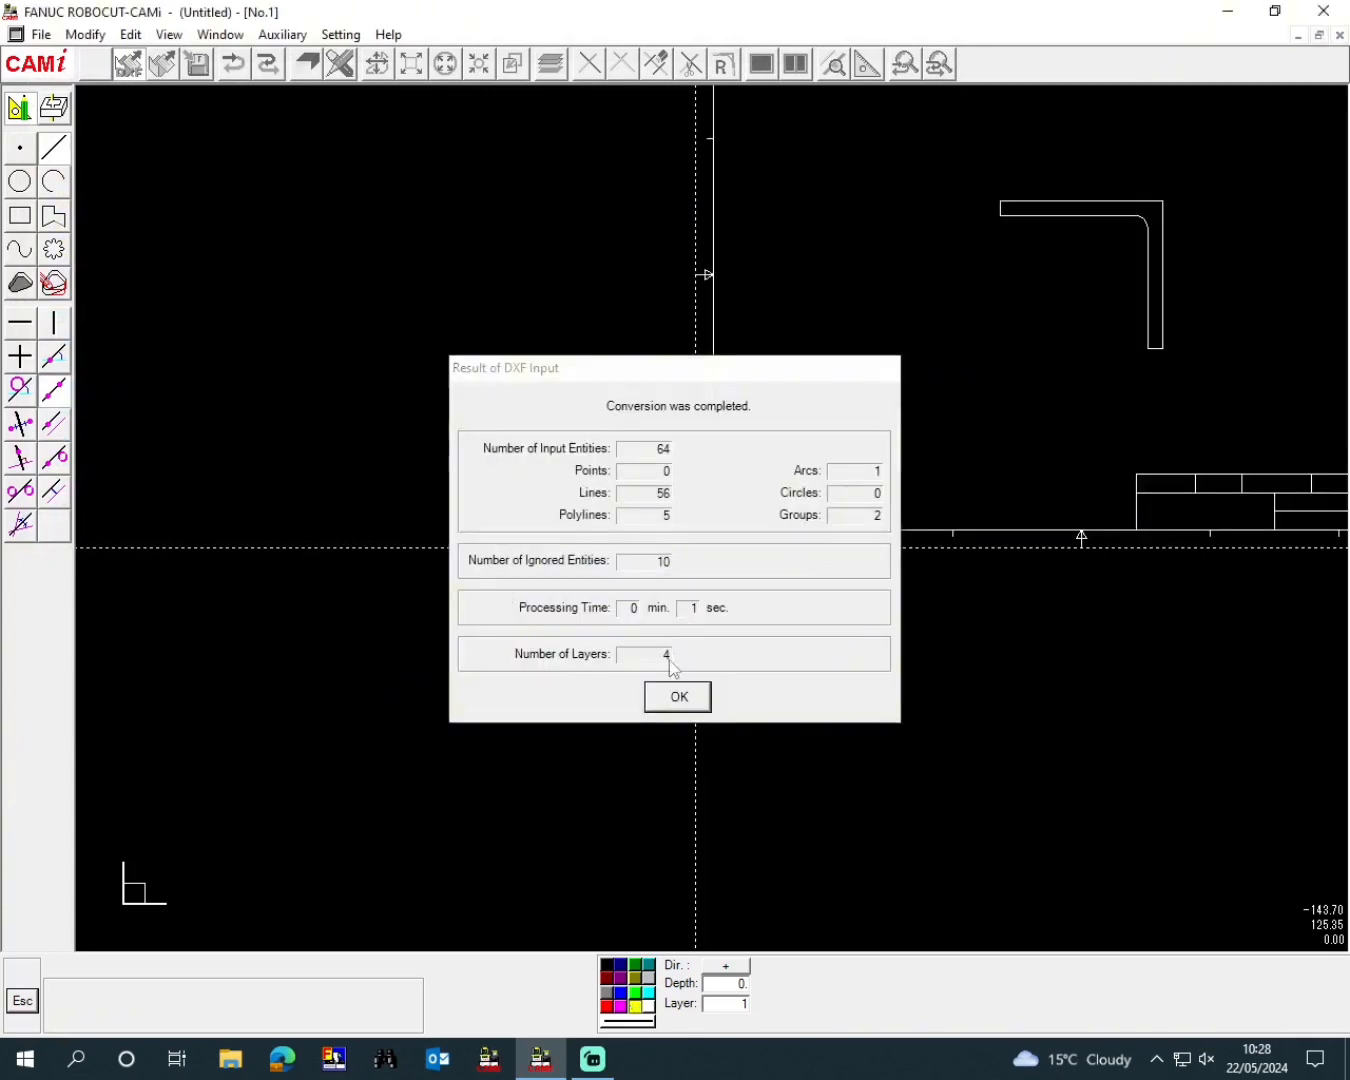
pyautogui.click(678, 696)
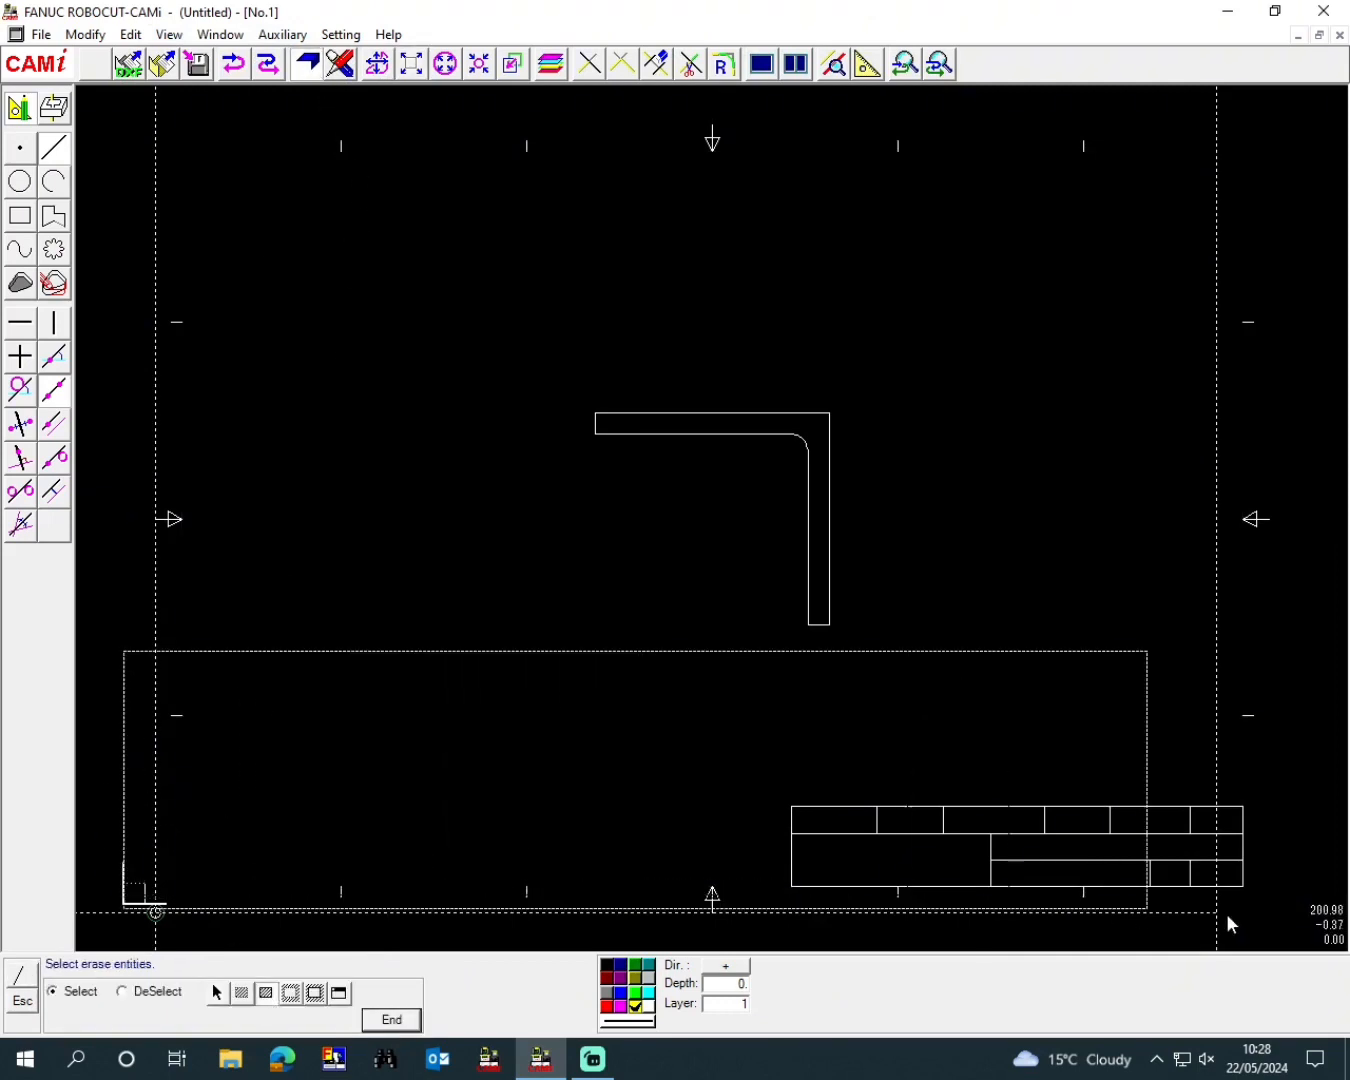
pyautogui.click(390, 1020)
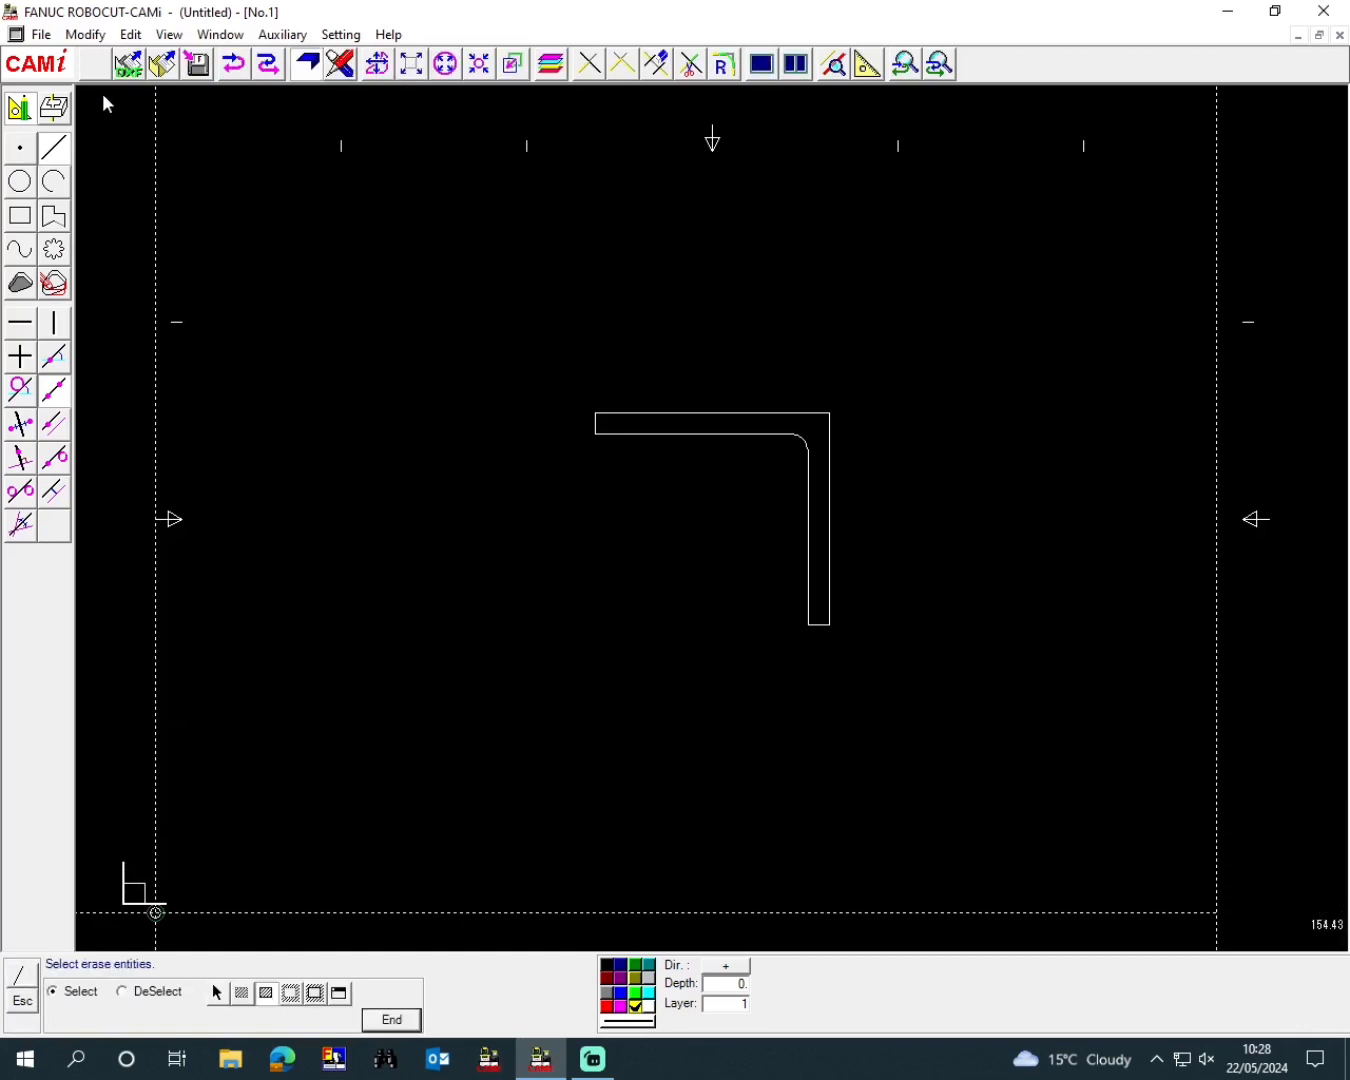
pyautogui.moveTo(1266, 368)
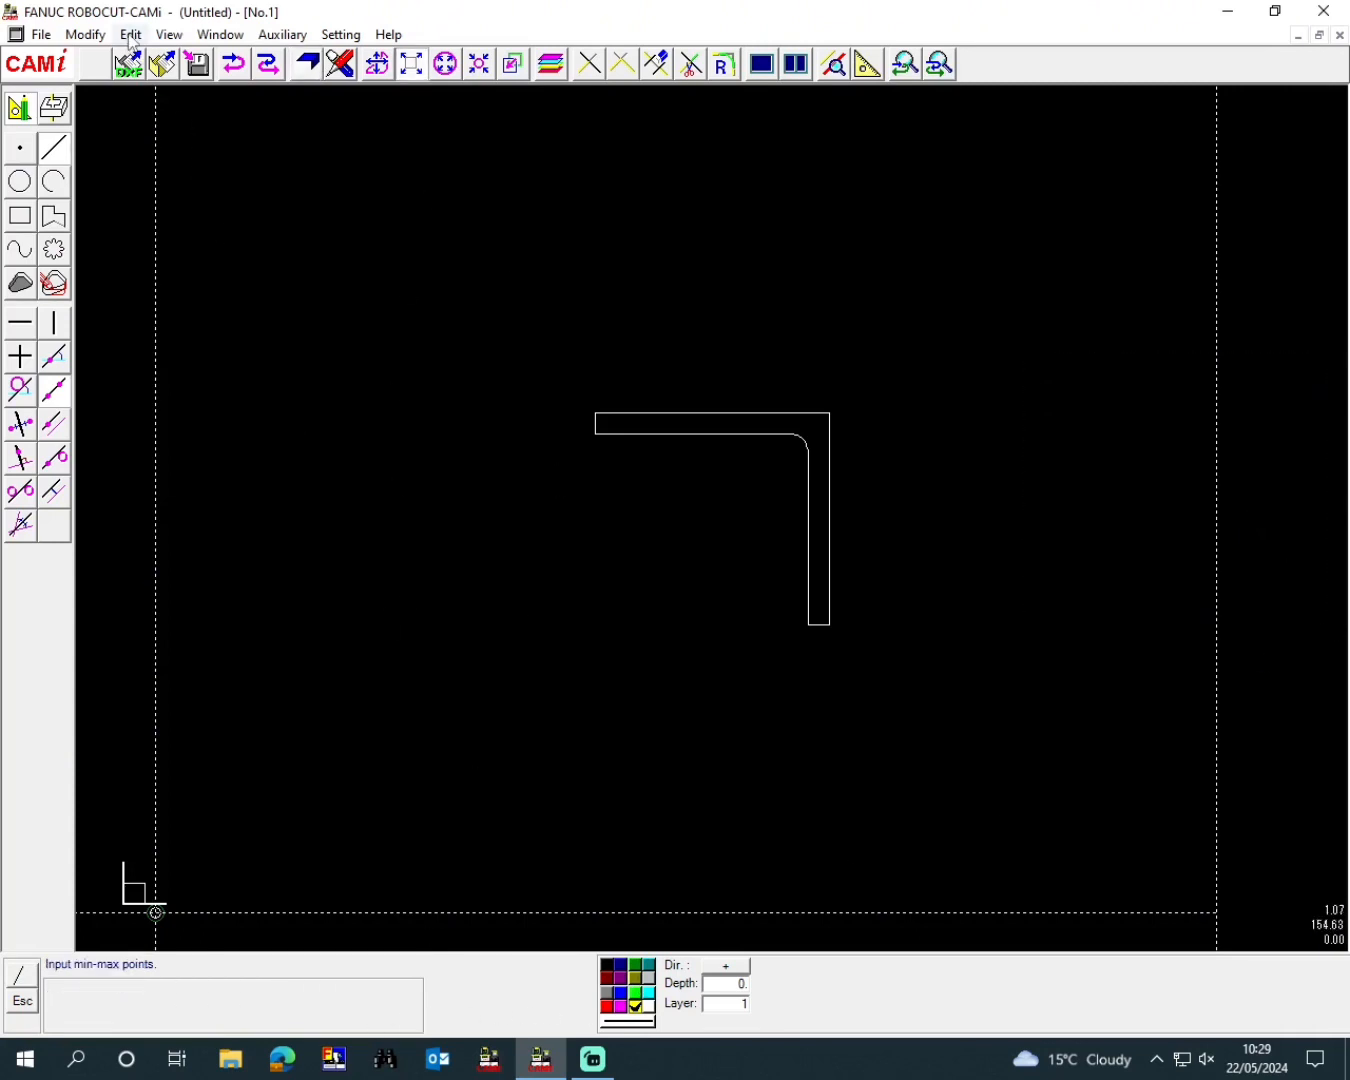
# - Move the whole bracket outline by Parallel - Distance, snapping the base point to an entity midpoint
pyautogui.click(130, 34)
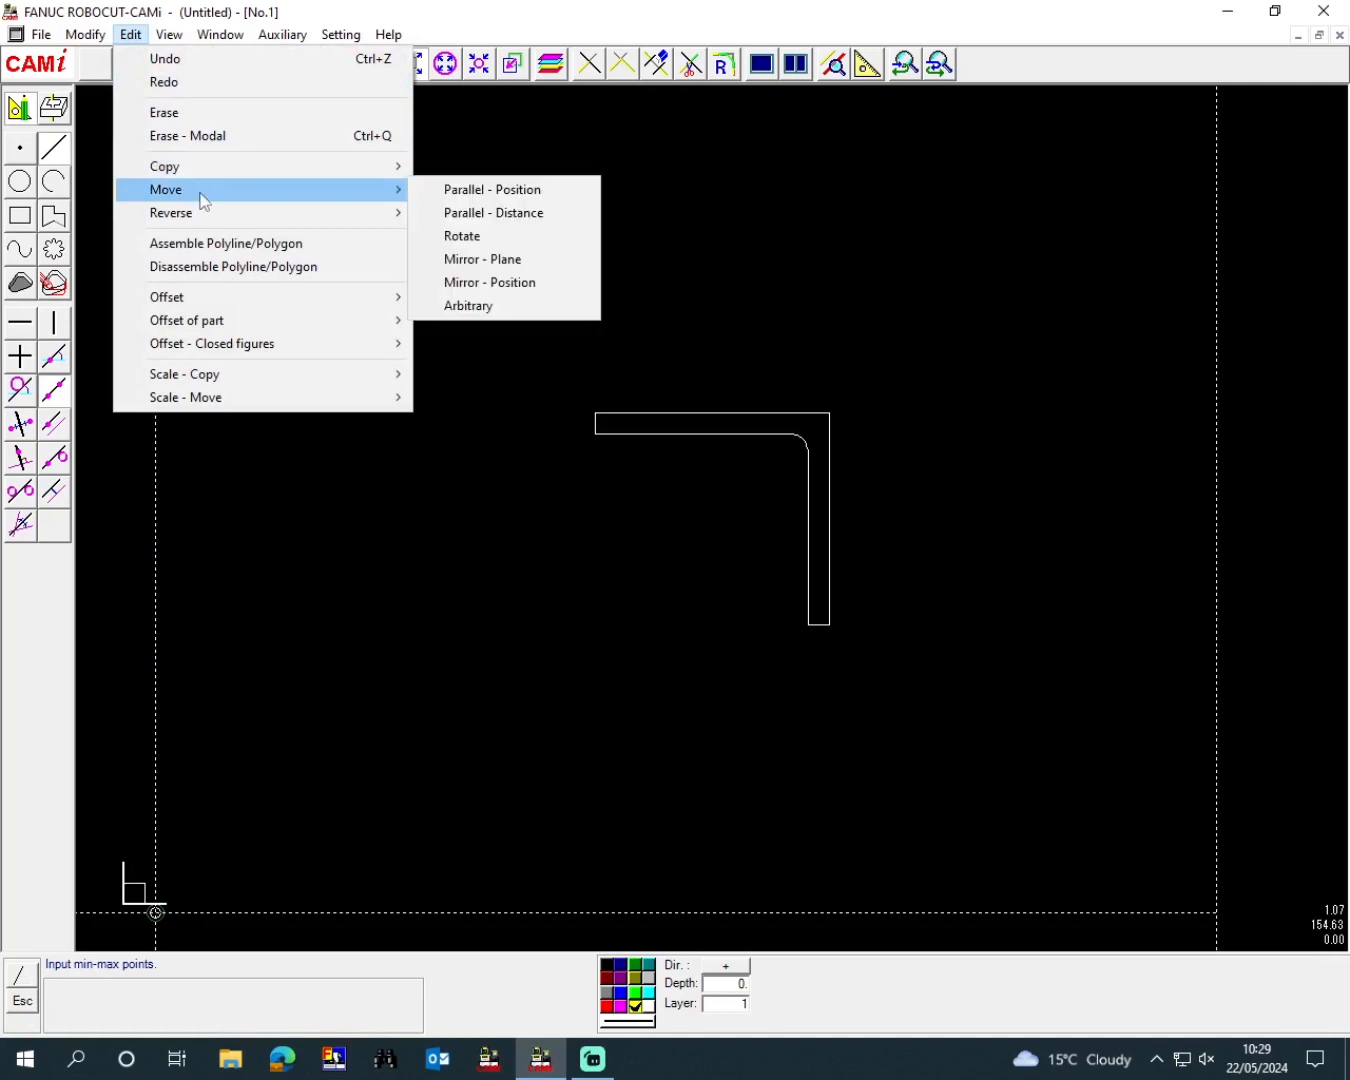
pyautogui.moveTo(520, 212)
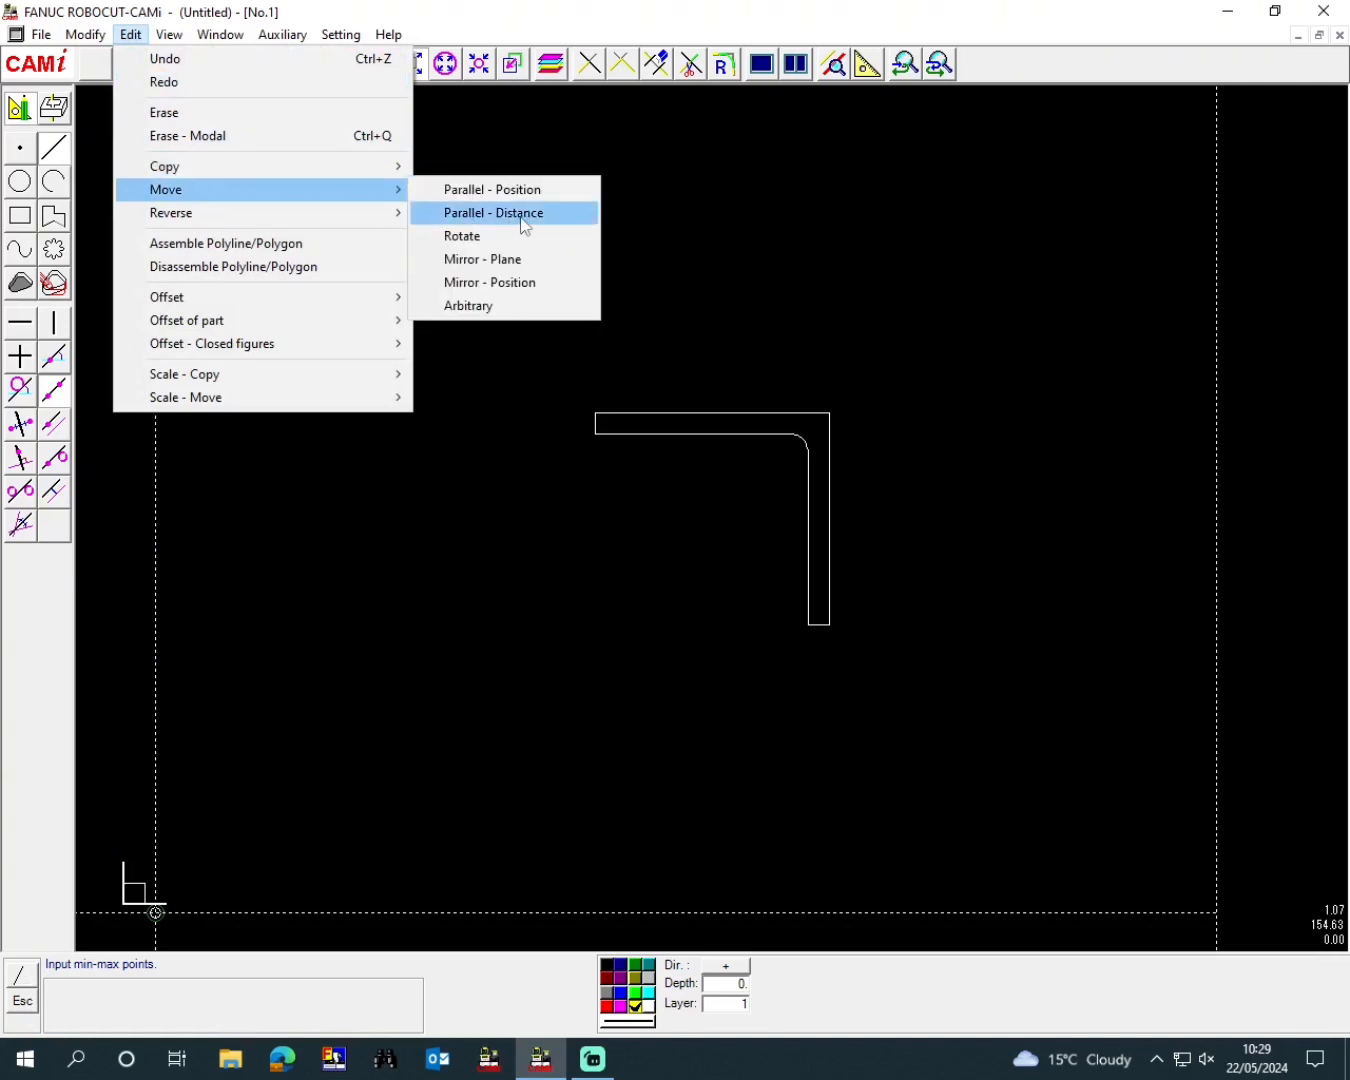
pyautogui.click(492, 212)
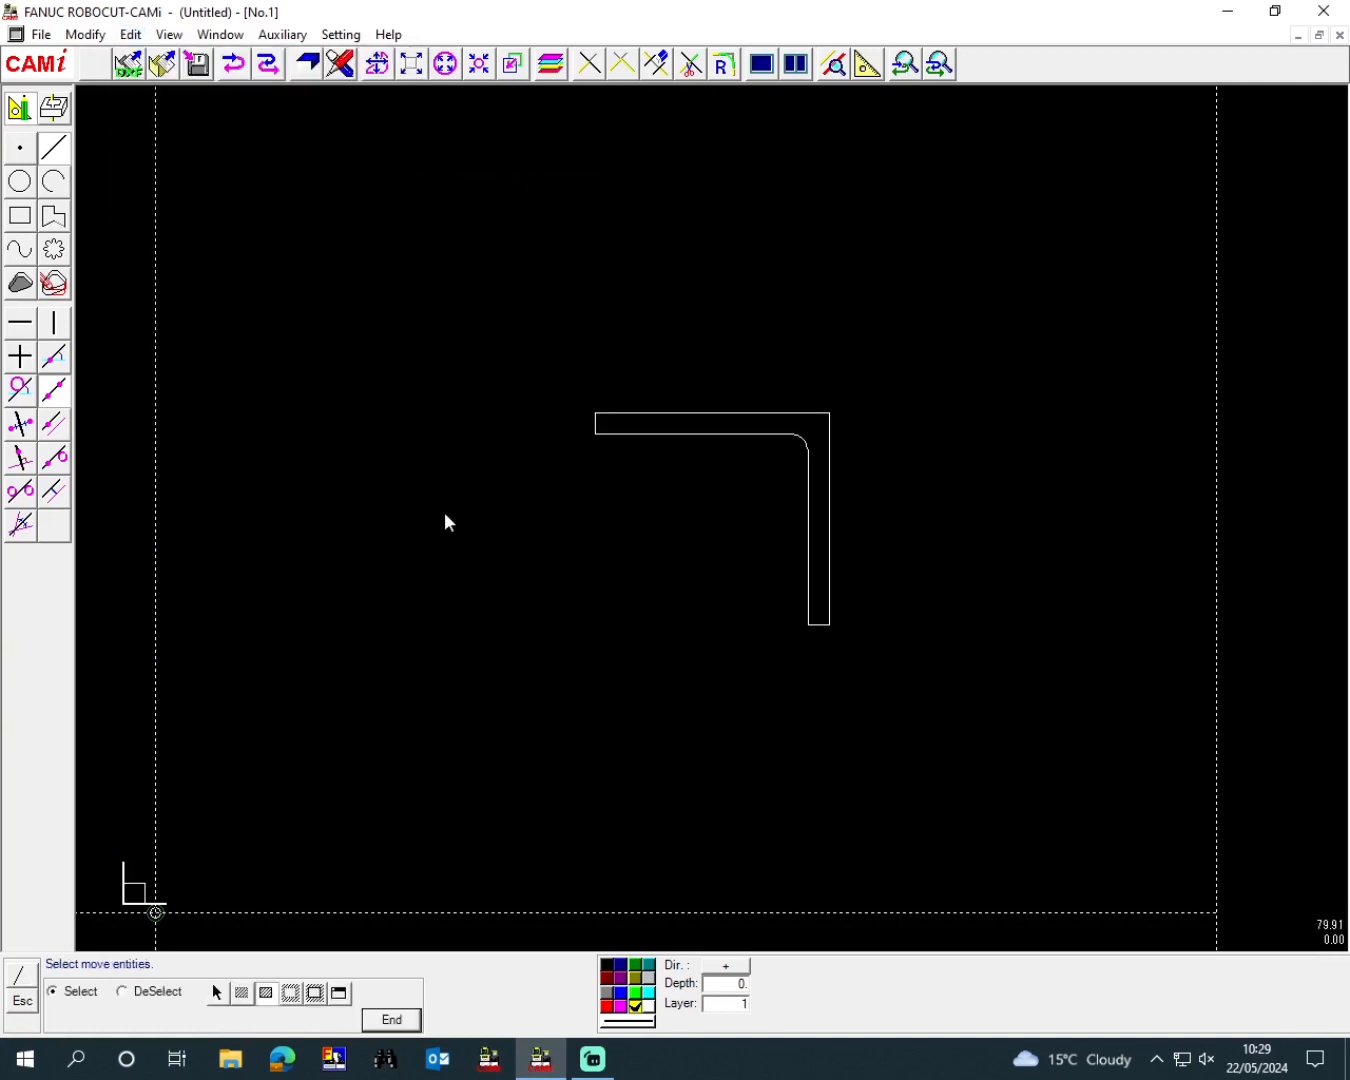
pyautogui.moveTo(448, 522); pyautogui.dragTo(948, 712)
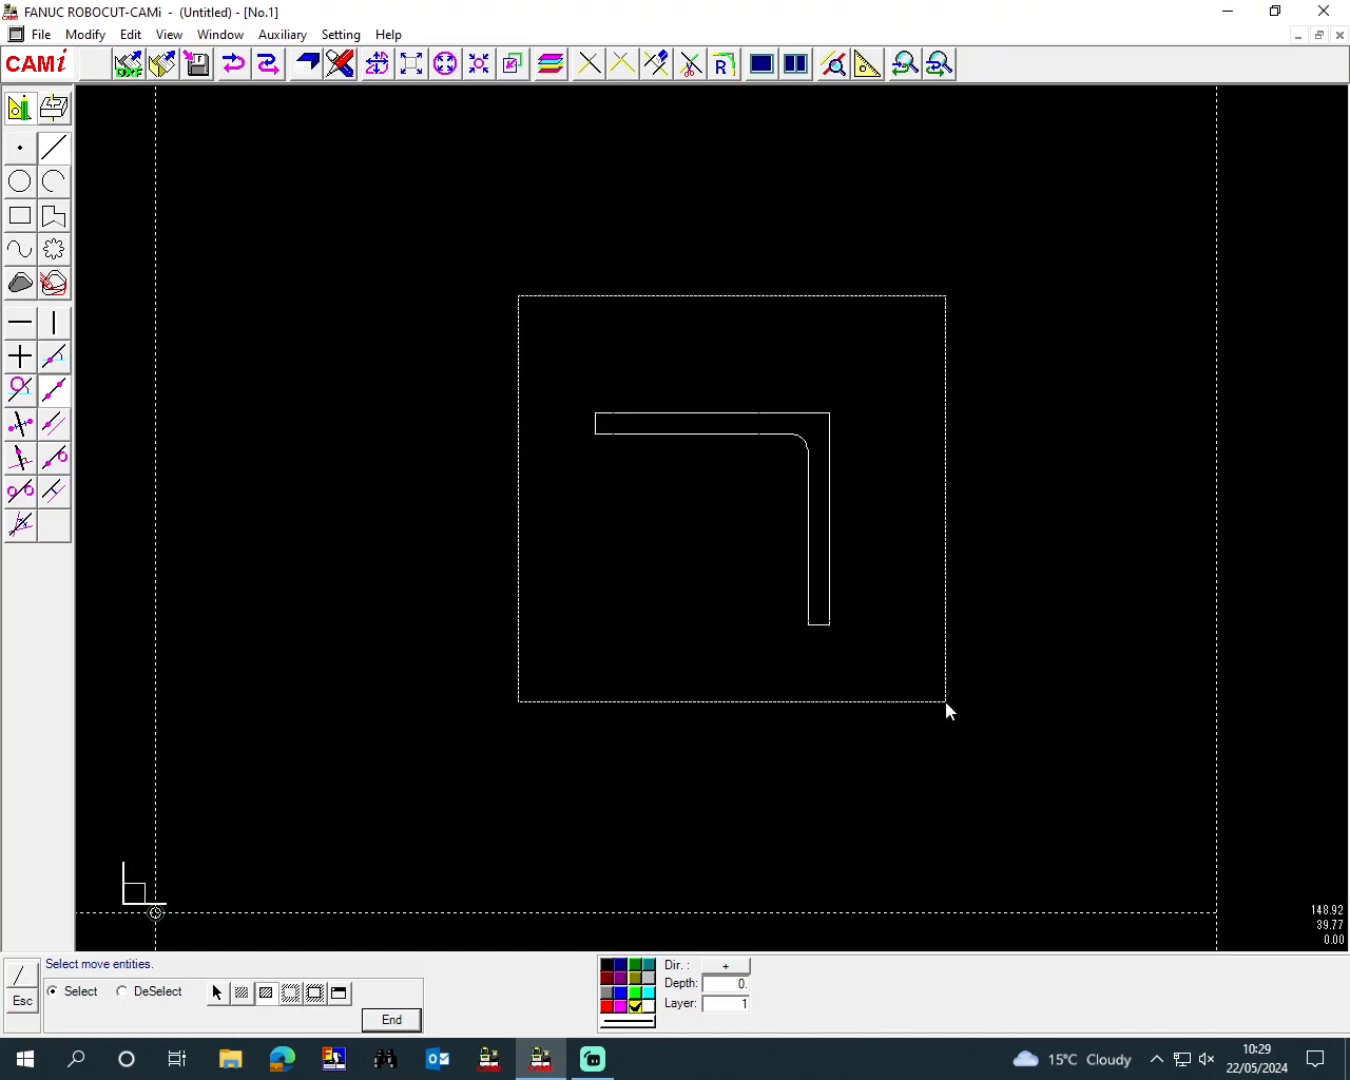
pyautogui.click(392, 1020)
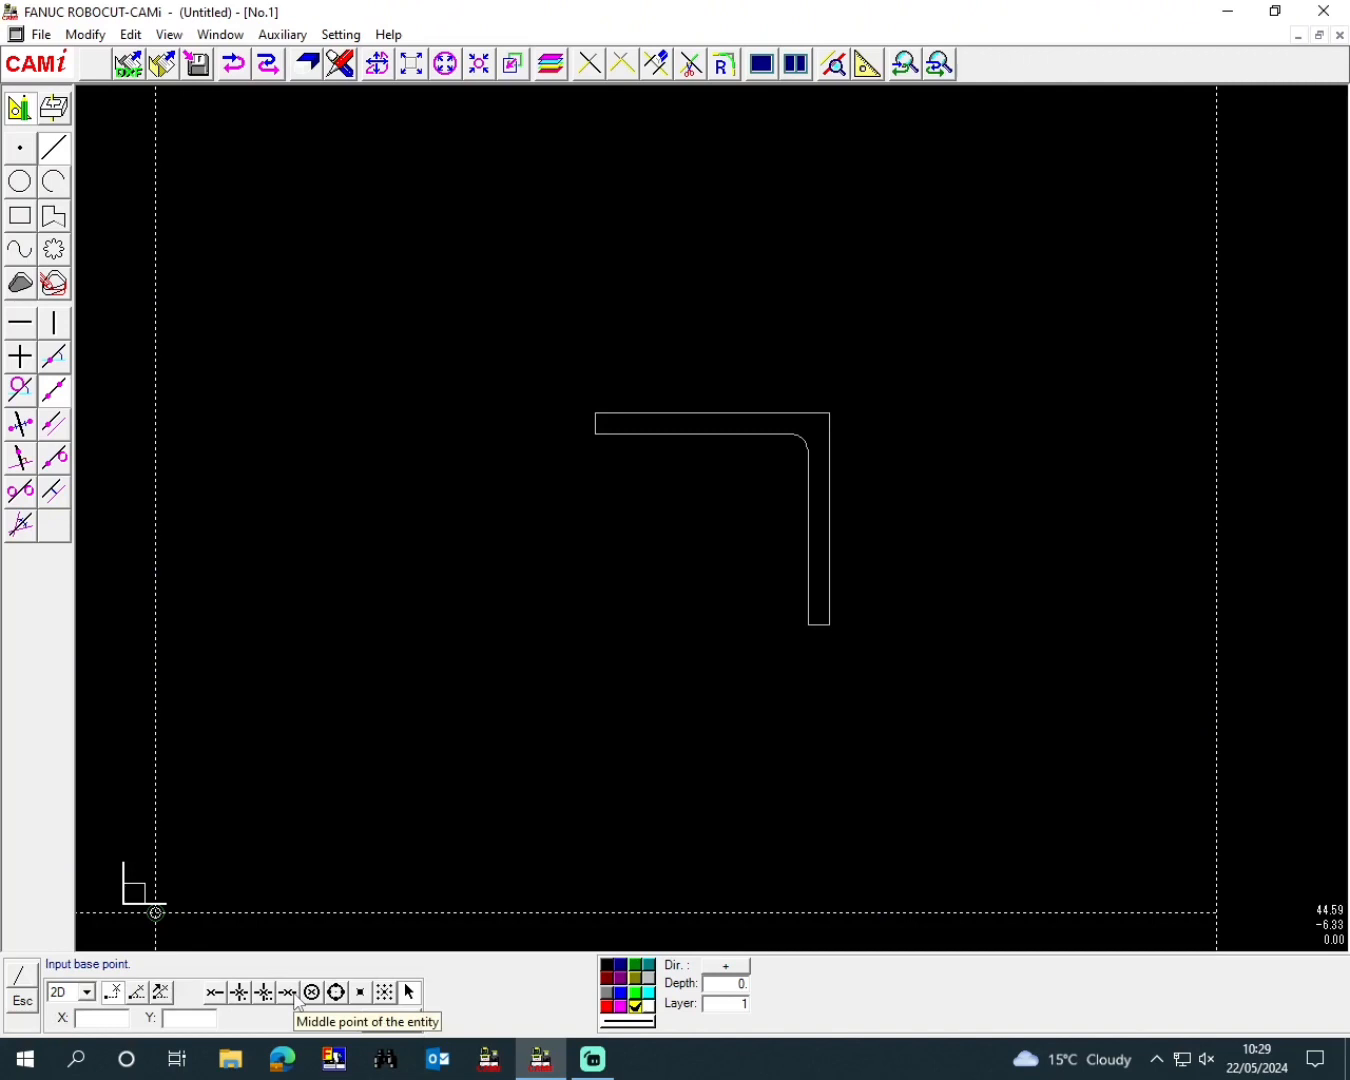
pyautogui.click(712, 420)
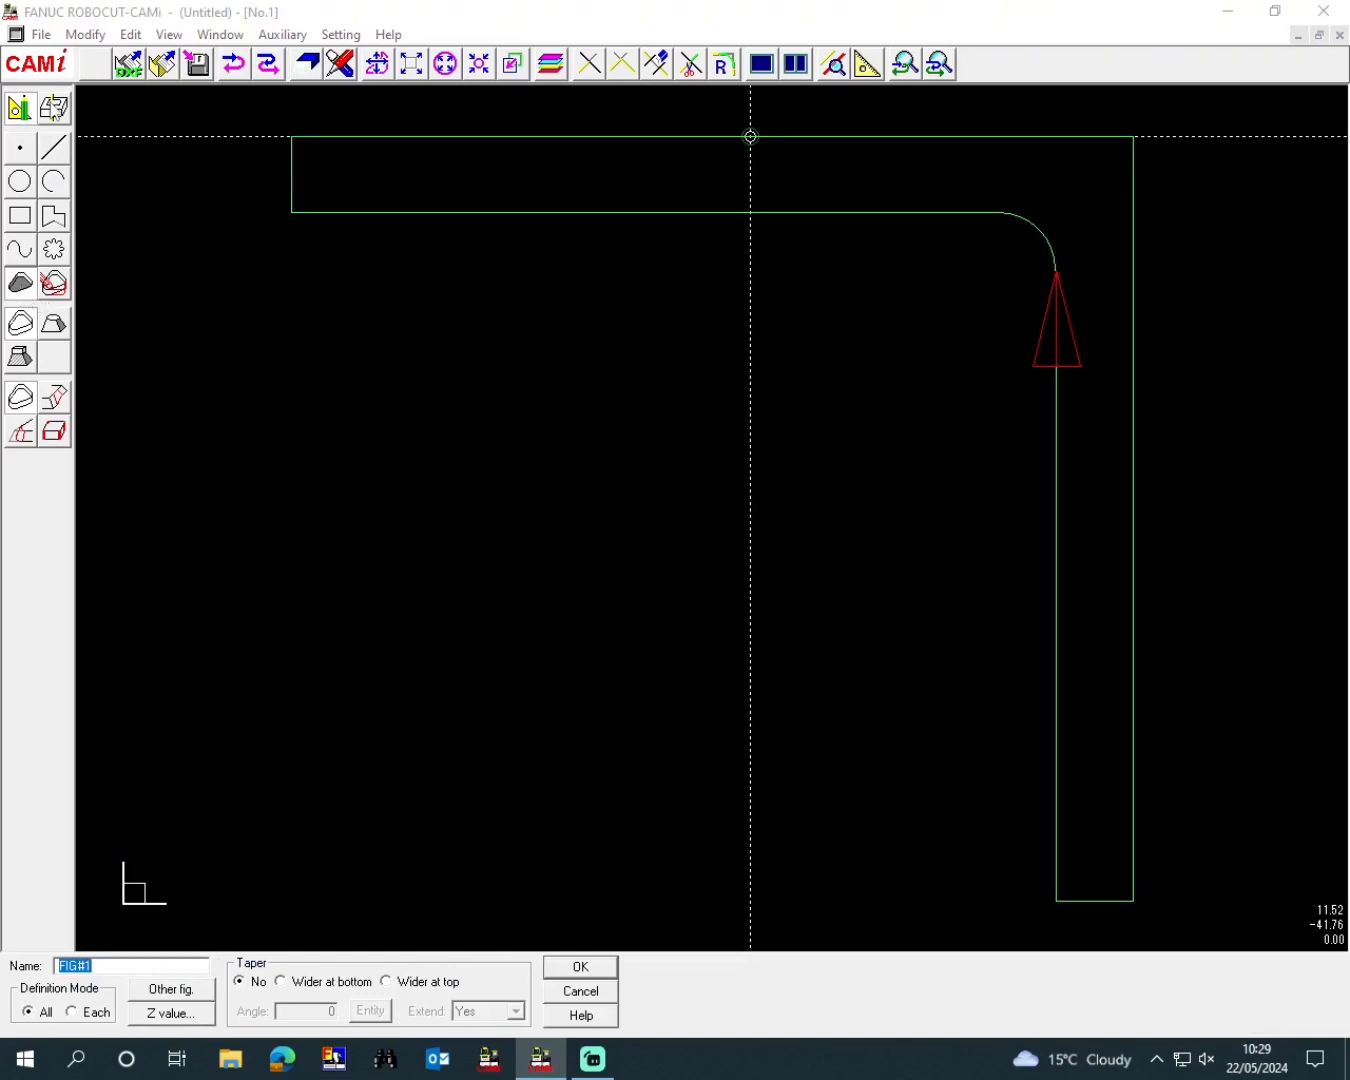
pyautogui.moveTo(56, 110)
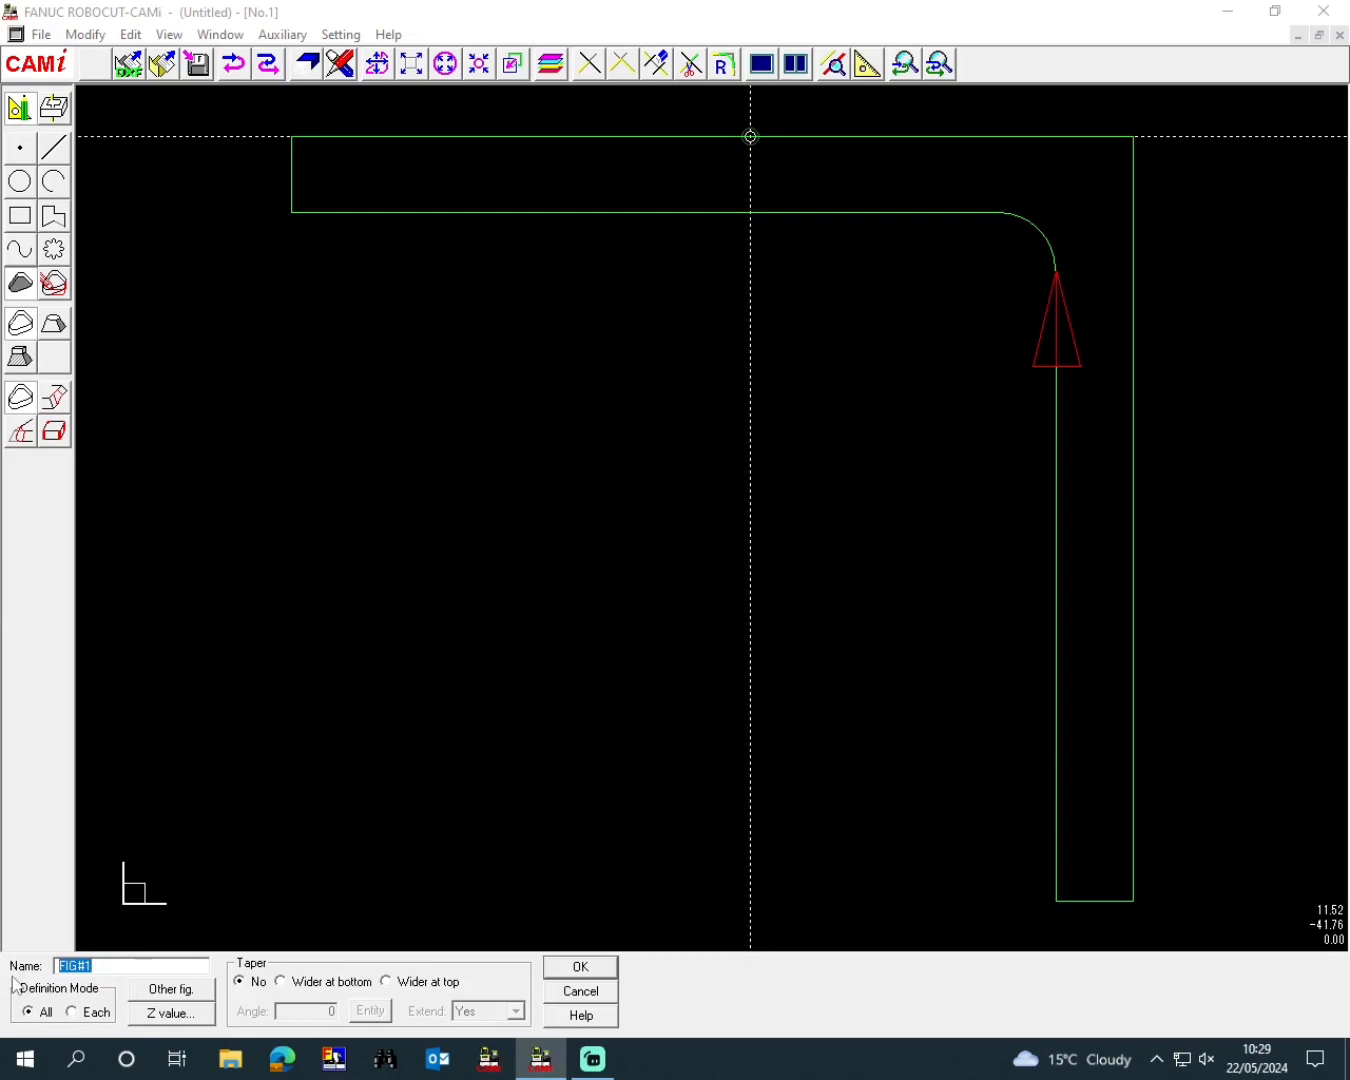
# - Create the machining figure named L Bracket with thickness 40
pyautogui.write('L Bracket')
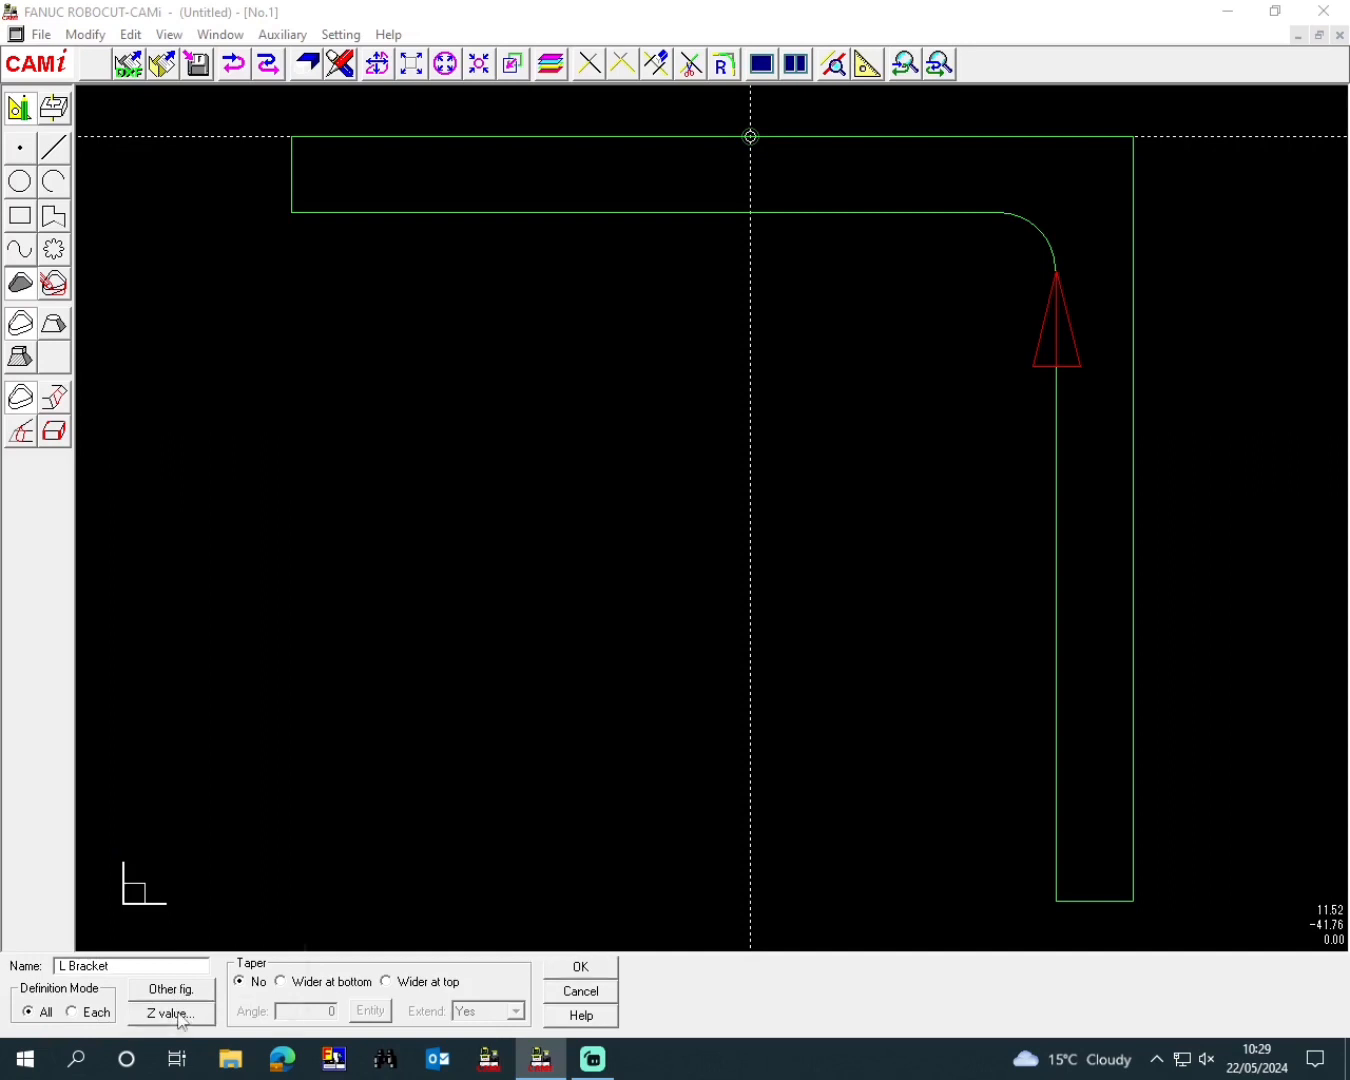
pyautogui.click(170, 1014)
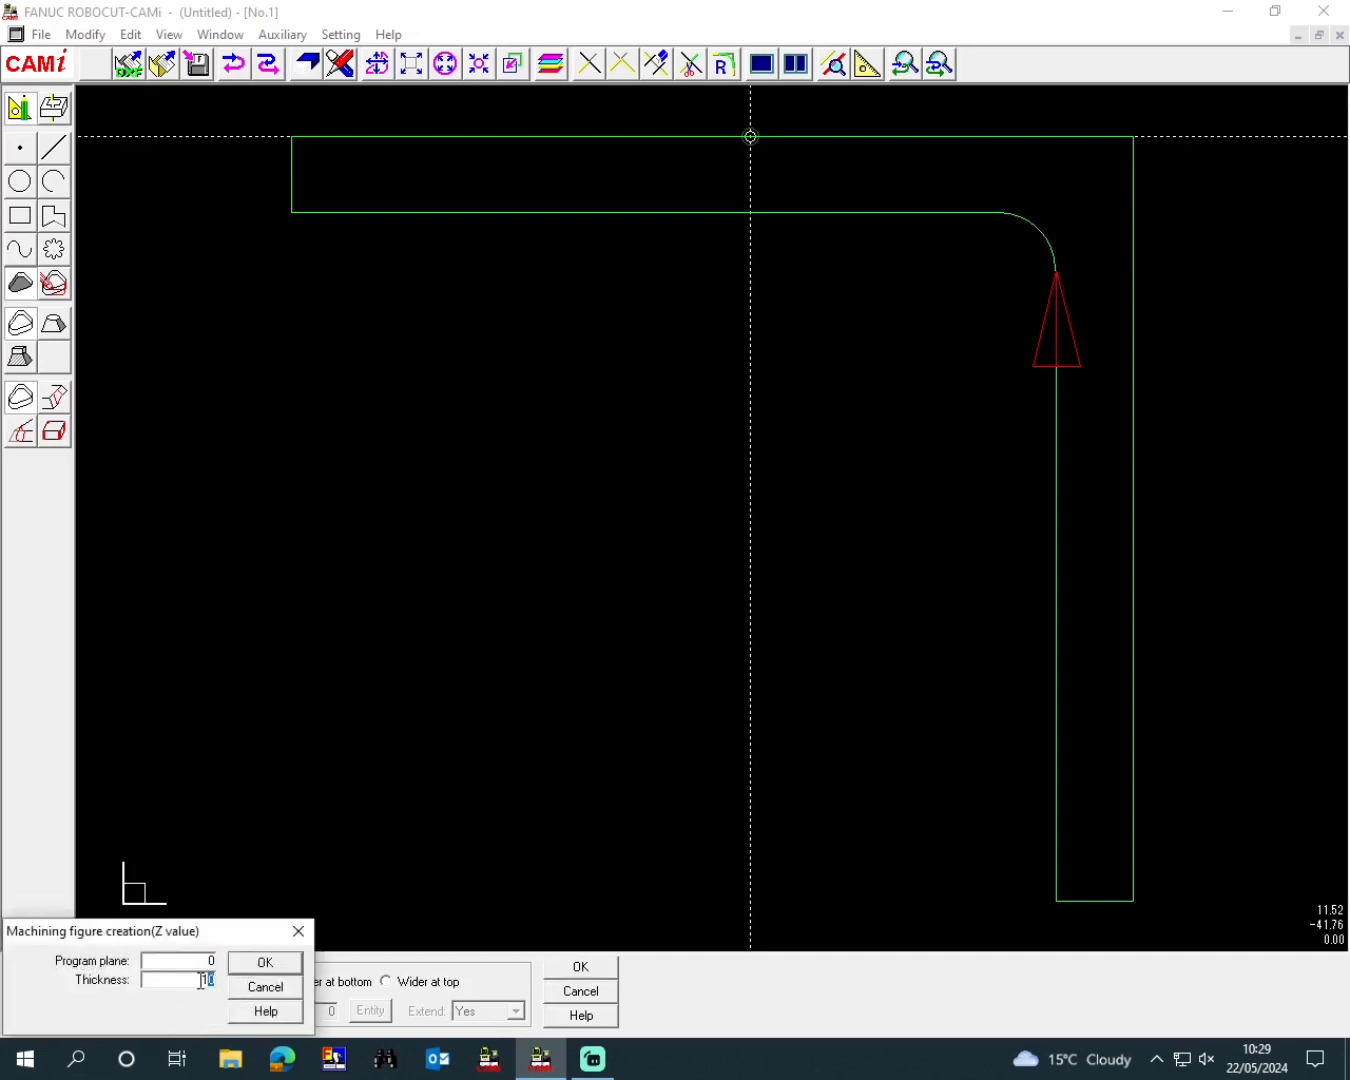
pyautogui.write('40')
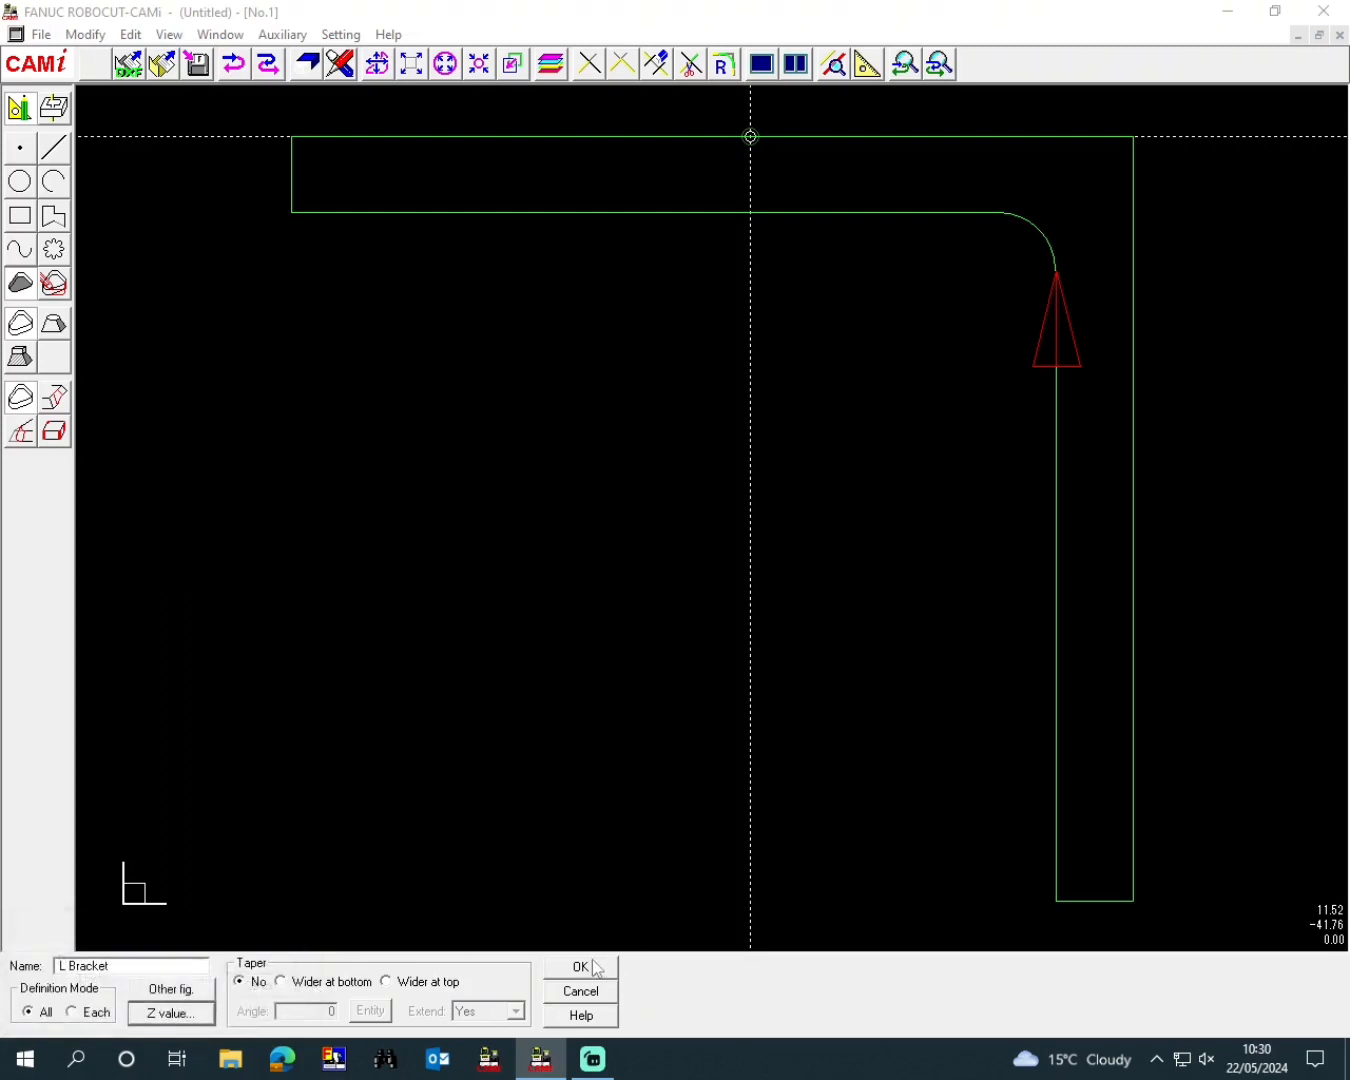
pyautogui.click(580, 968)
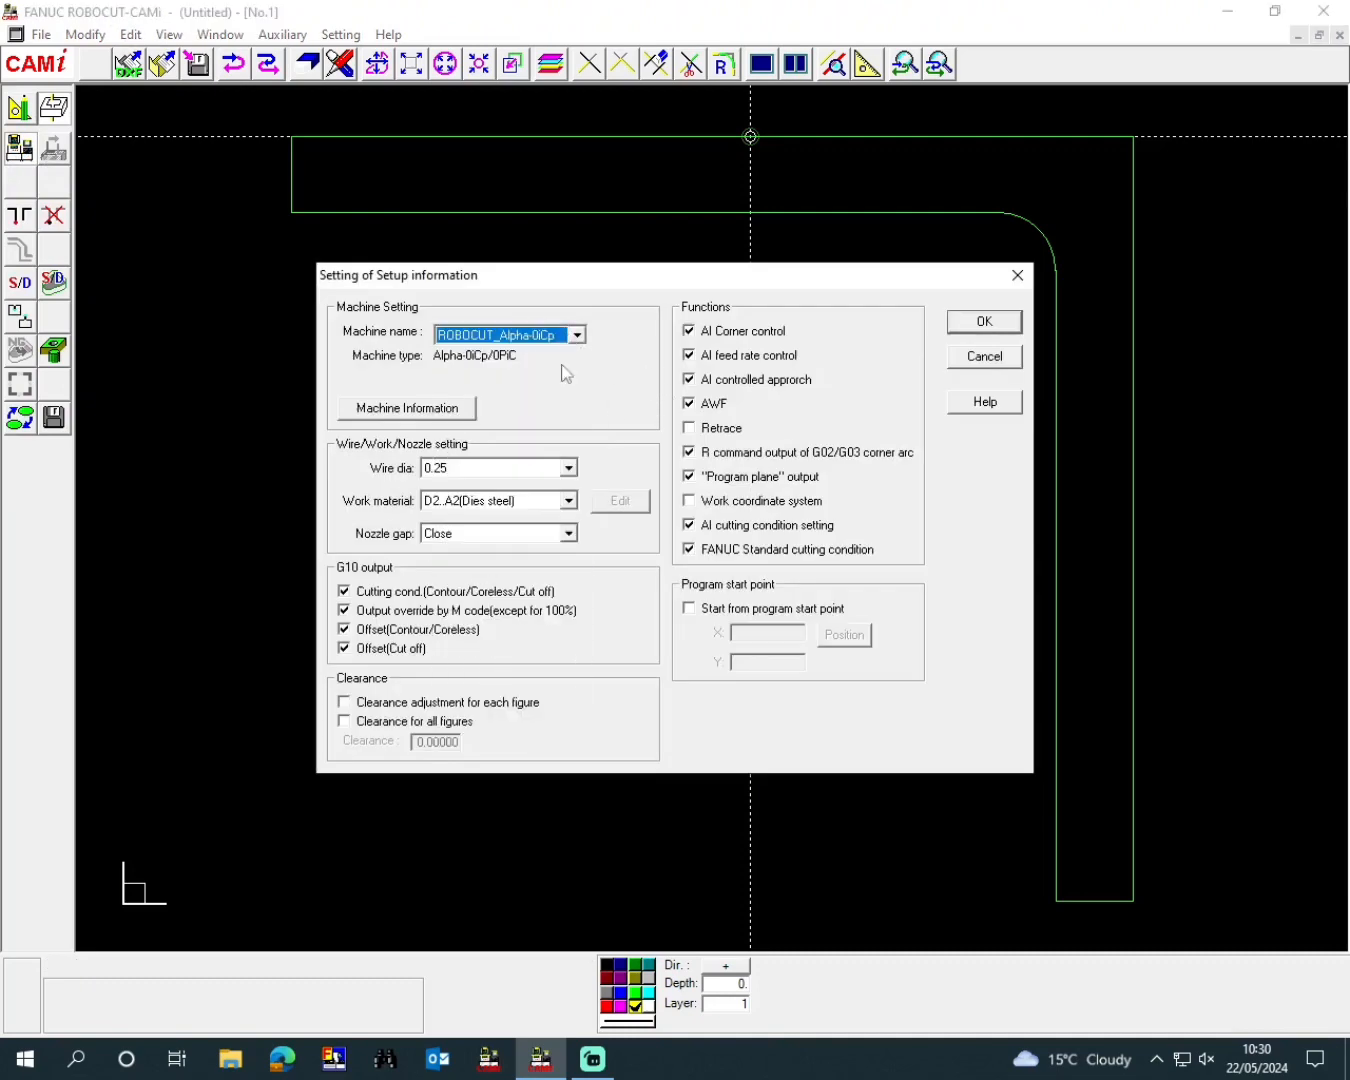
# - Choose Aluminum as the work material, keeping ROBOCUT_Alpha-GiCp and 0.25 wire
pyautogui.click(570, 500)
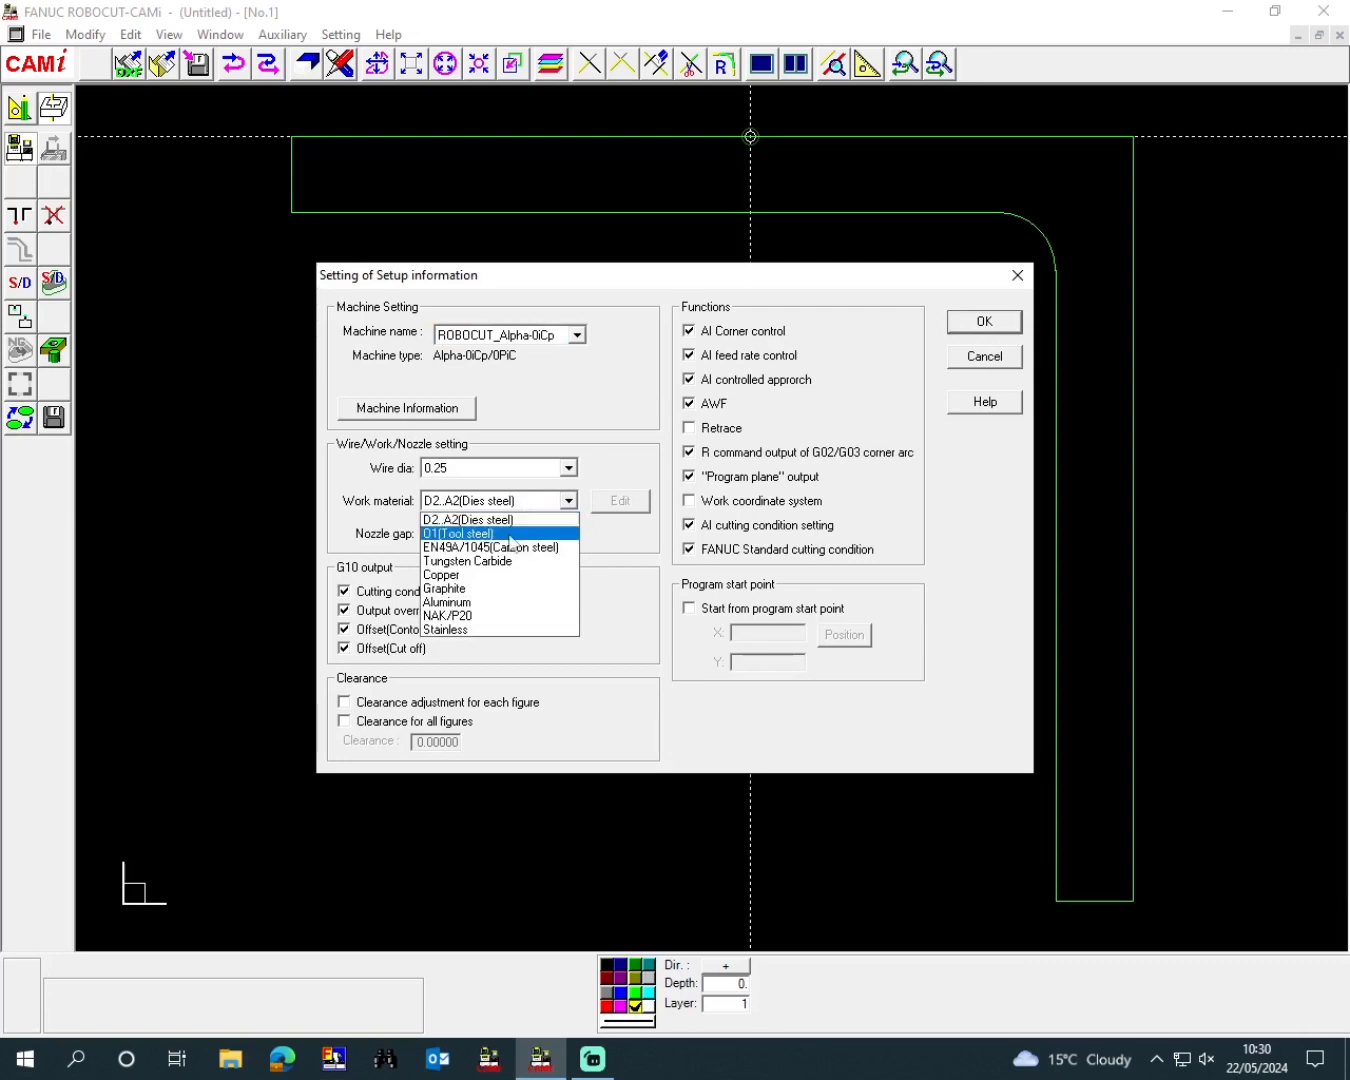
pyautogui.click(446, 602)
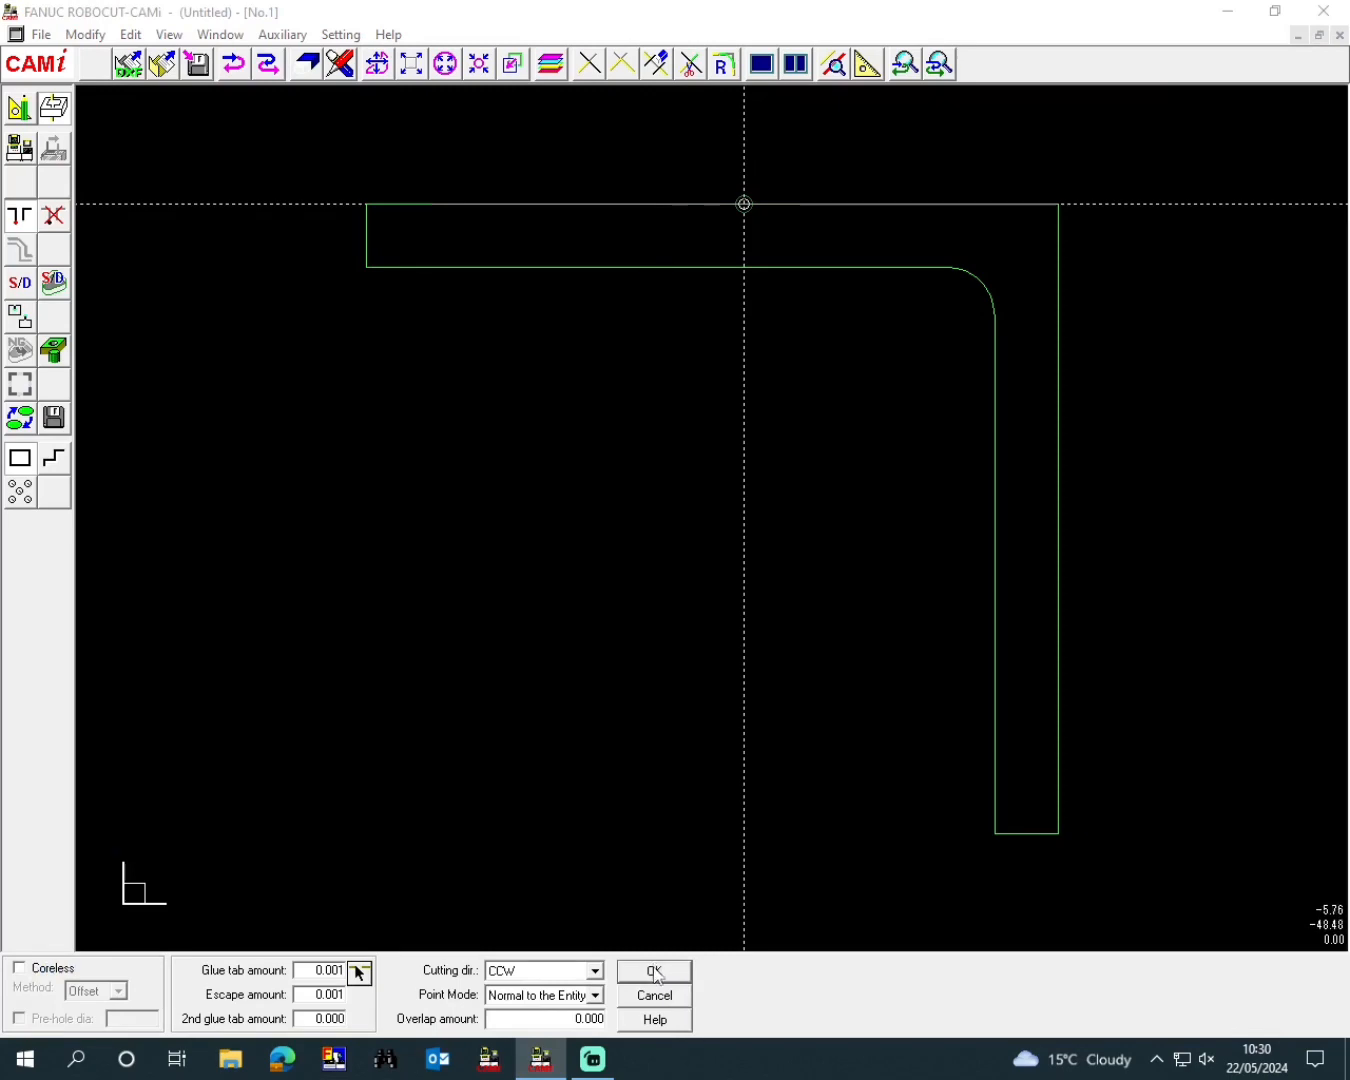
# - Accept glue tab 0.001, escape 0.001 and counter-clockwise cutting direction
pyautogui.click(652, 972)
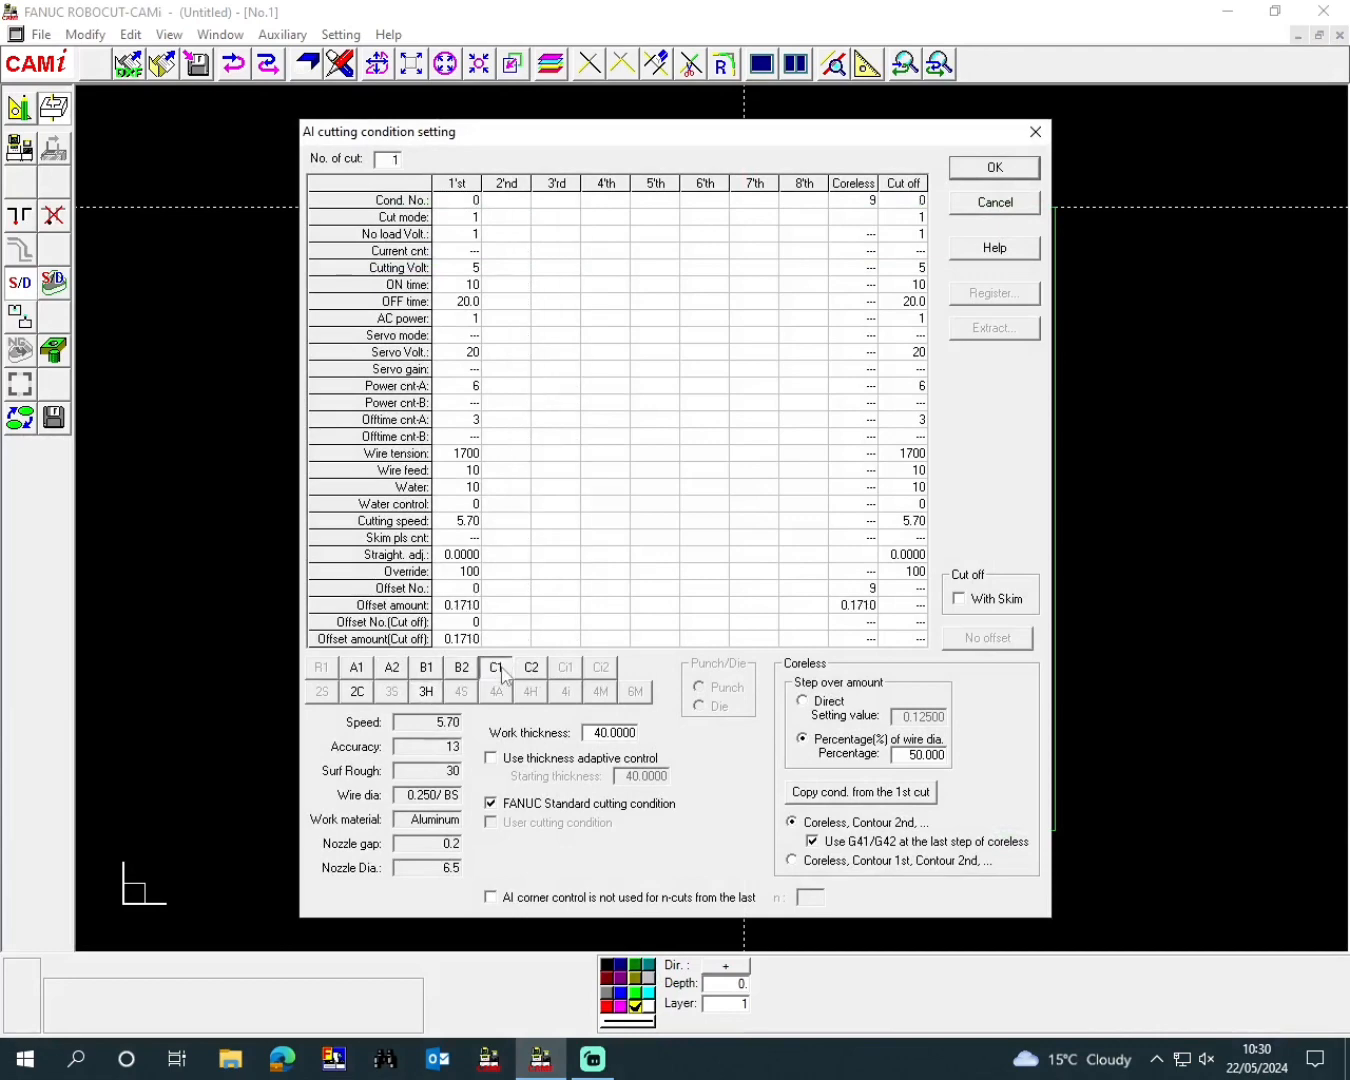
pyautogui.moveTo(936, 240)
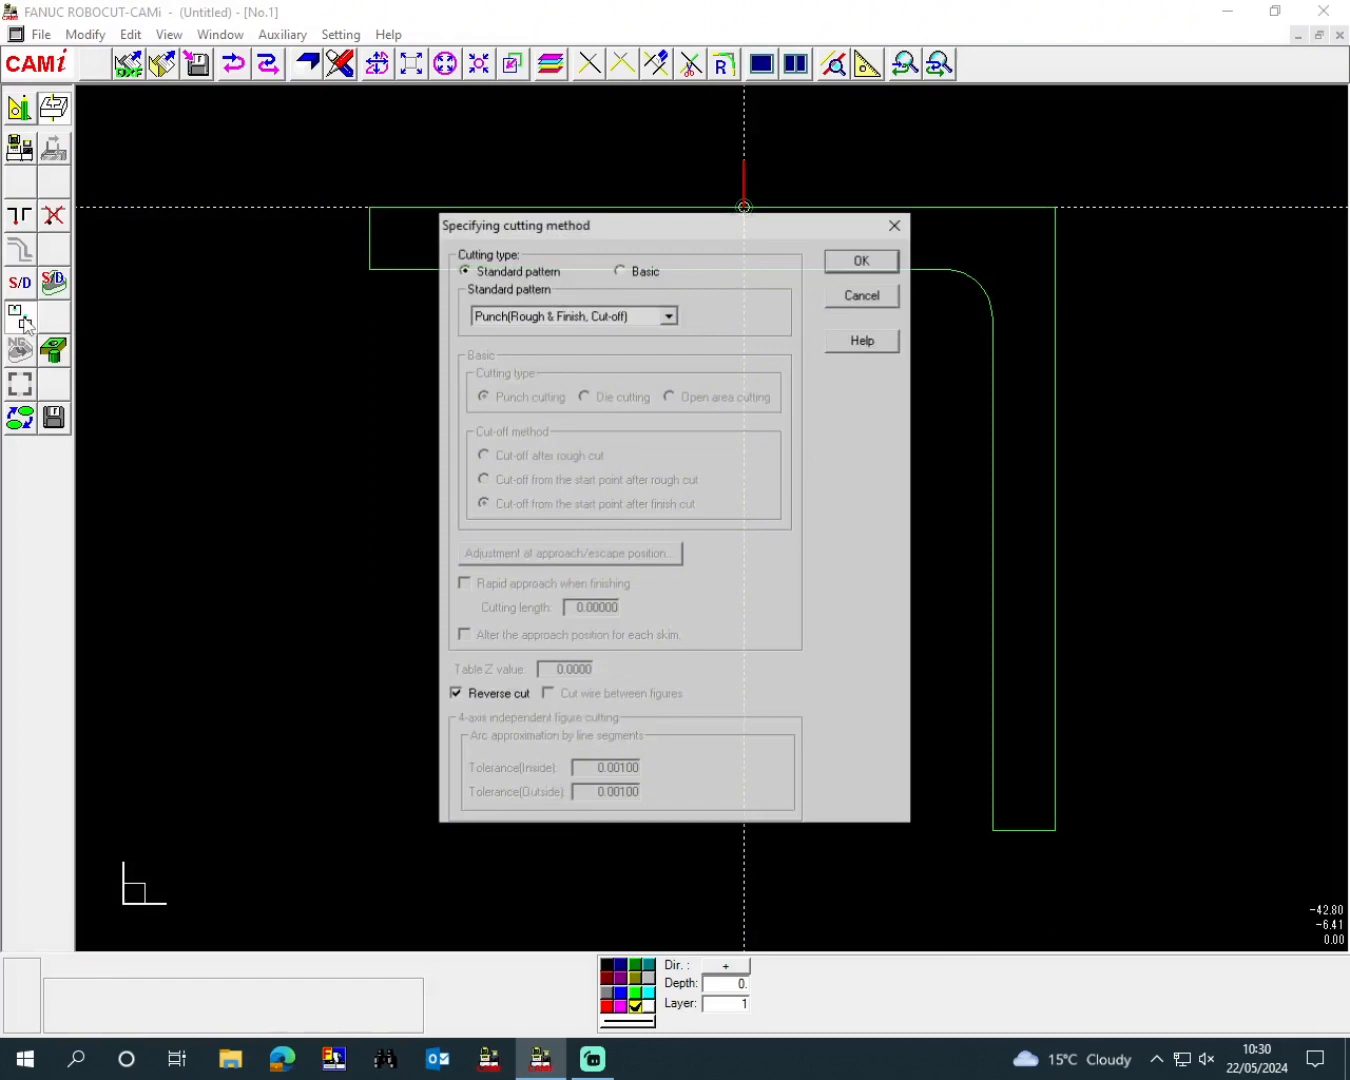
# - Select the Die(Rough, Cut-off, Finish) standard cutting pattern and confirm it
pyautogui.click(668, 316)
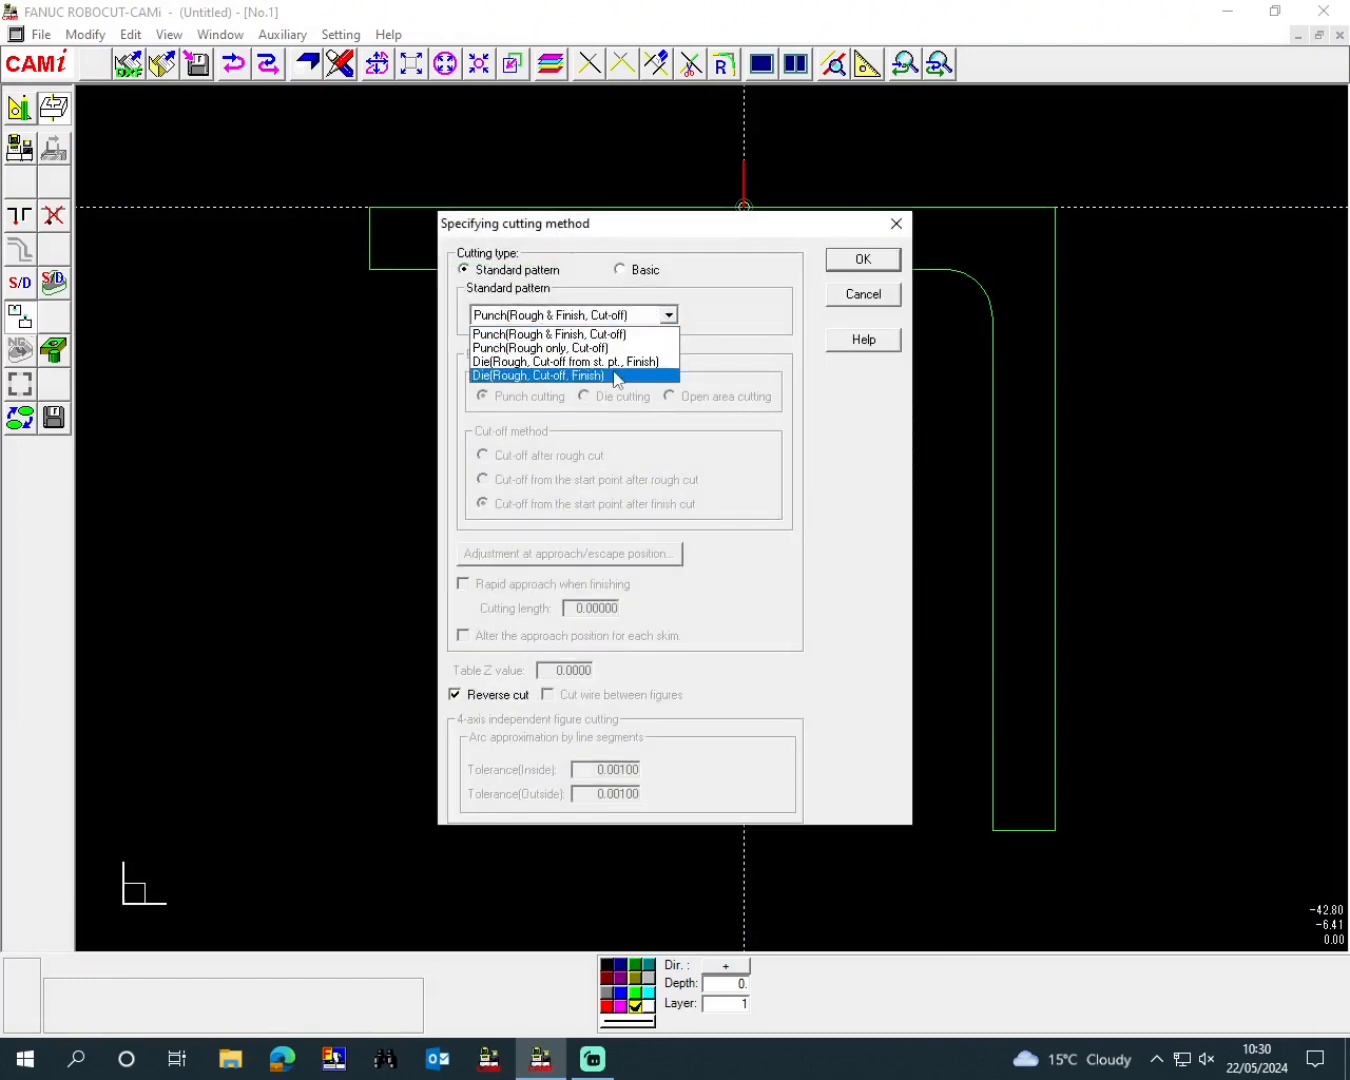
pyautogui.click(538, 376)
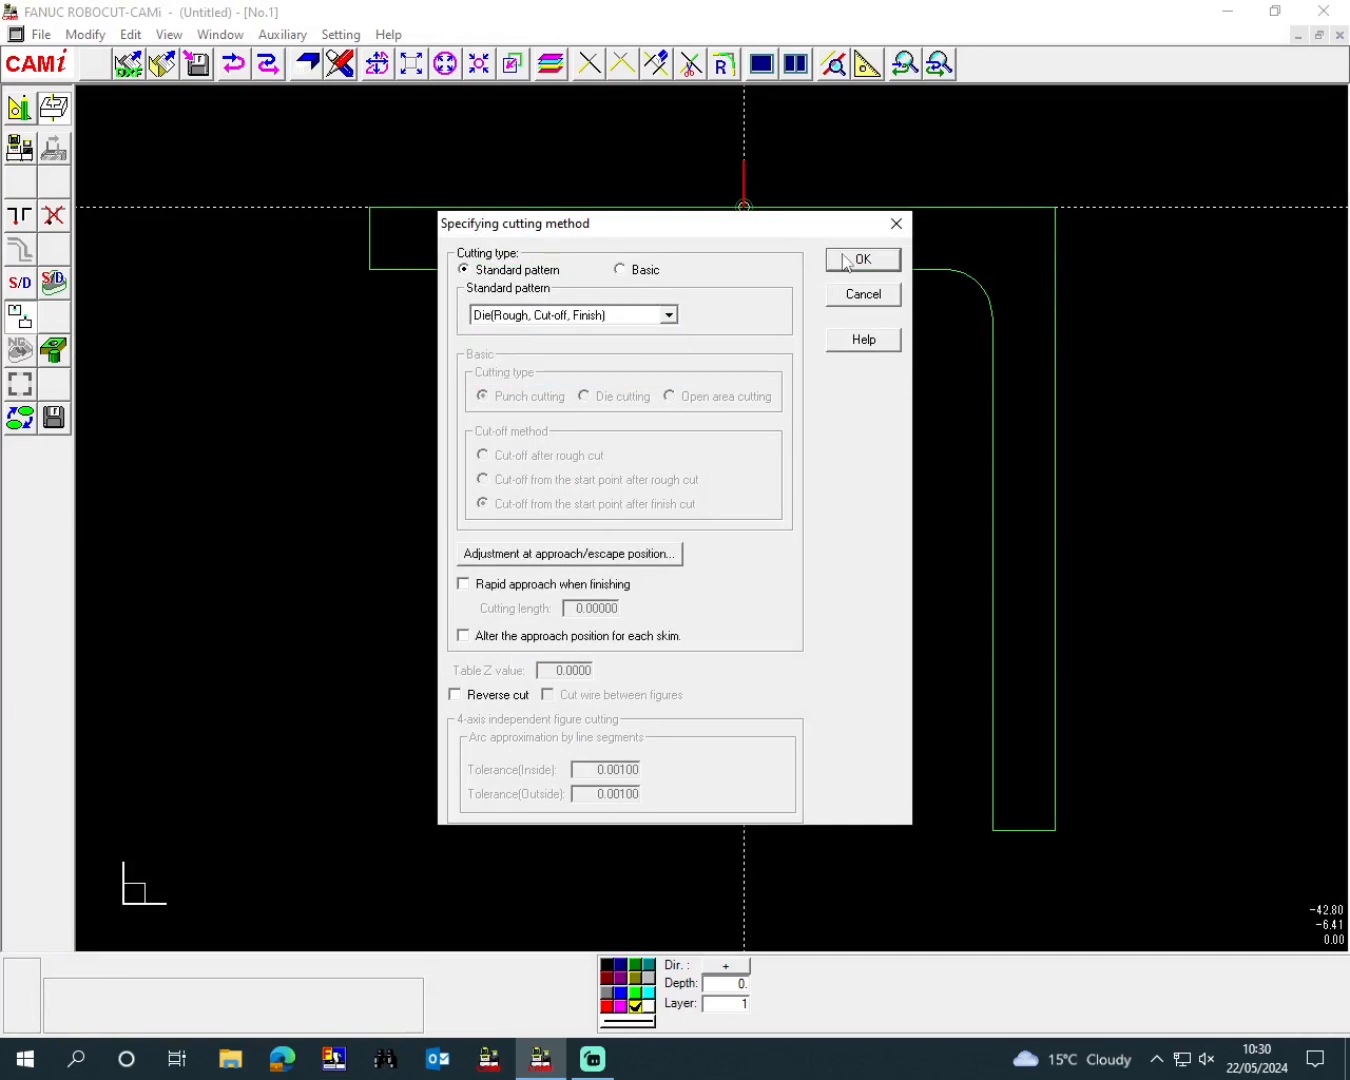
pyautogui.click(860, 260)
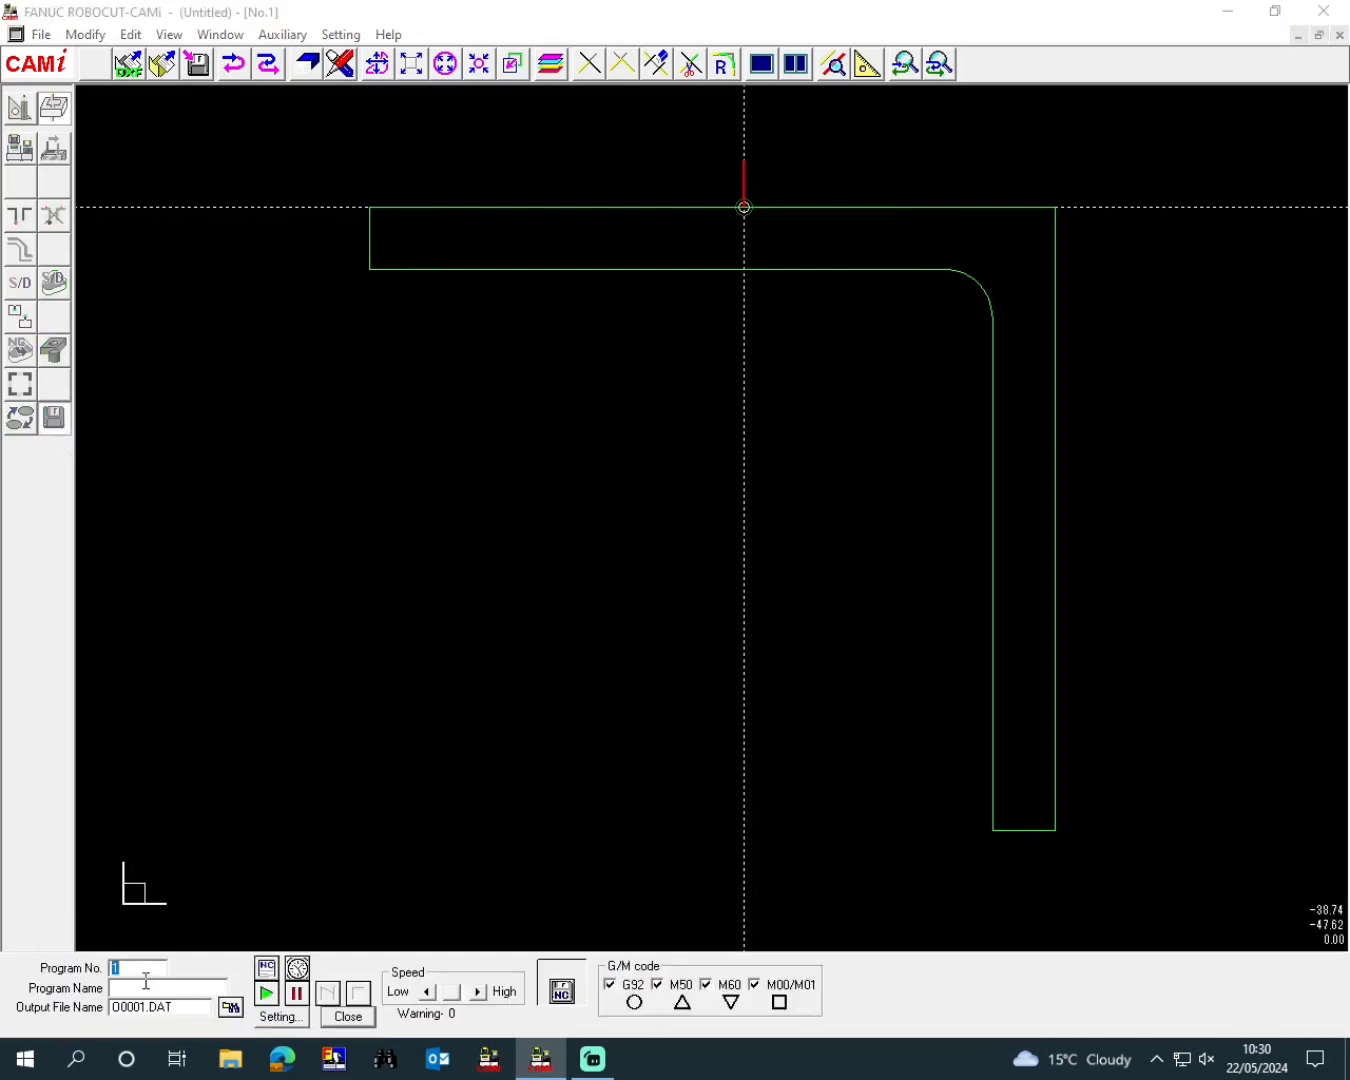
# - Number the program 417, name it L SHAPED BRACKET, and copy that name into Output File Name
pyautogui.write('417')
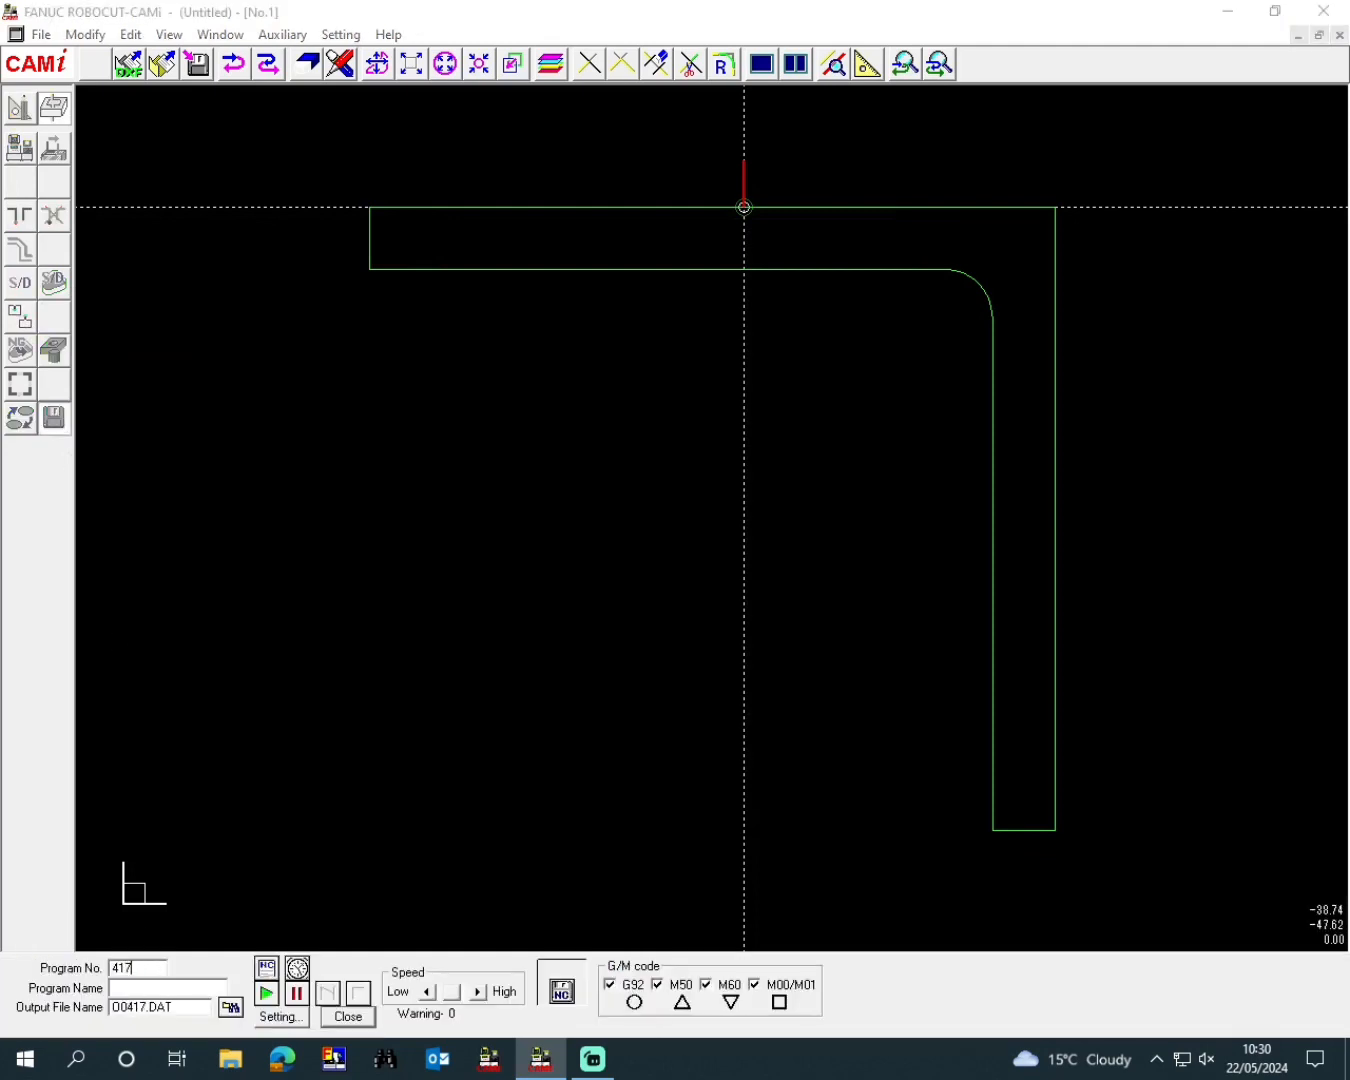
pyautogui.click(164, 988)
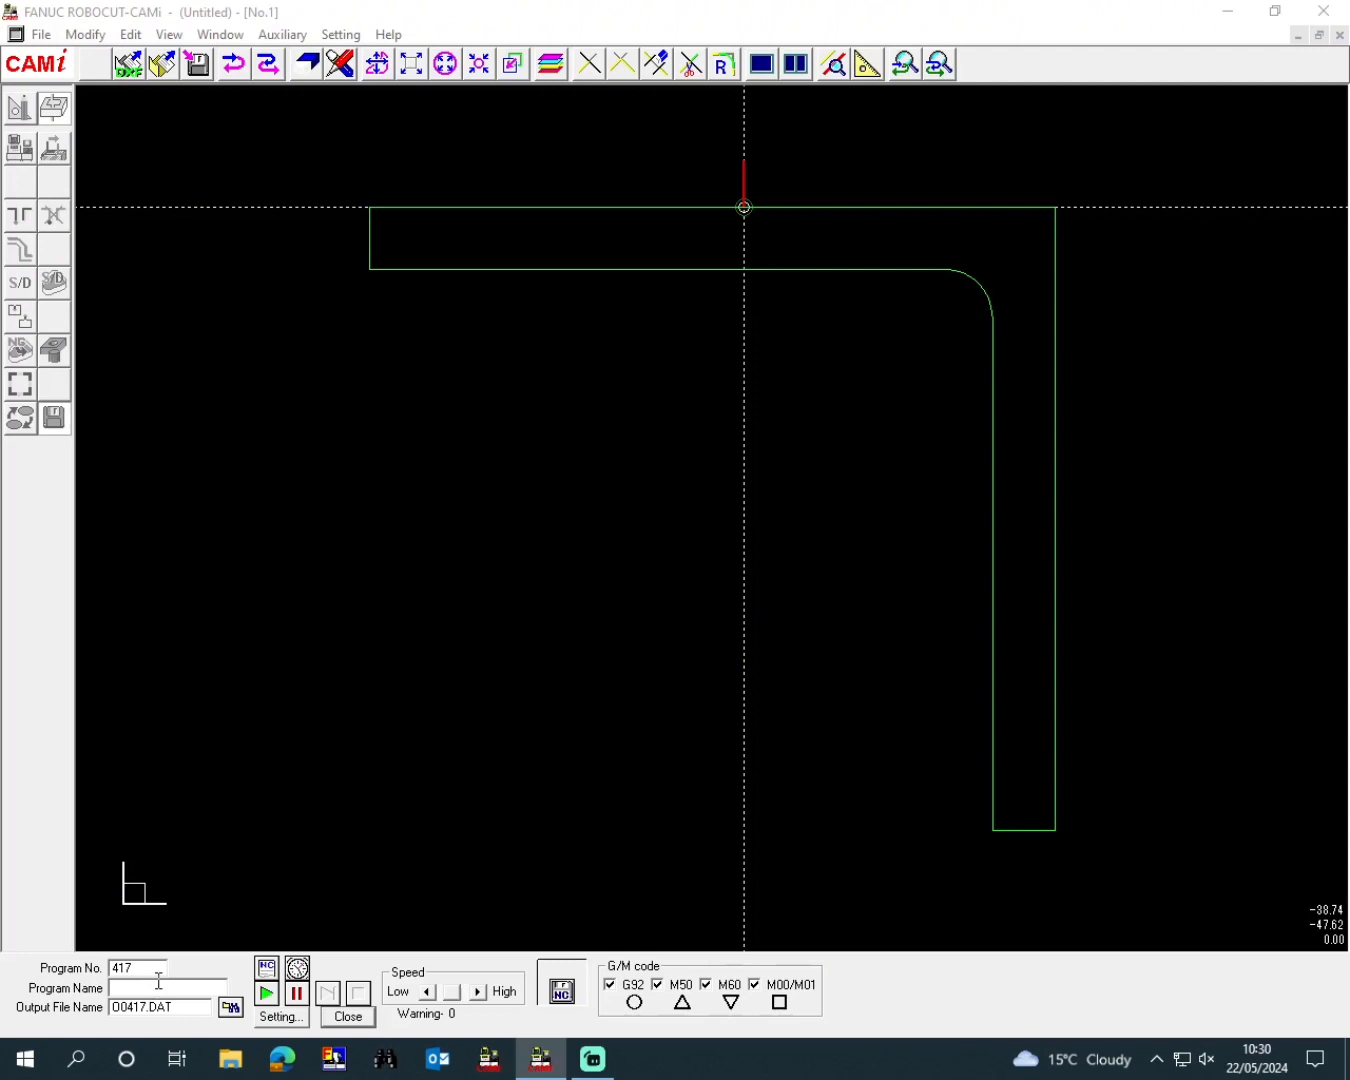
pyautogui.write('L SHAPED BRAK')
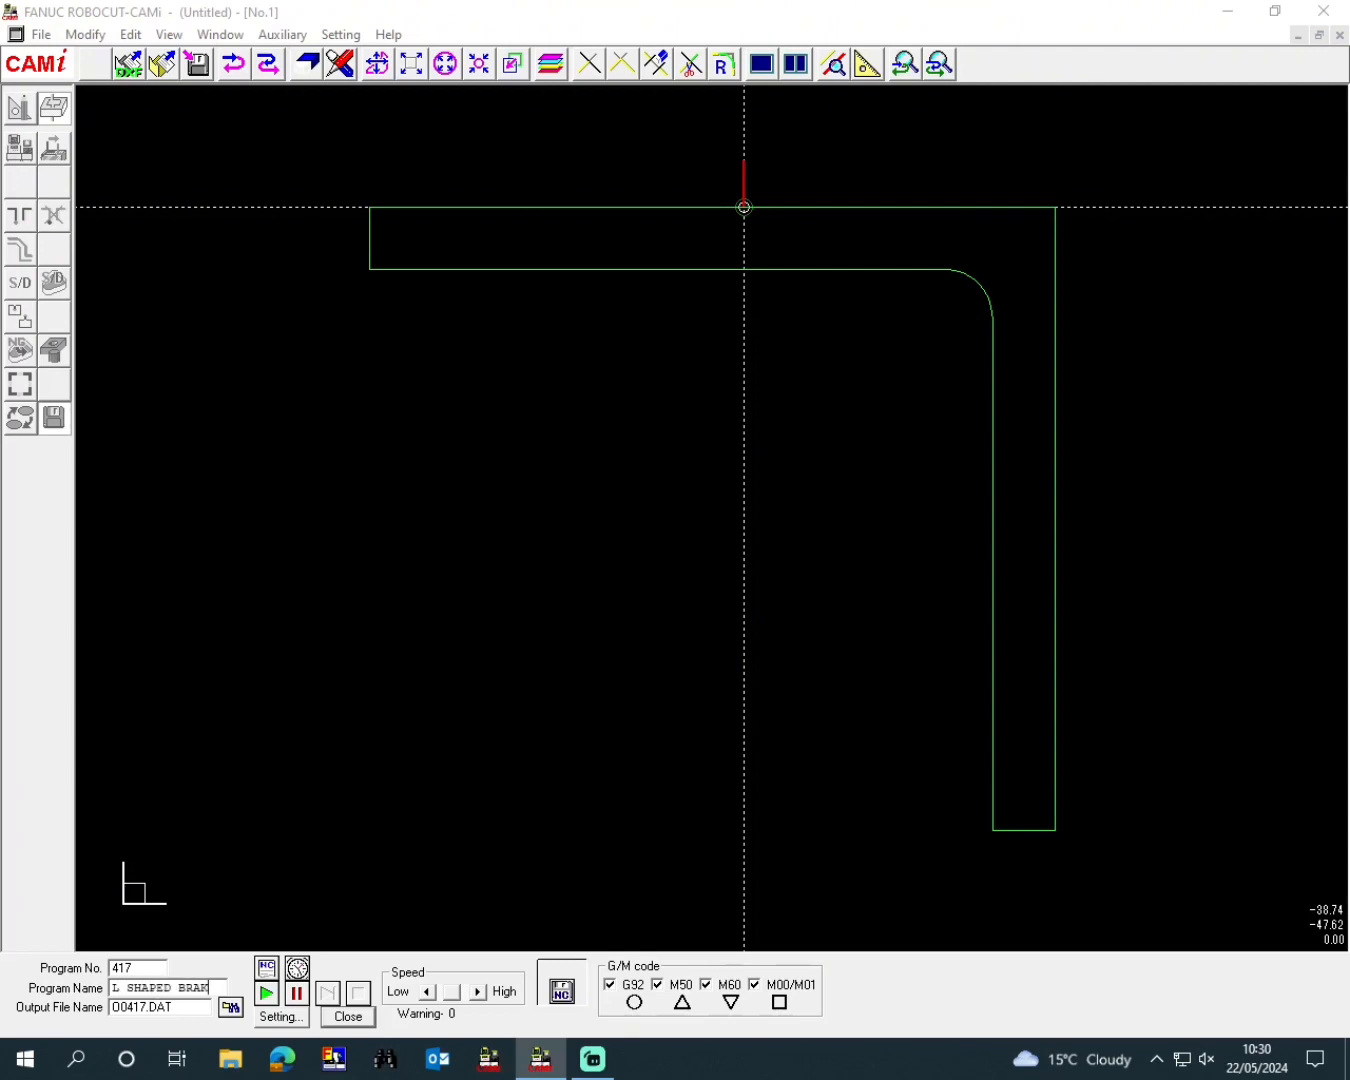
pyautogui.click(168, 988)
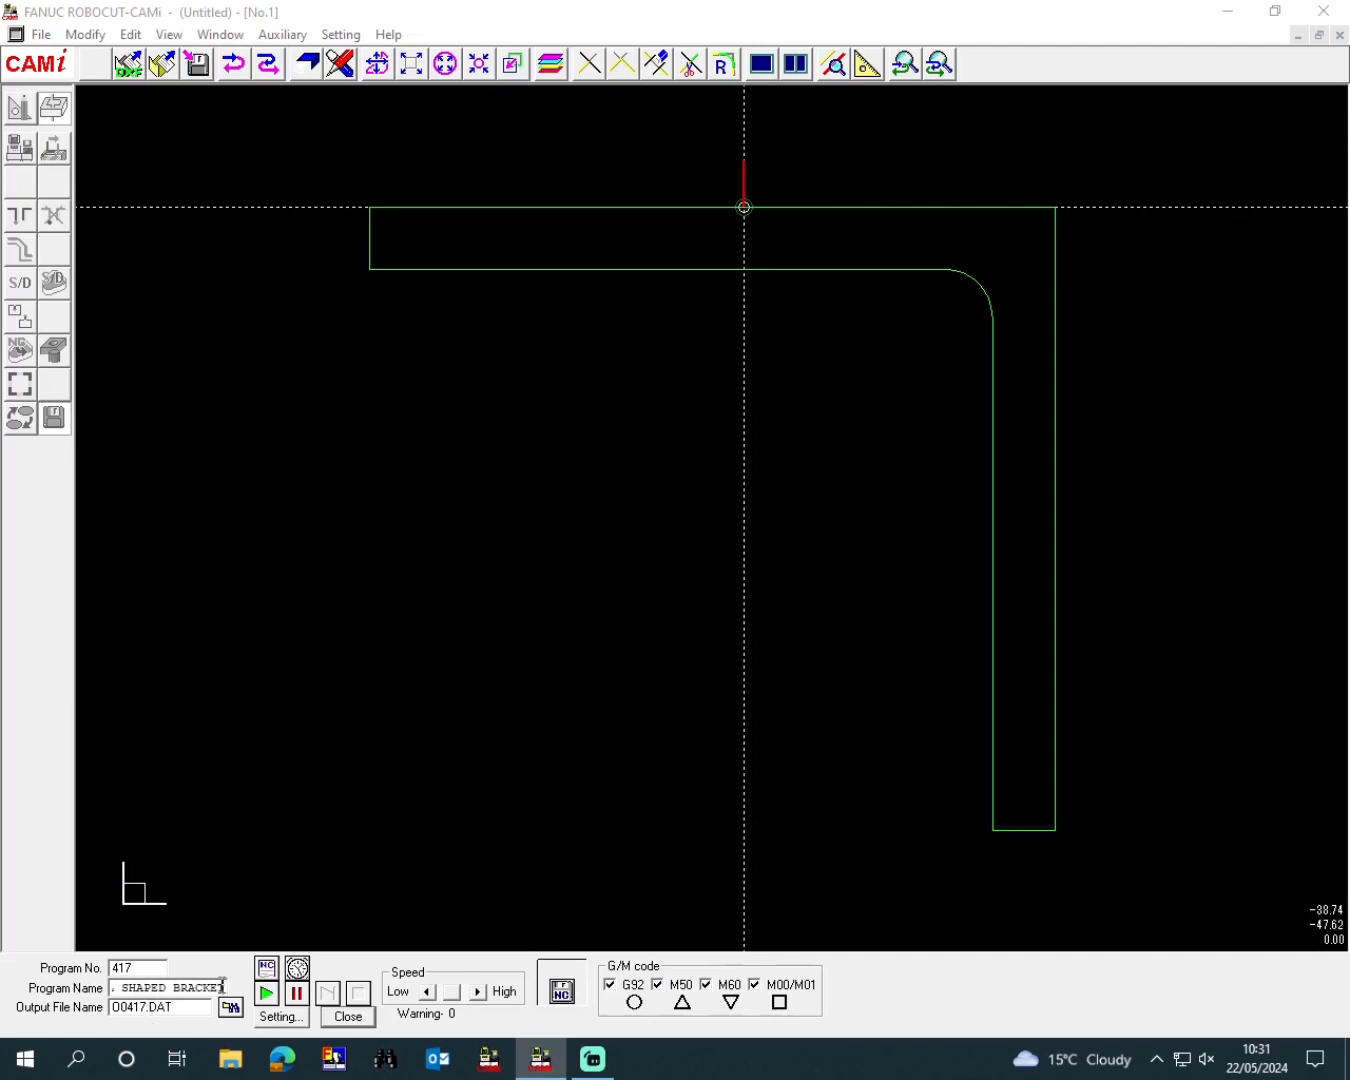
pyautogui.tripleClick(168, 988)
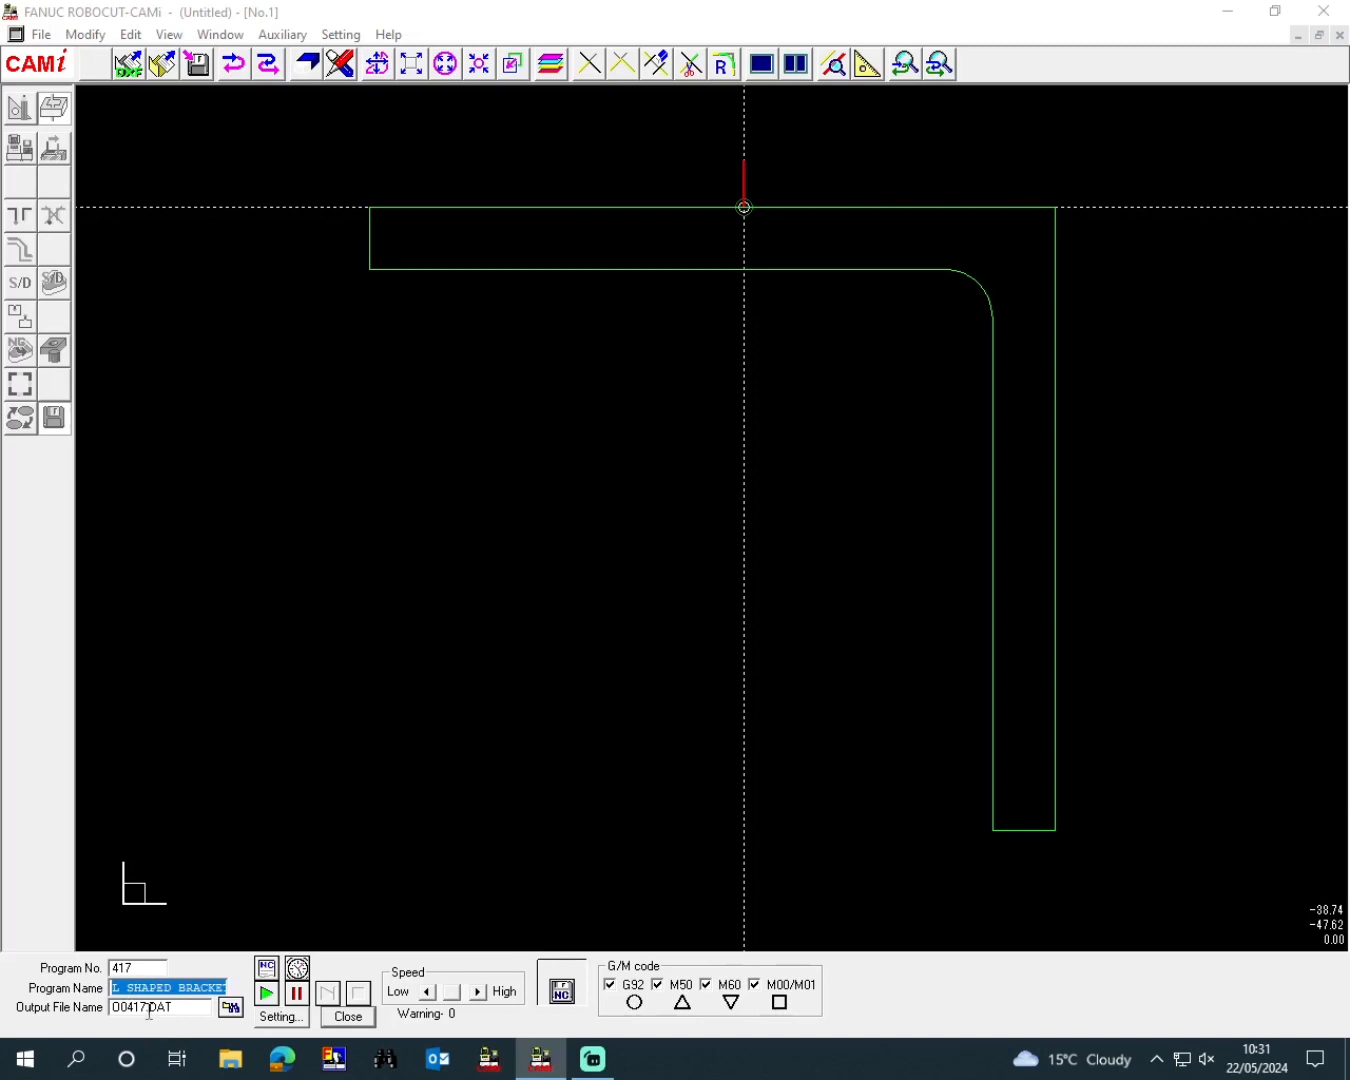
pyautogui.click(644, 1060)
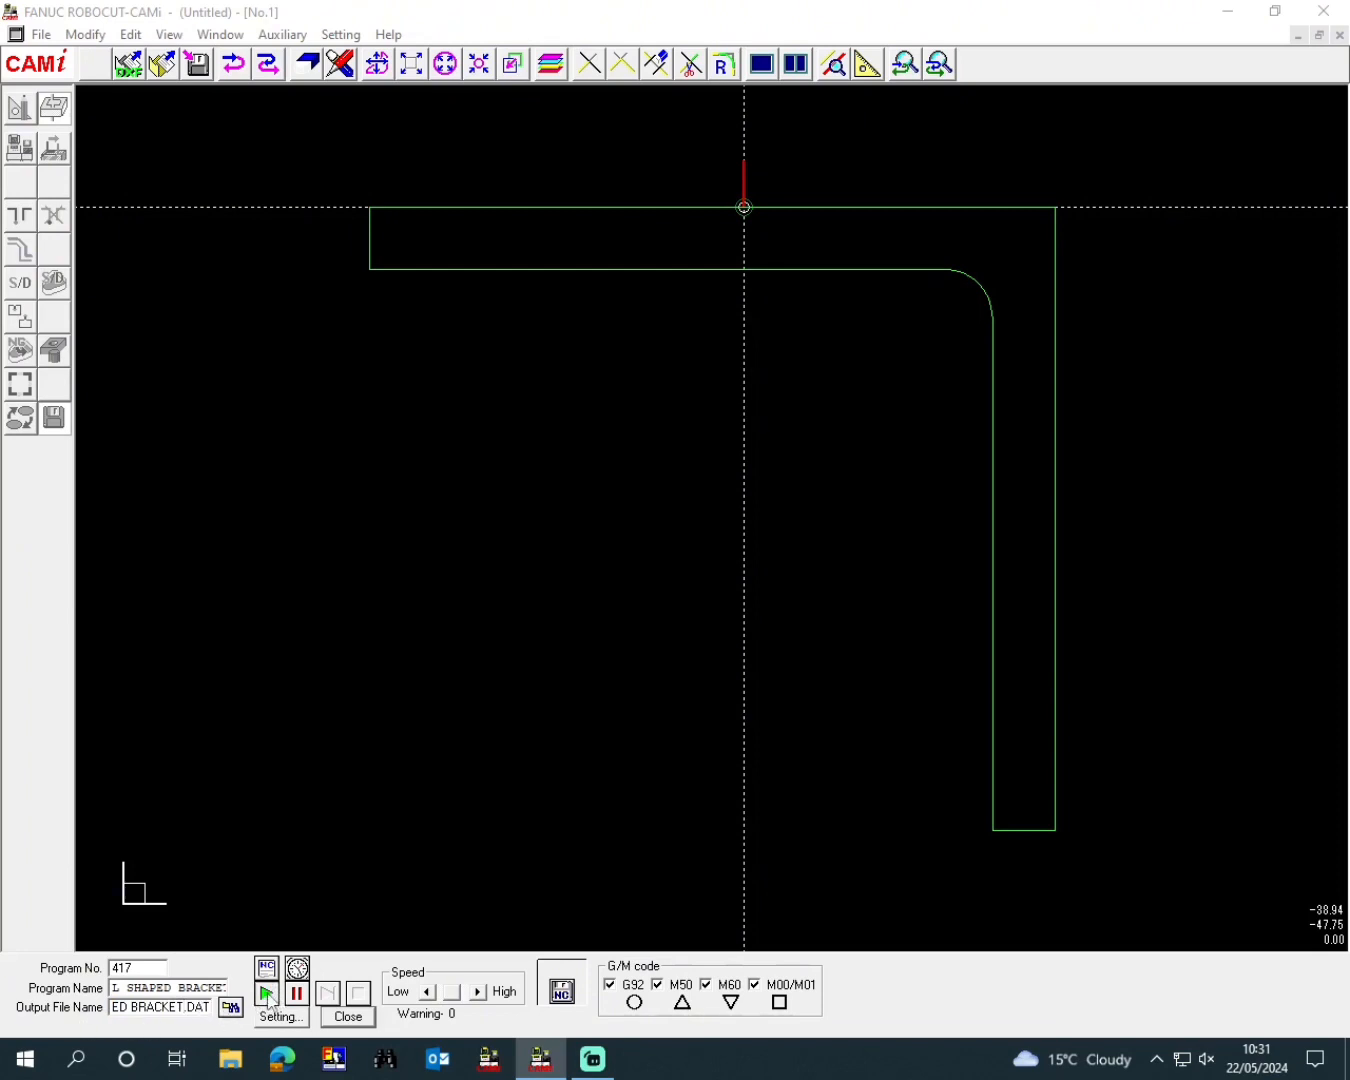
# - Generate the NC data for program 417, dismiss the MKNCDTER-W 0104 warning, and view the log
pyautogui.click(266, 992)
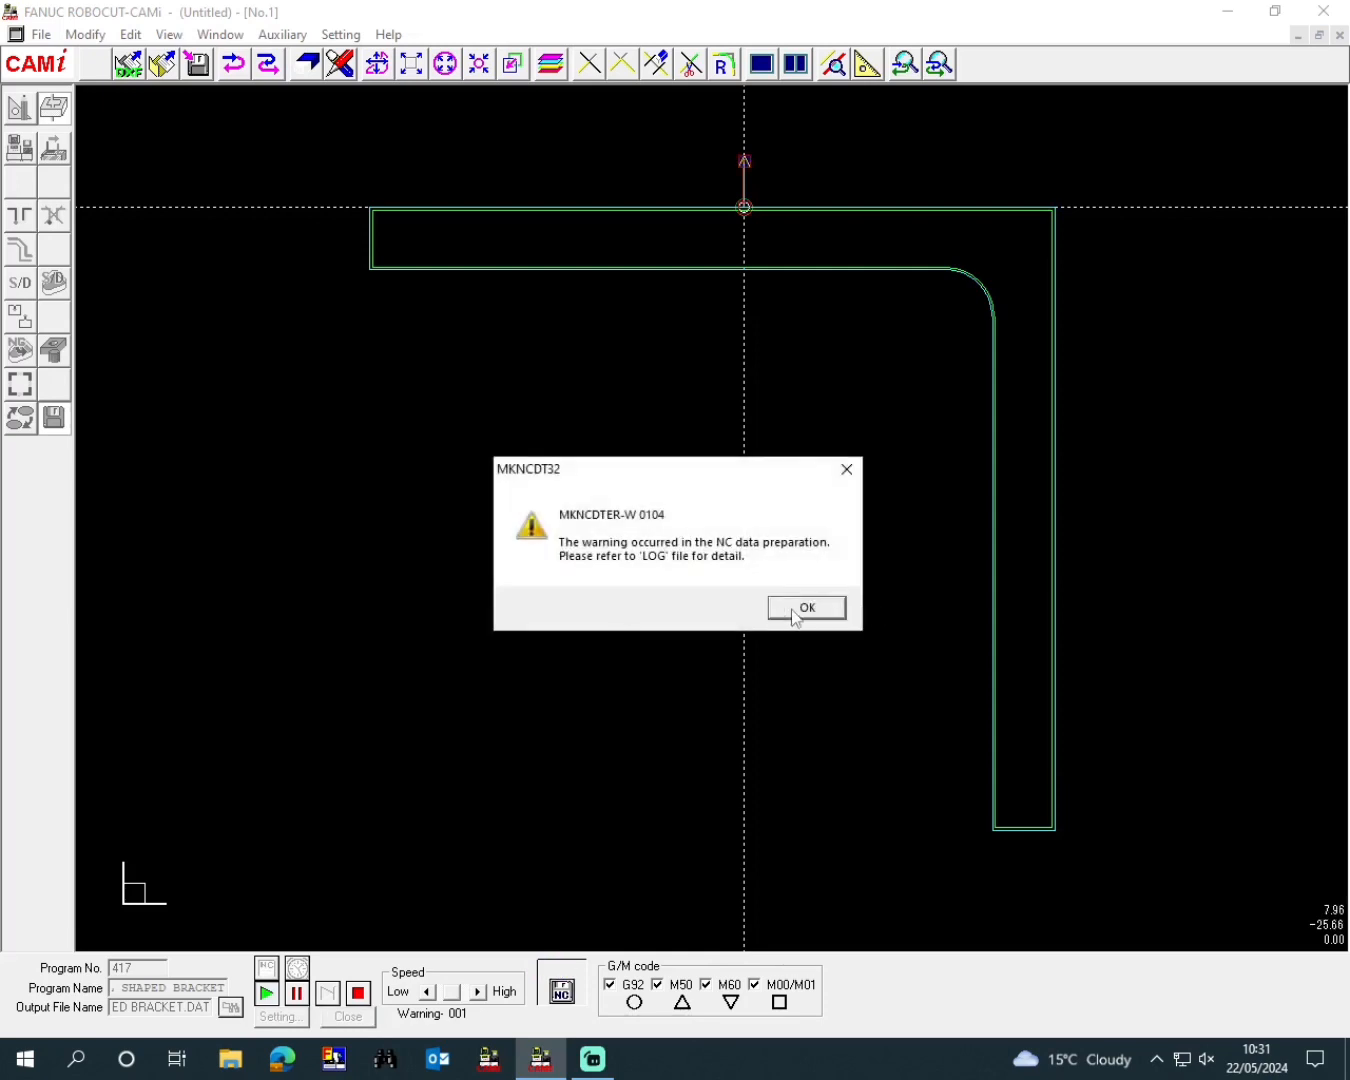
pyautogui.click(806, 608)
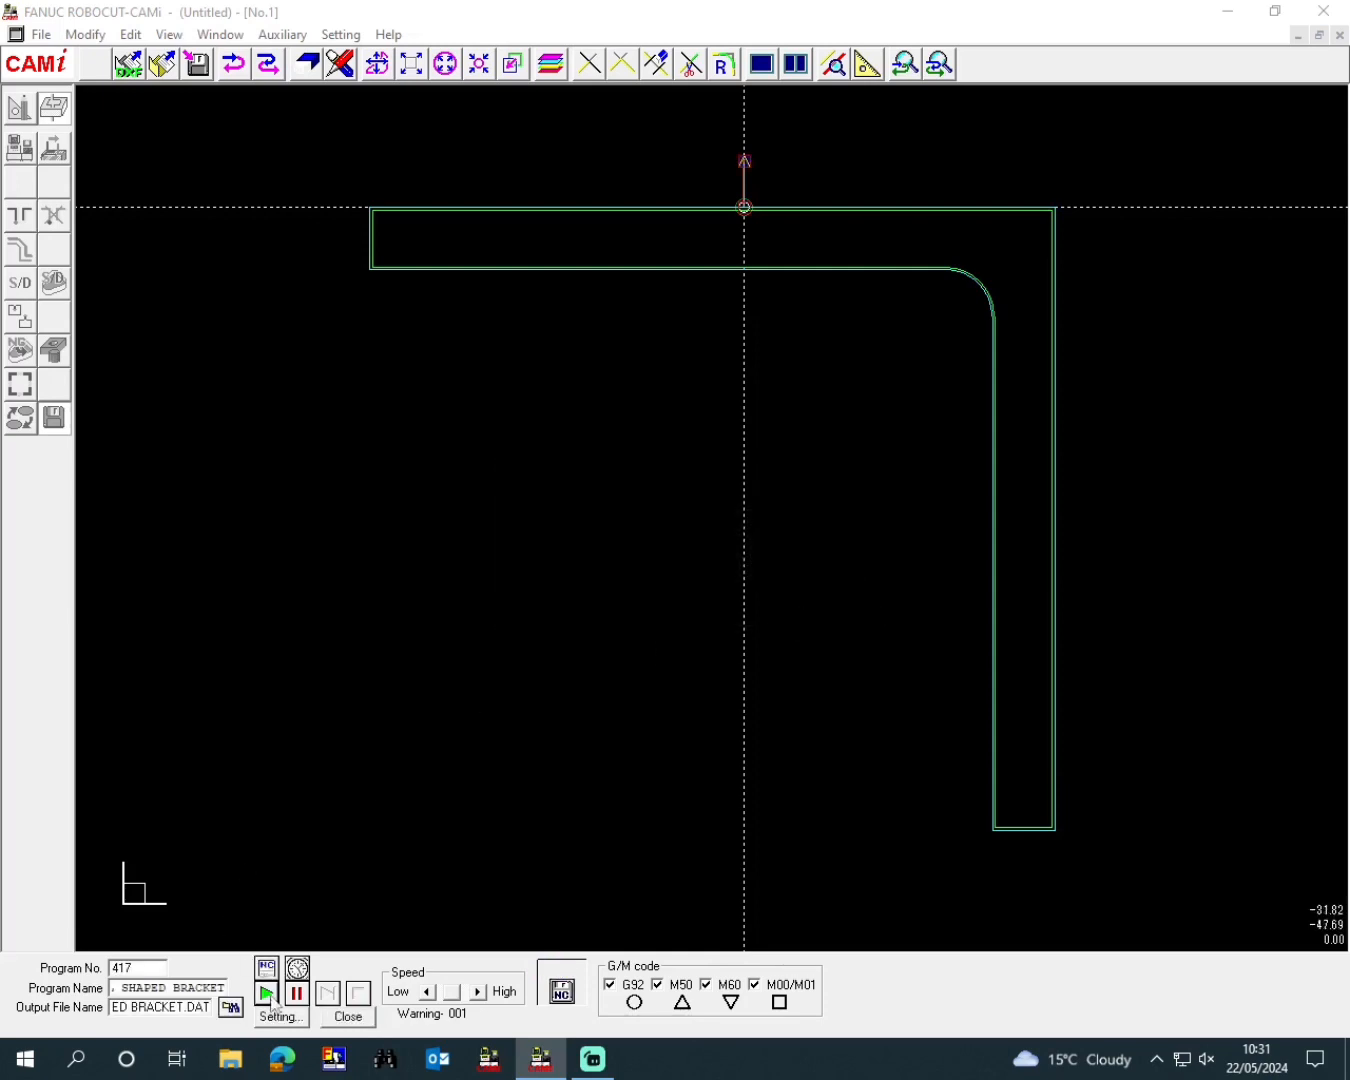
pyautogui.click(264, 994)
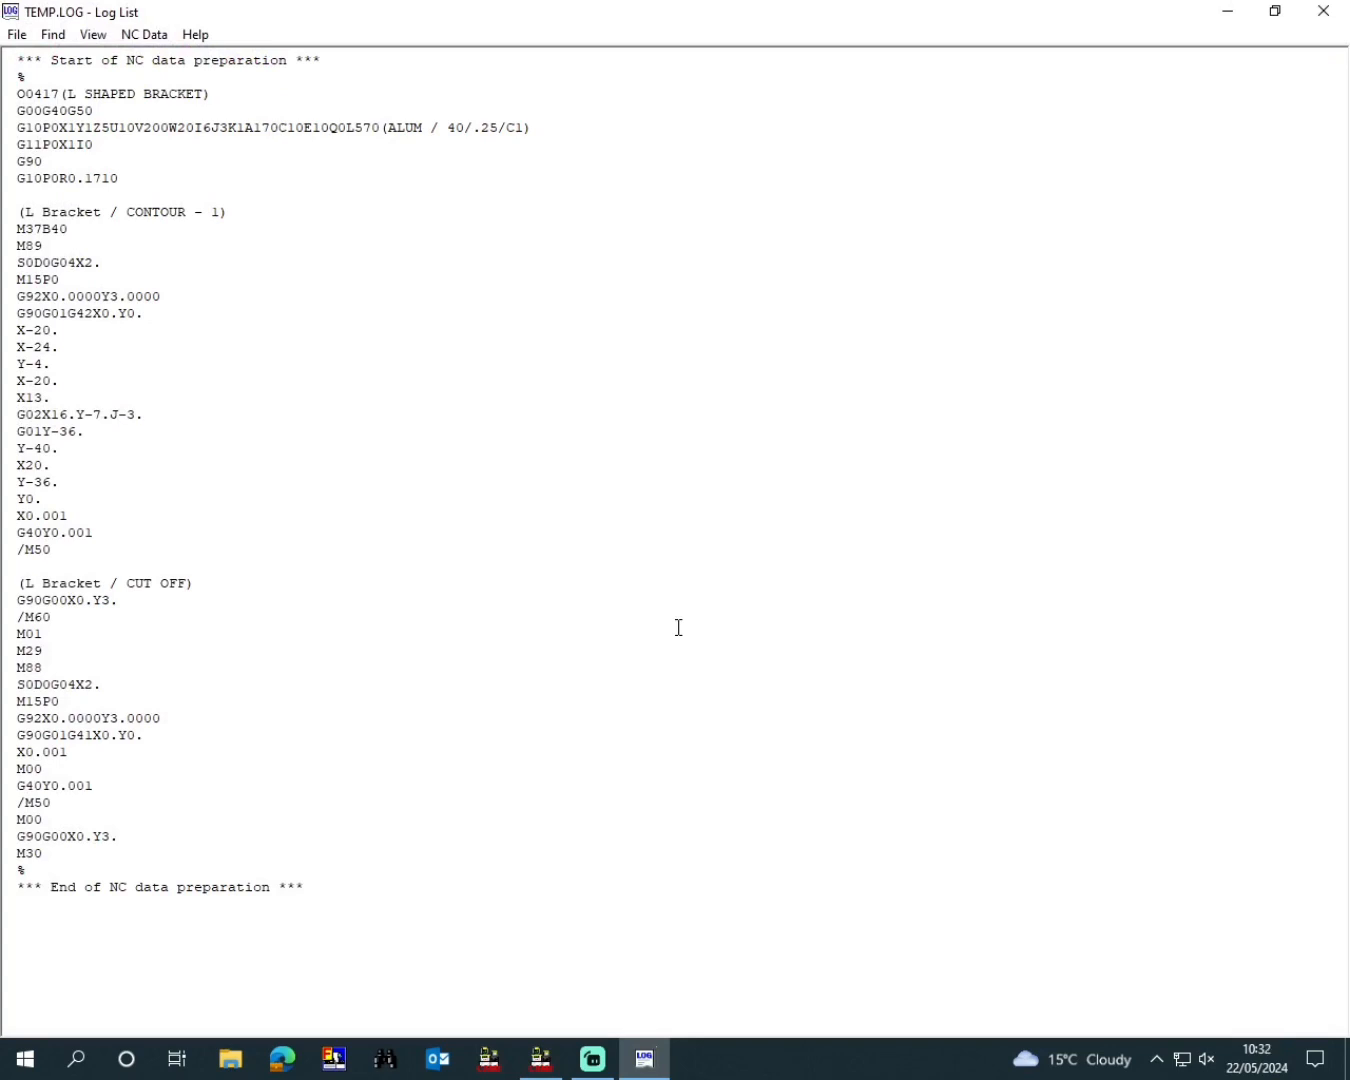
pyautogui.moveTo(668, 556)
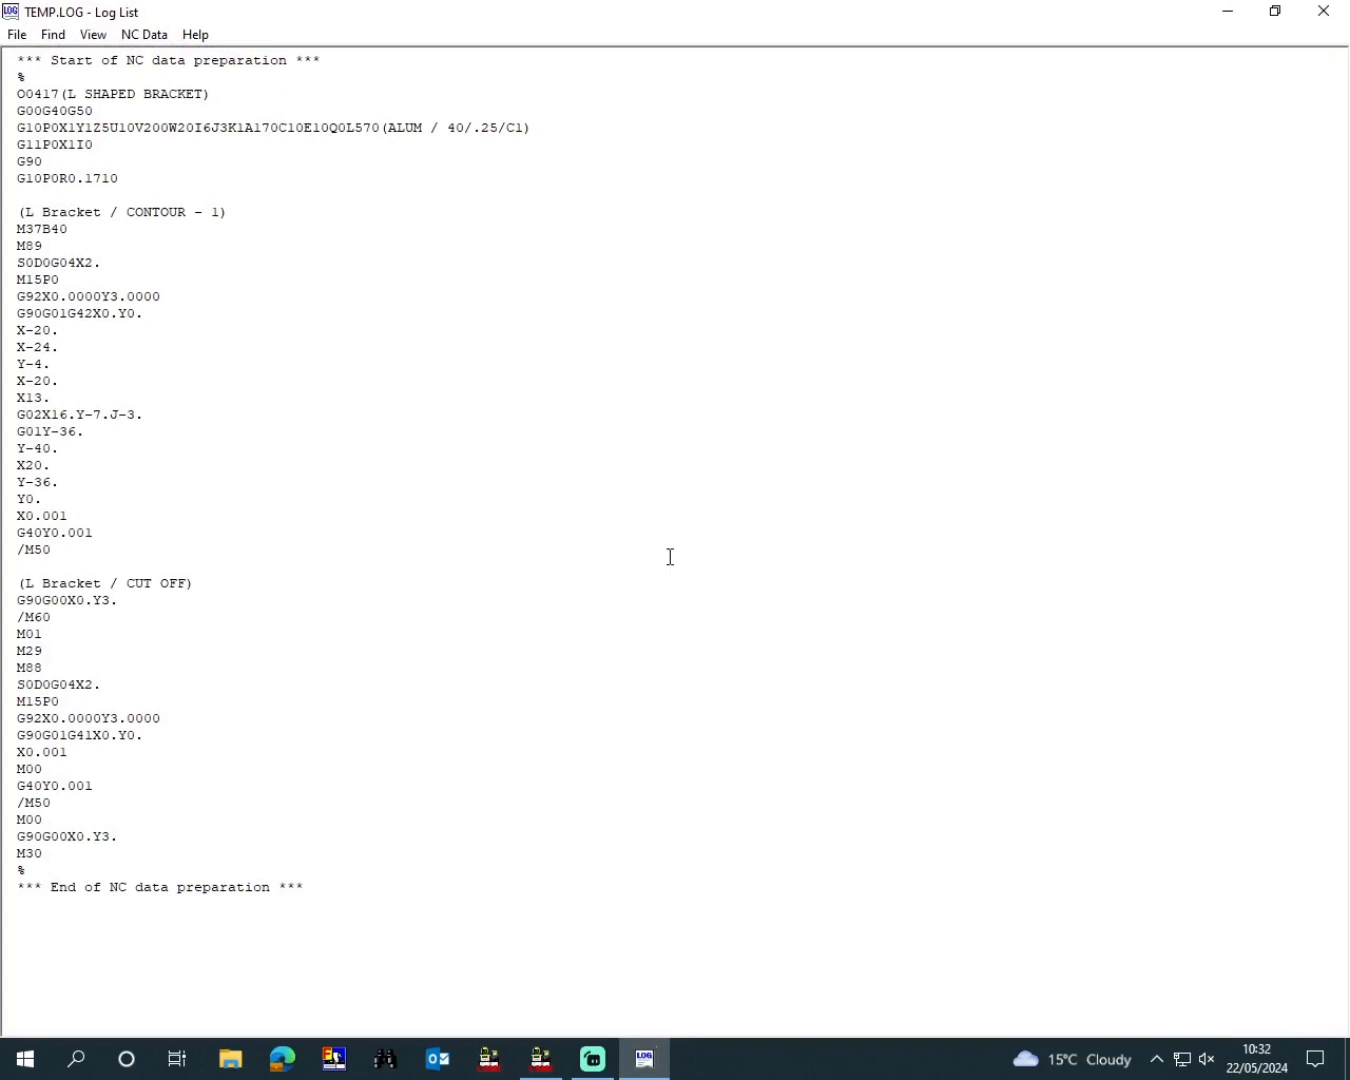
pyautogui.moveTo(1324, 12)
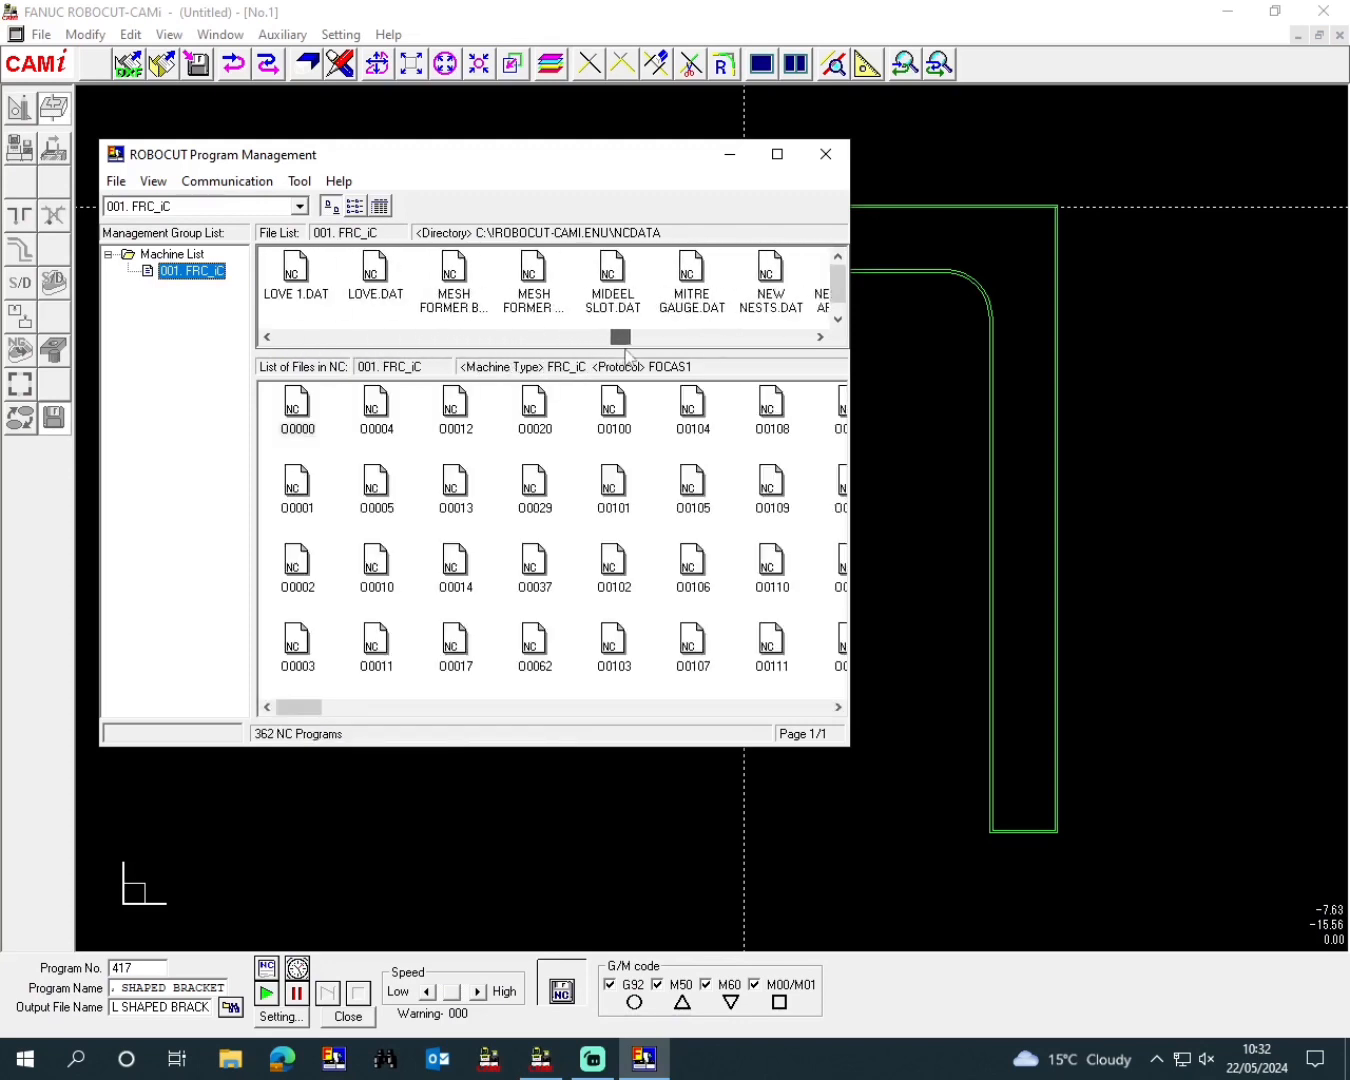
# - Select L SHAPED BRACKET.DAT in the File List, download it to the machine and acknowledge completion
pyautogui.click(268, 336)
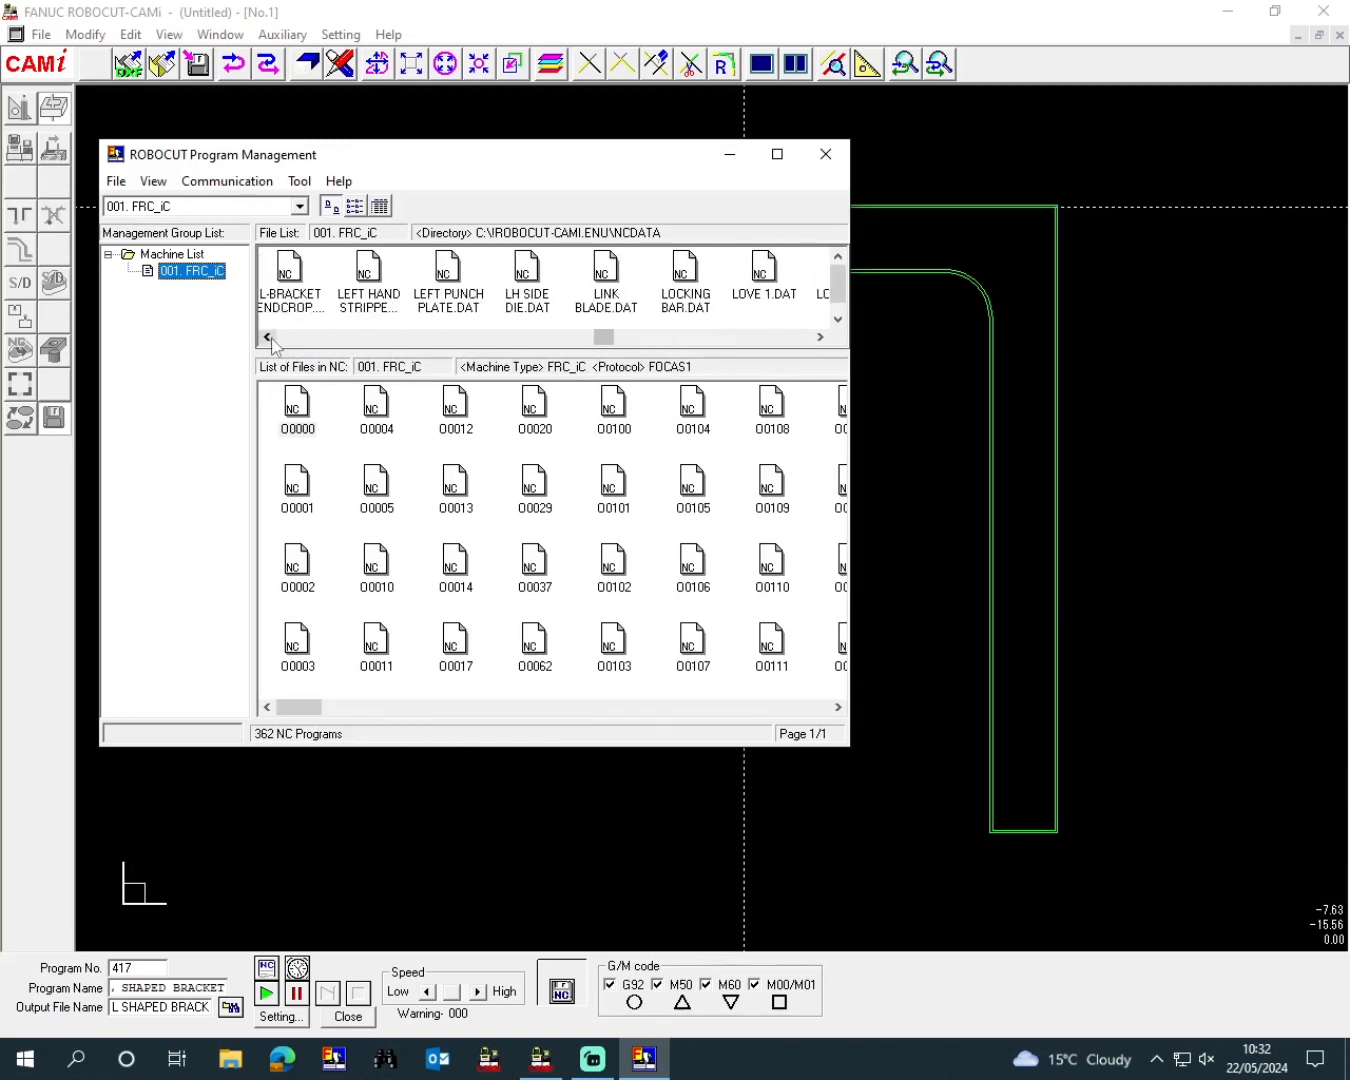
pyautogui.click(268, 336)
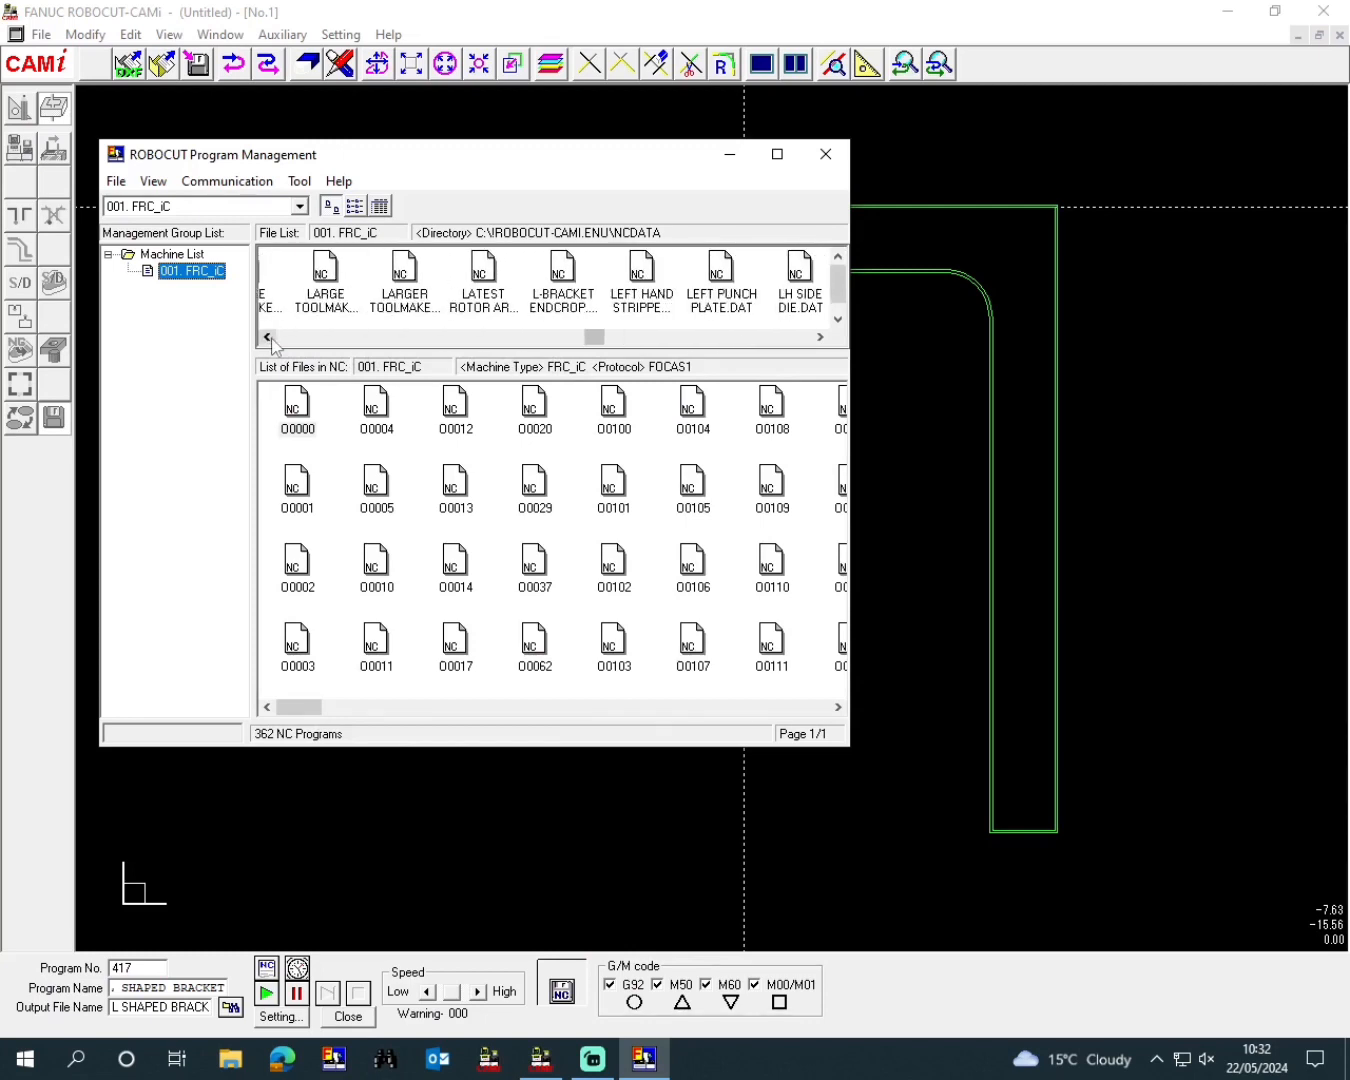
pyautogui.click(268, 336)
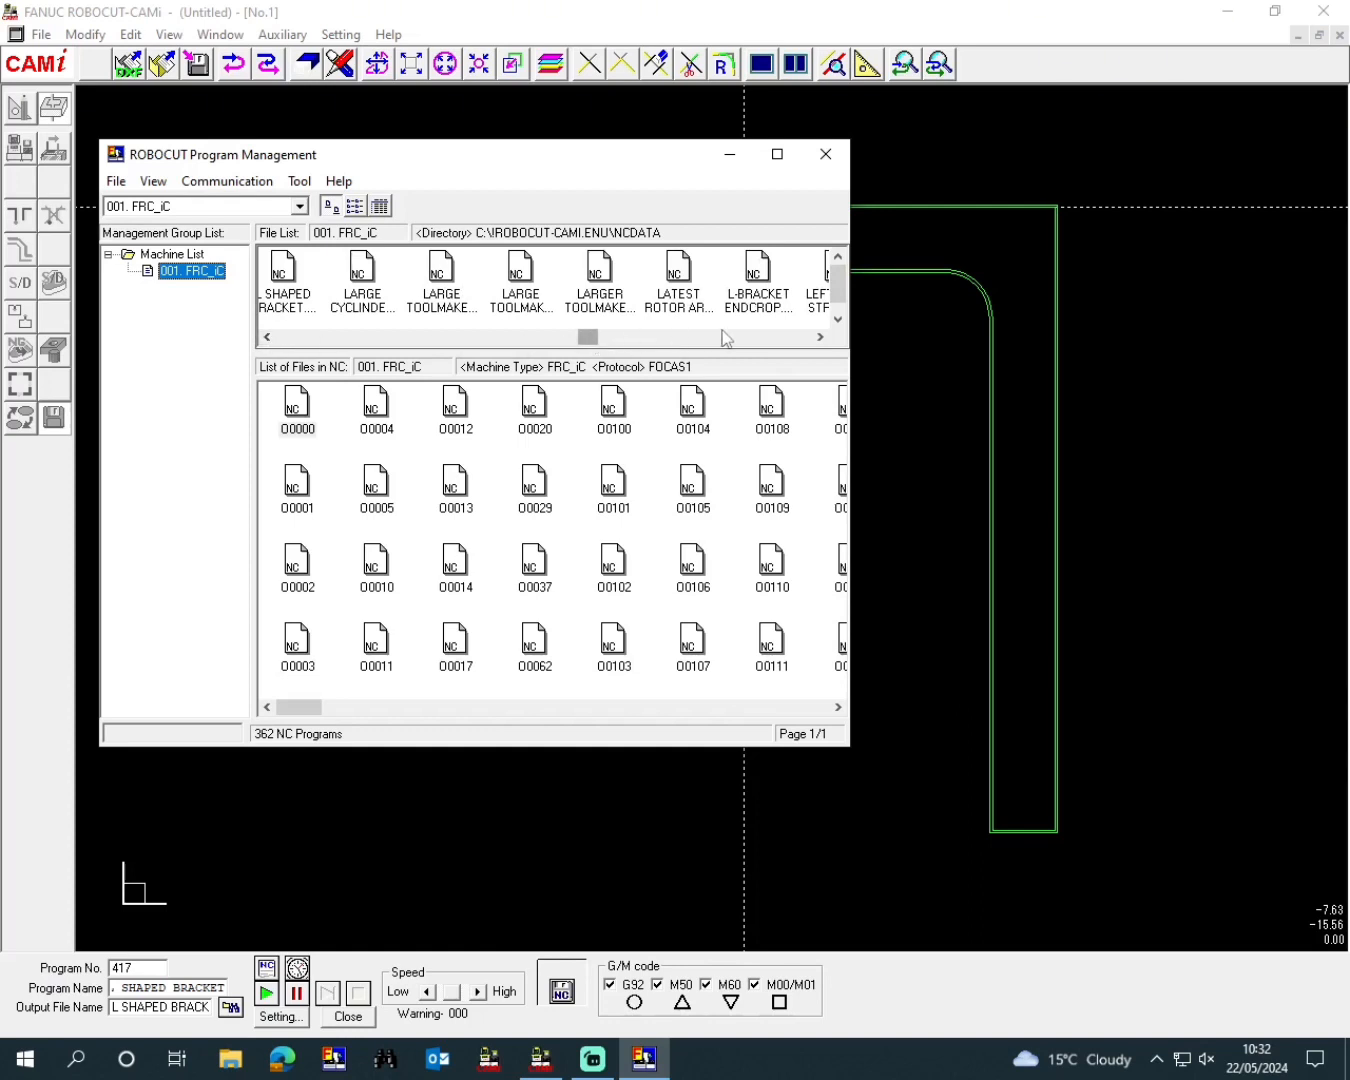
pyautogui.click(268, 336)
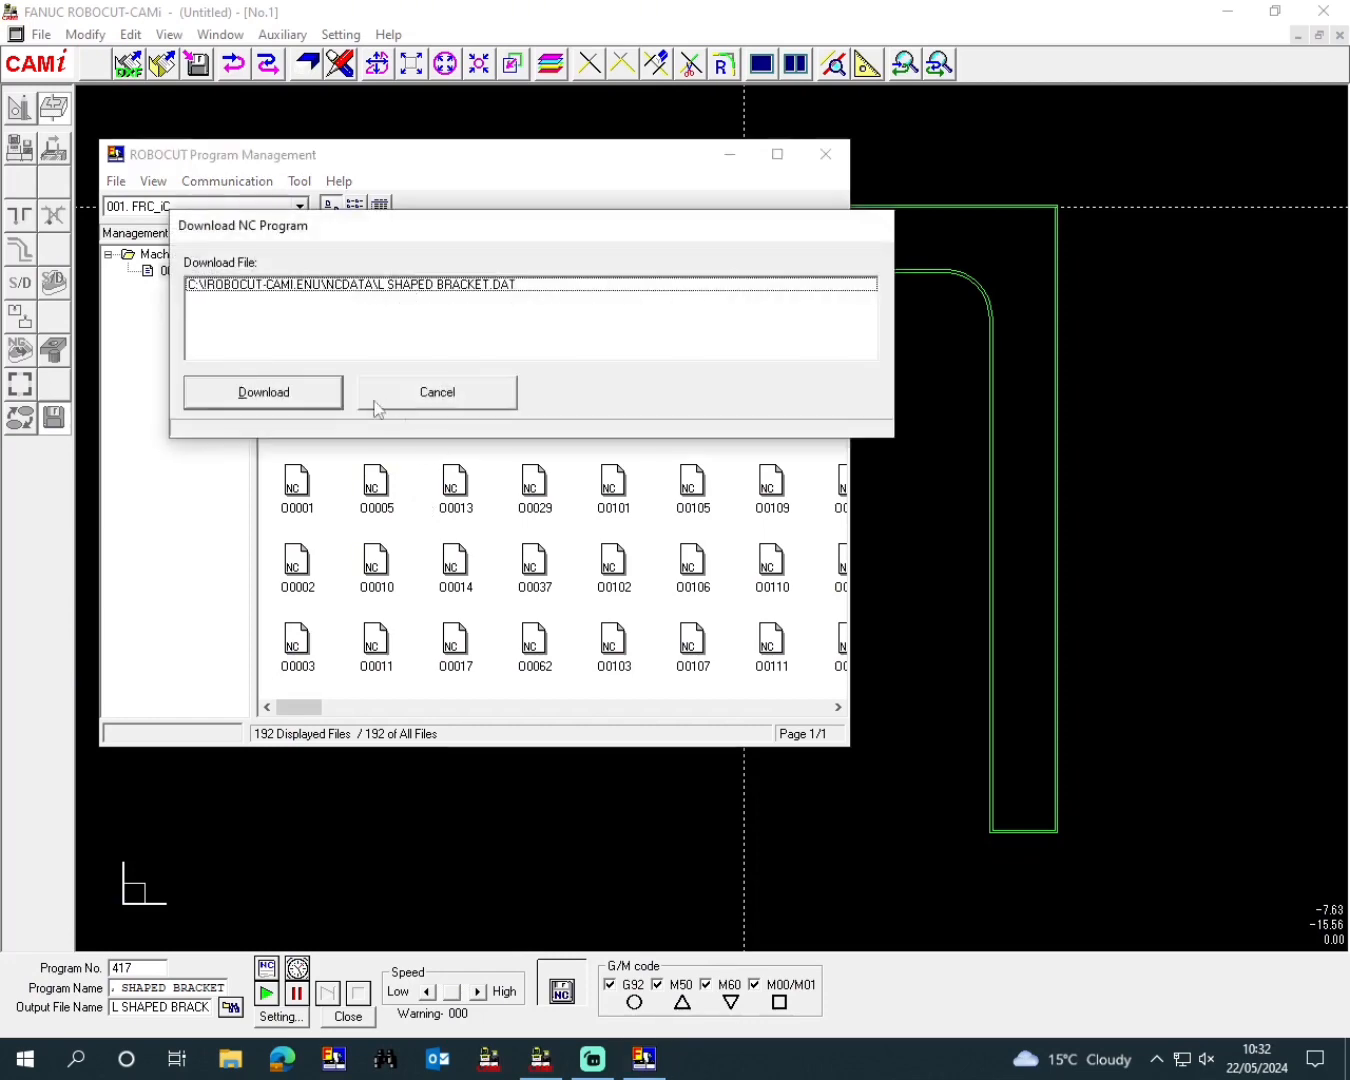
pyautogui.click(262, 392)
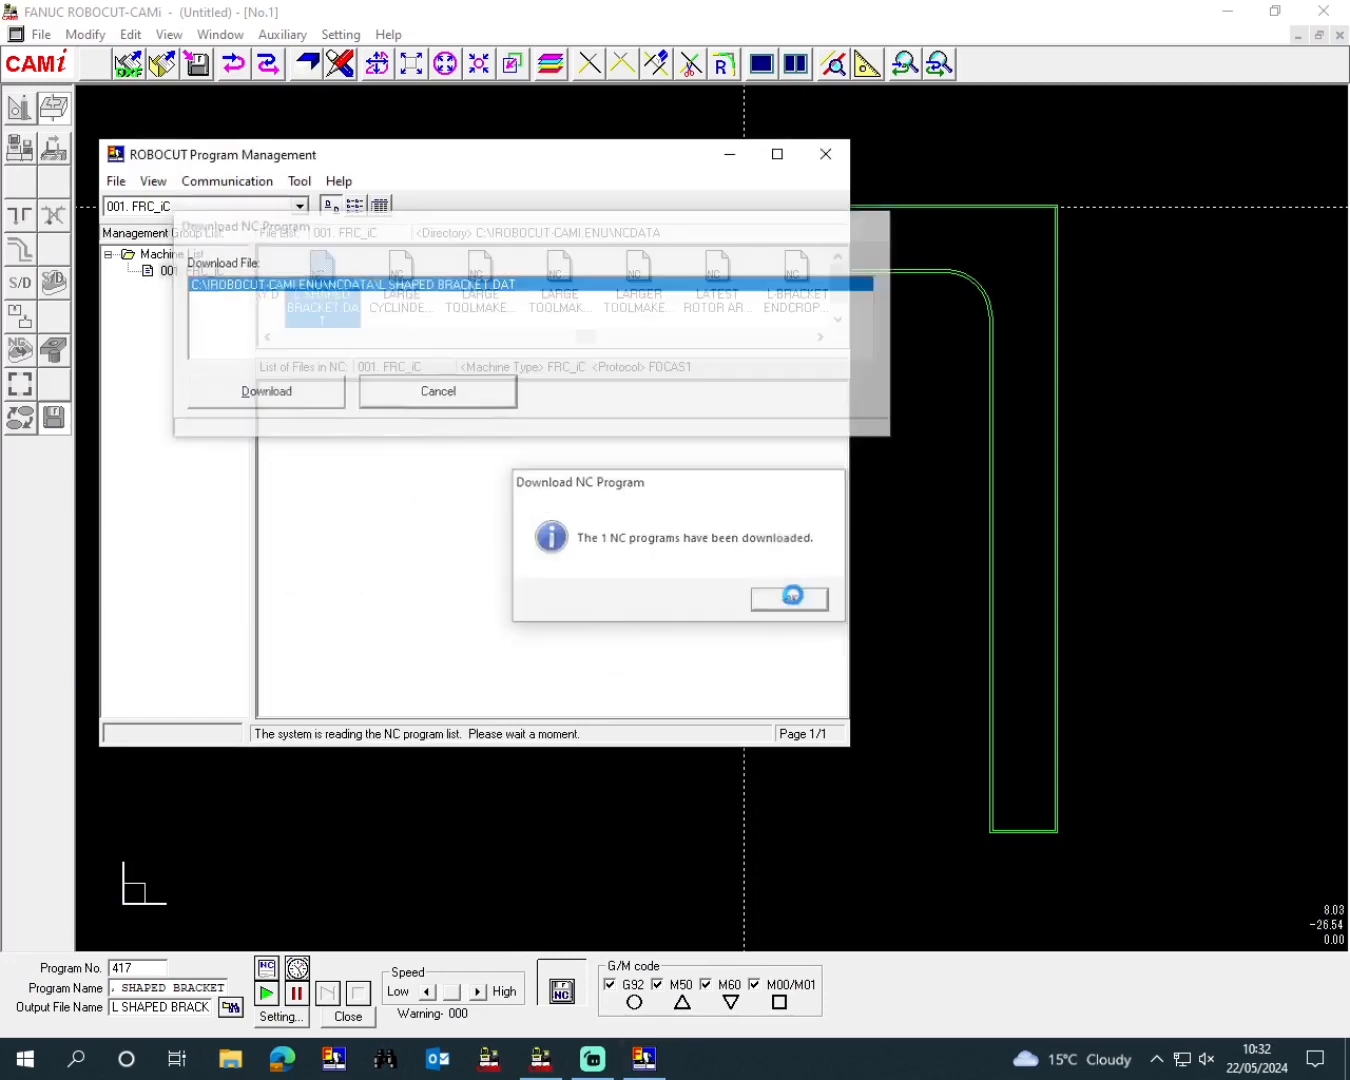
pyautogui.click(788, 596)
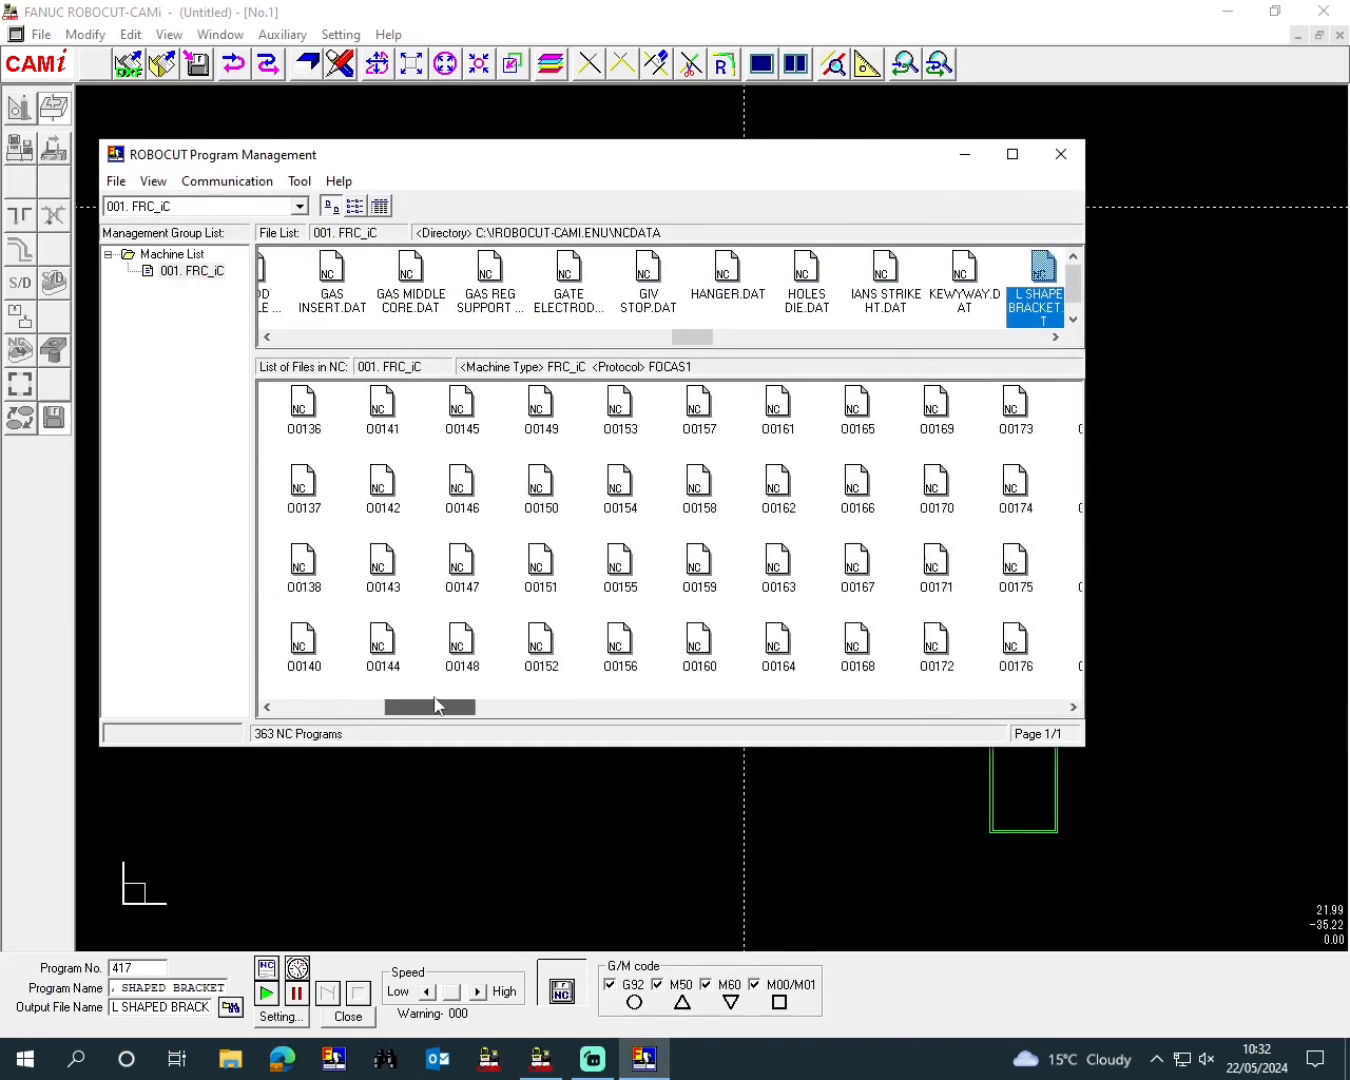
# - Scroll the NC file list to confirm O0417 is on the machine, then close Program Management
pyautogui.moveTo(430, 708); pyautogui.dragTo(690, 708)
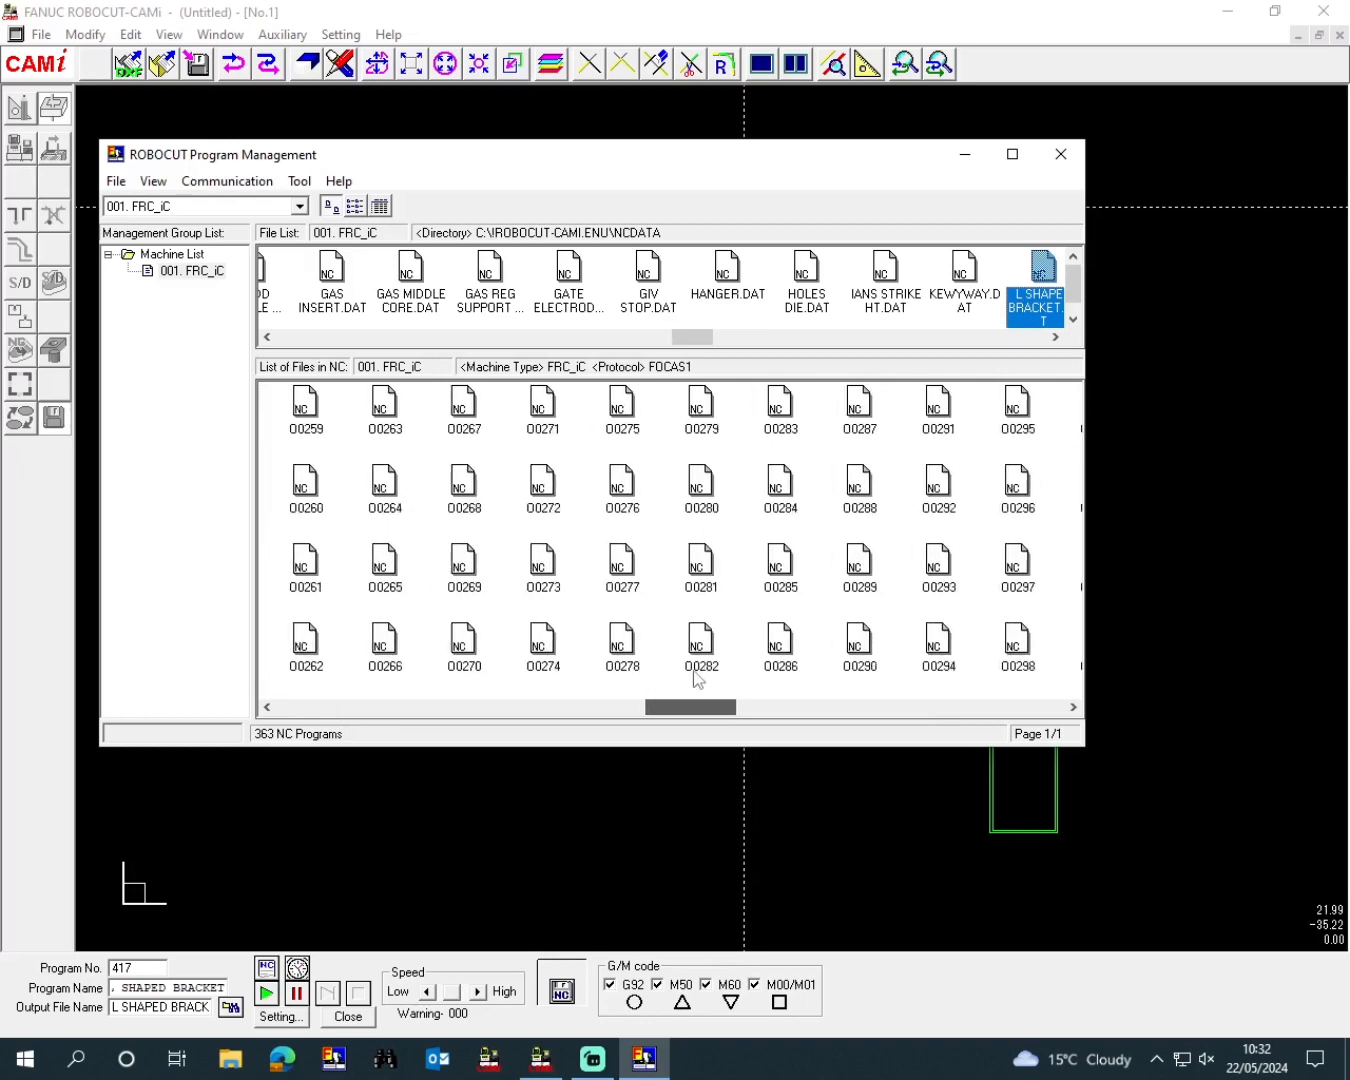
pyautogui.moveTo(690, 708); pyautogui.dragTo(916, 708)
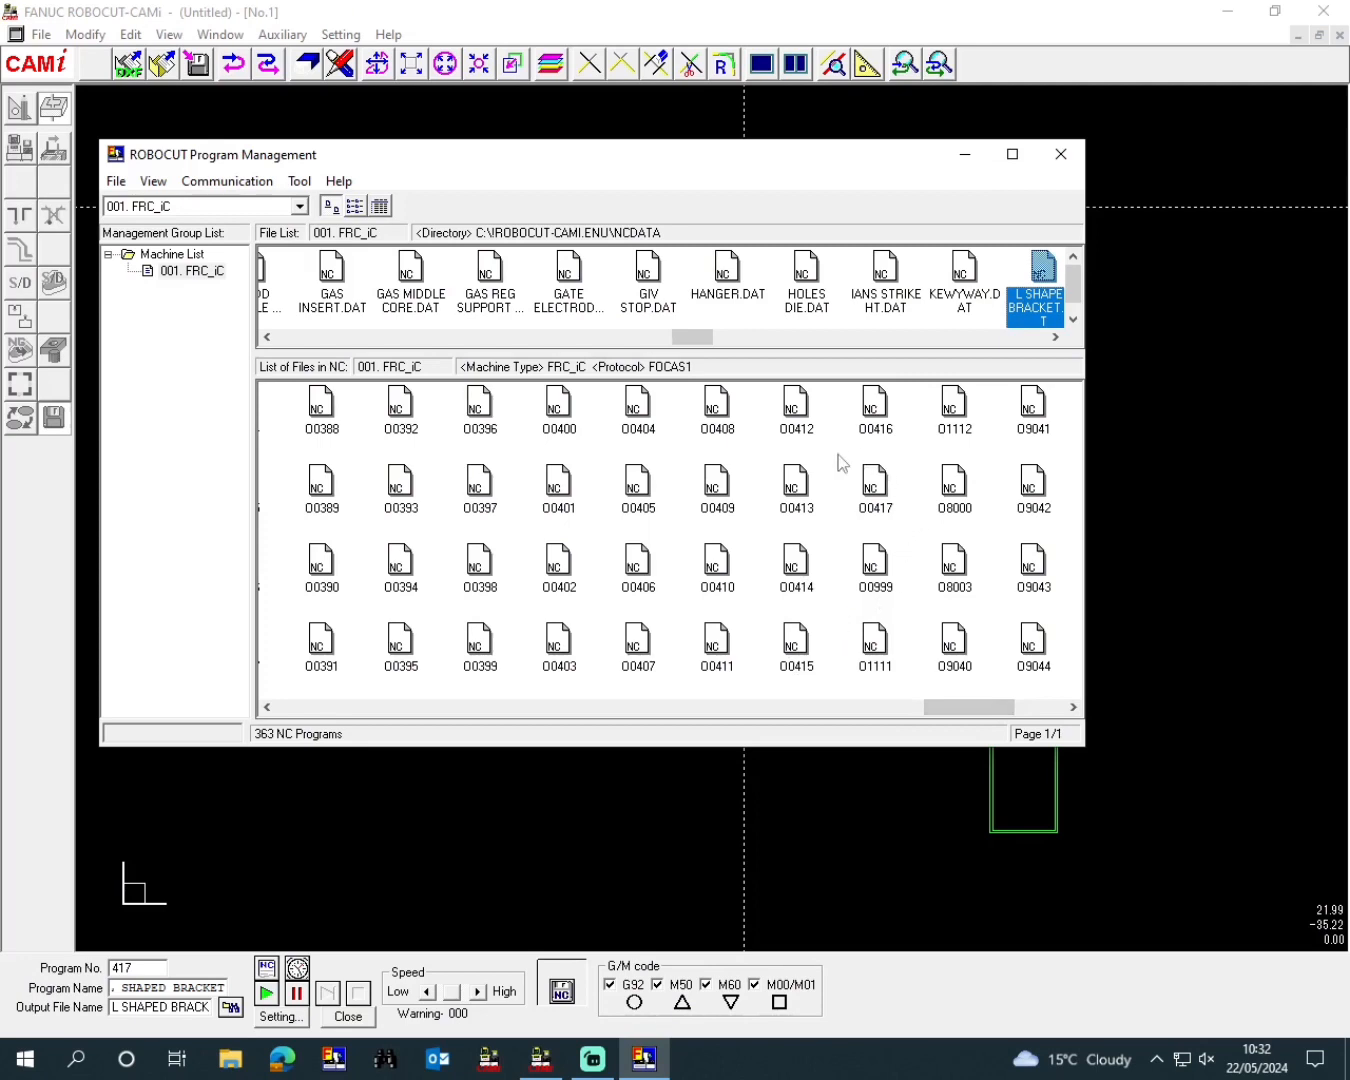
pyautogui.moveTo(856, 510)
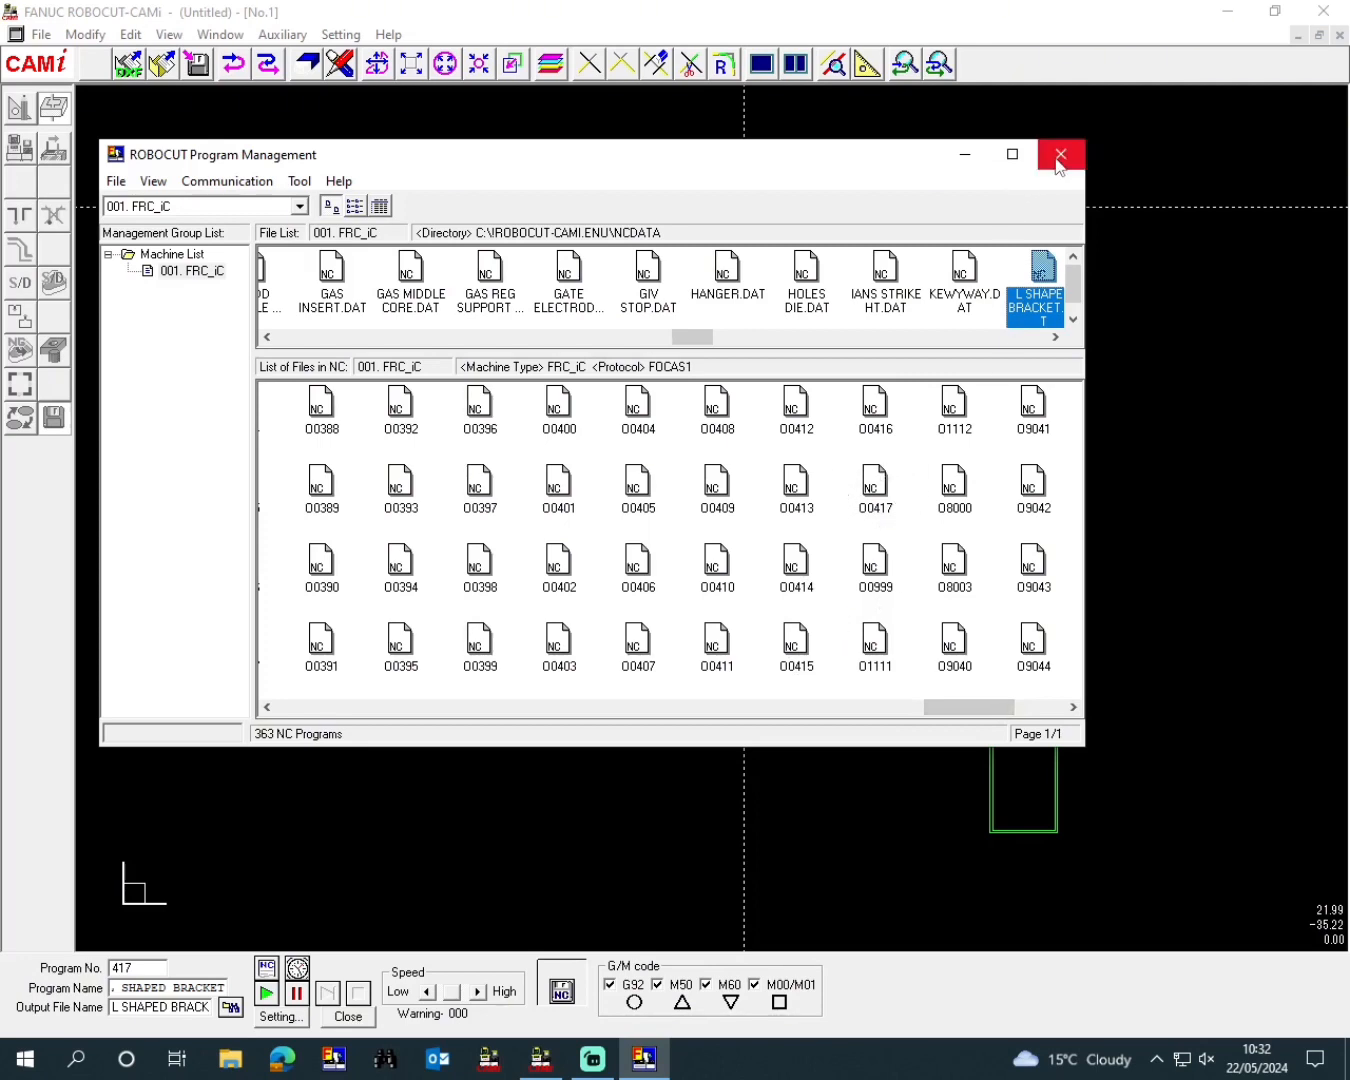
pyautogui.click(1060, 154)
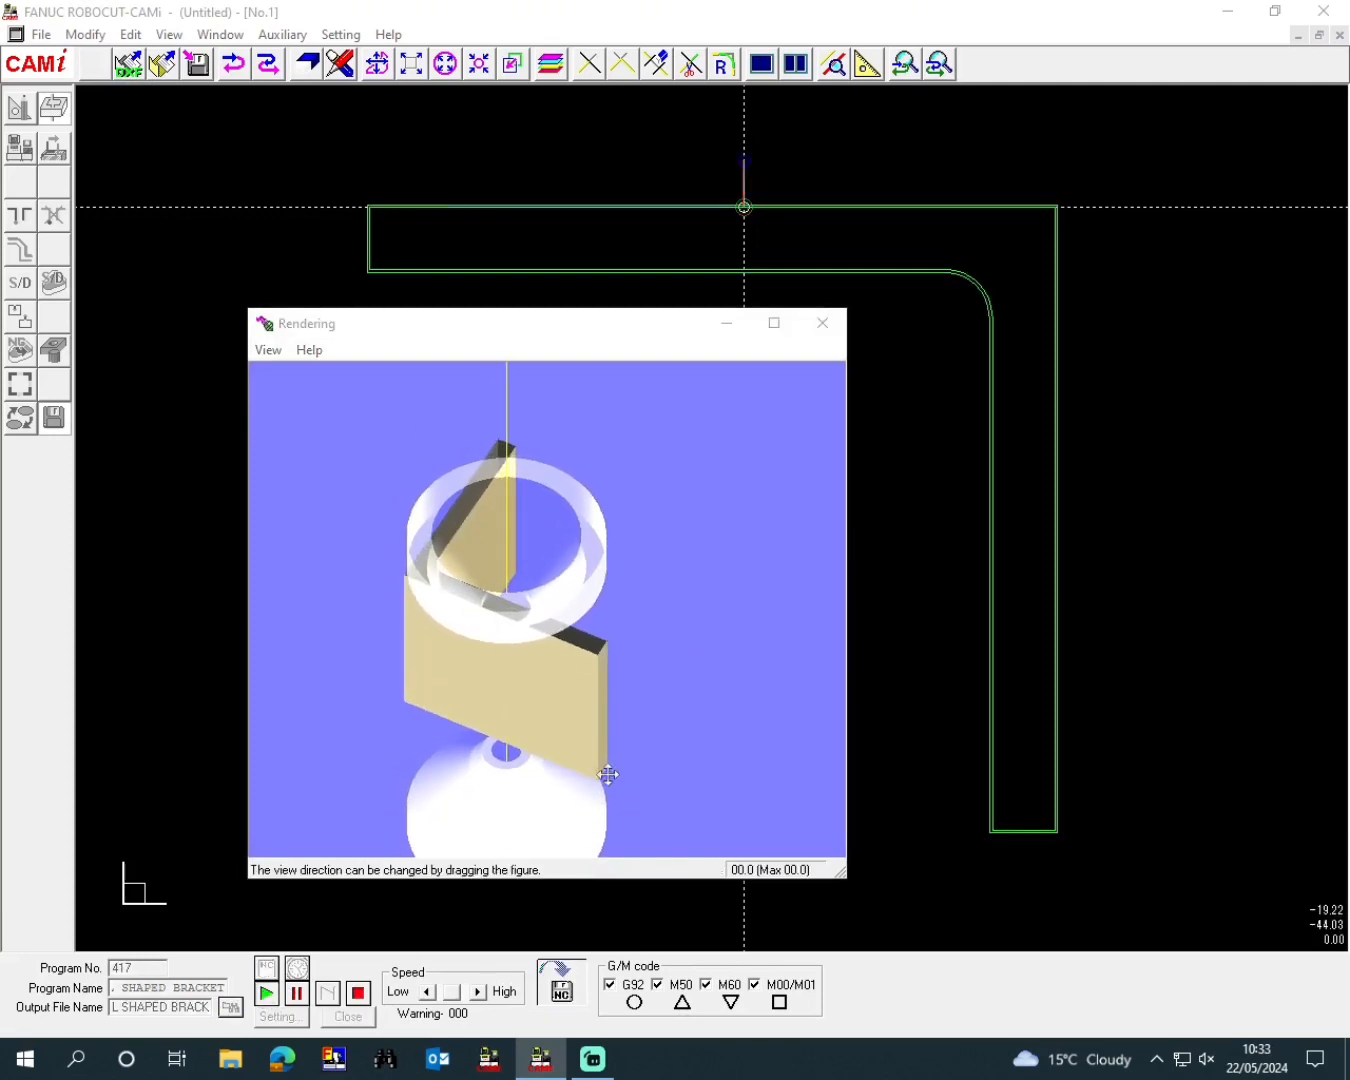
# - Orbit the rendered L bracket cut to view it from the side, overhead, and around the wire guide
pyautogui.moveTo(608, 776); pyautogui.dragTo(800, 512)
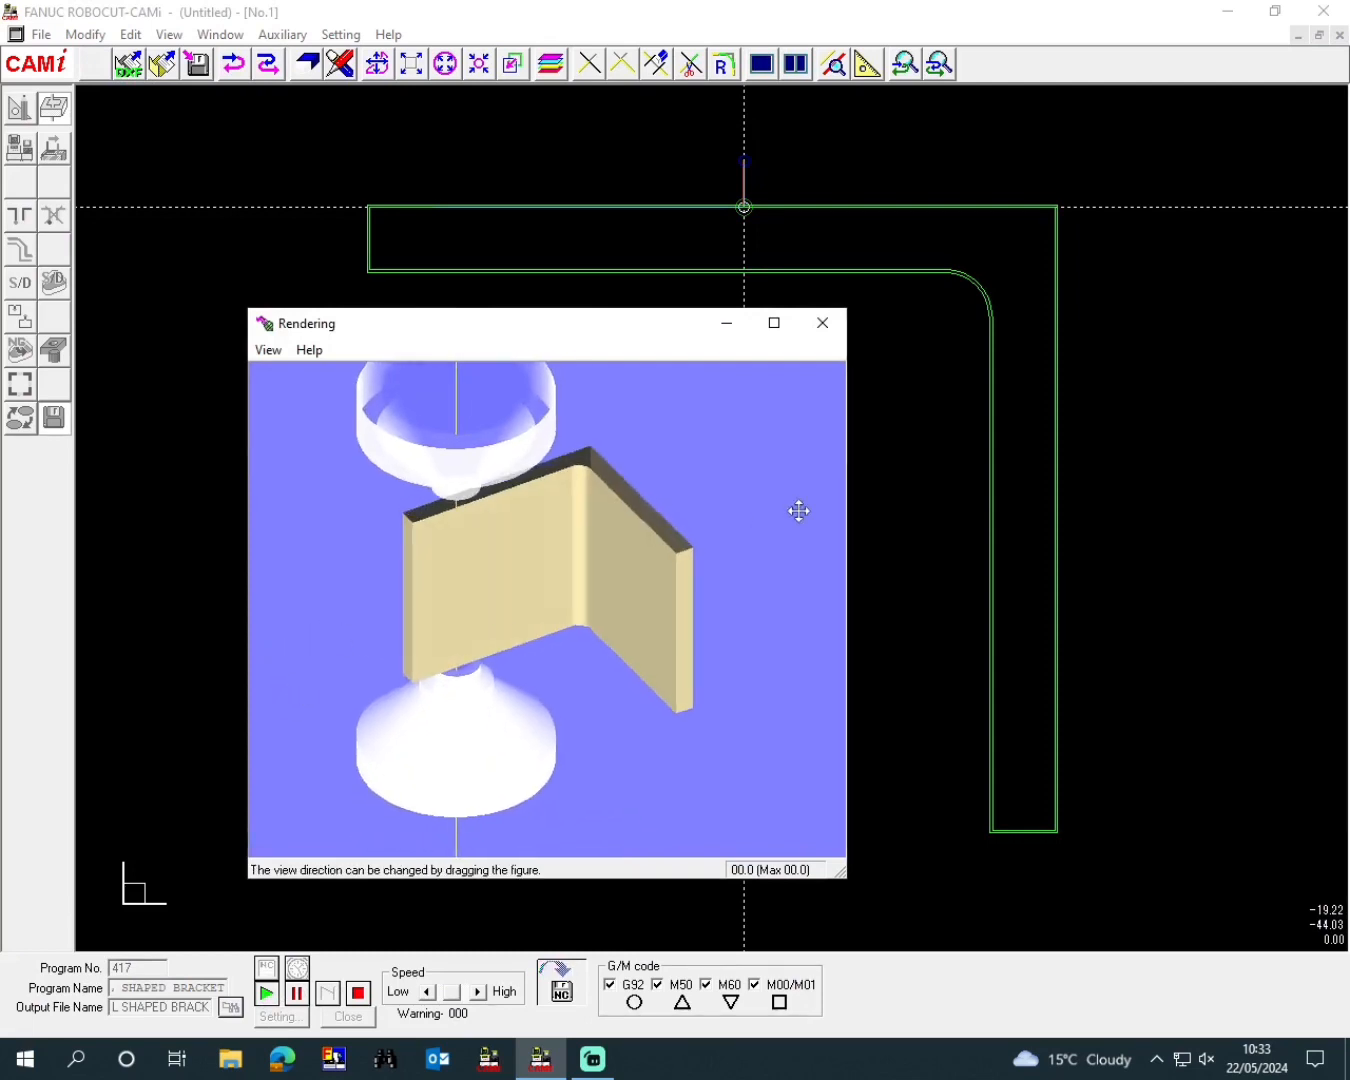
pyautogui.moveTo(800, 512); pyautogui.dragTo(636, 720)
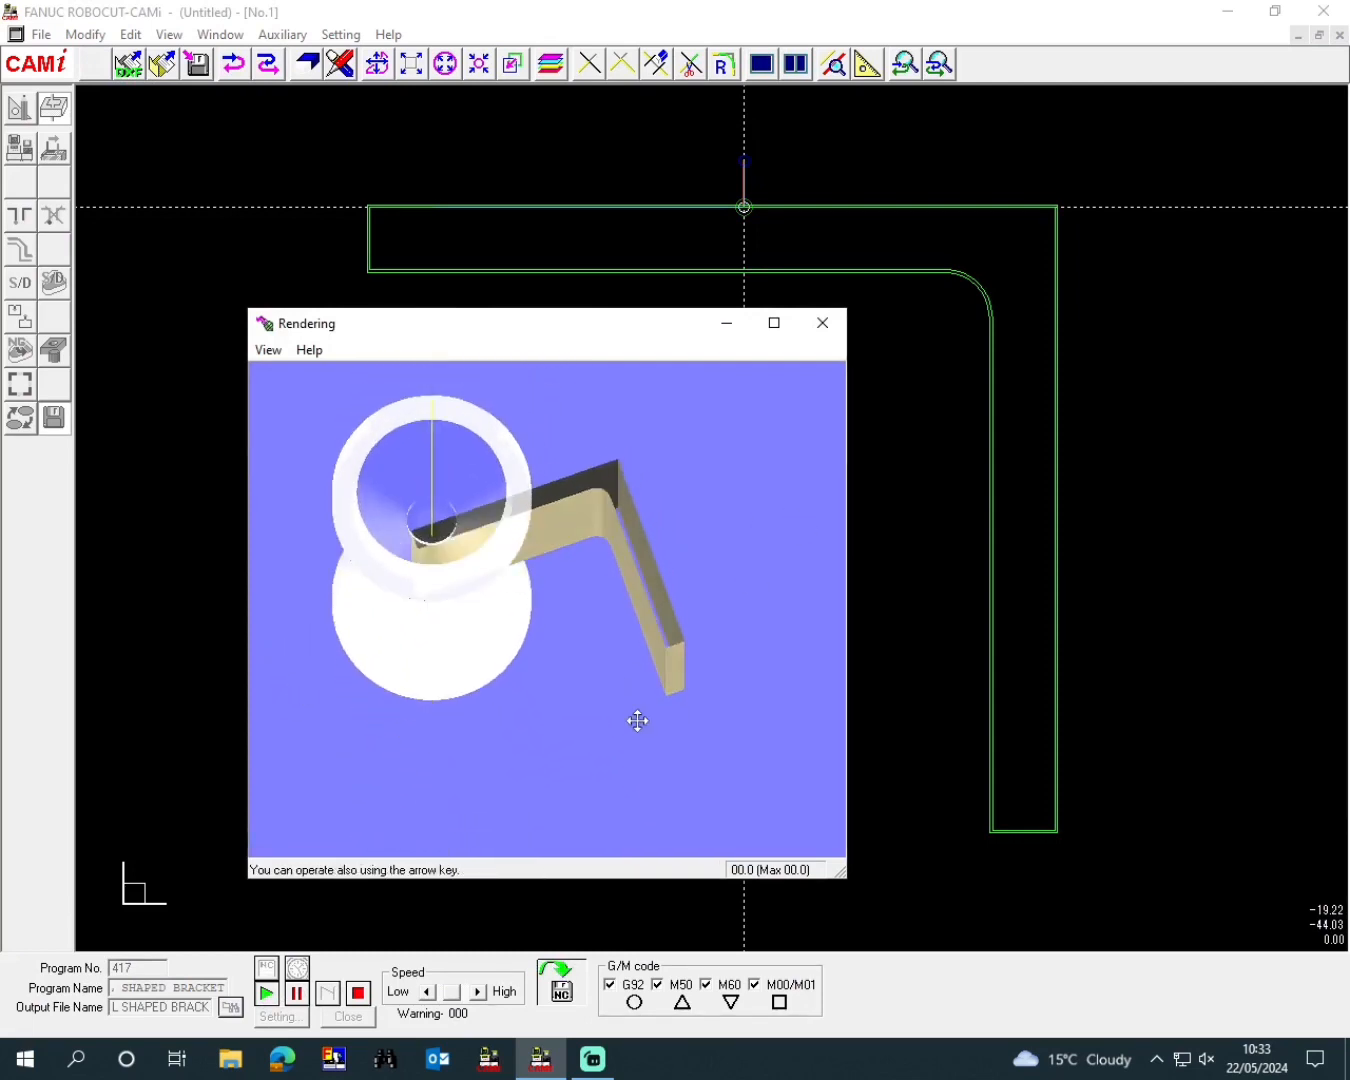
pyautogui.moveTo(638, 720); pyautogui.dragTo(640, 788)
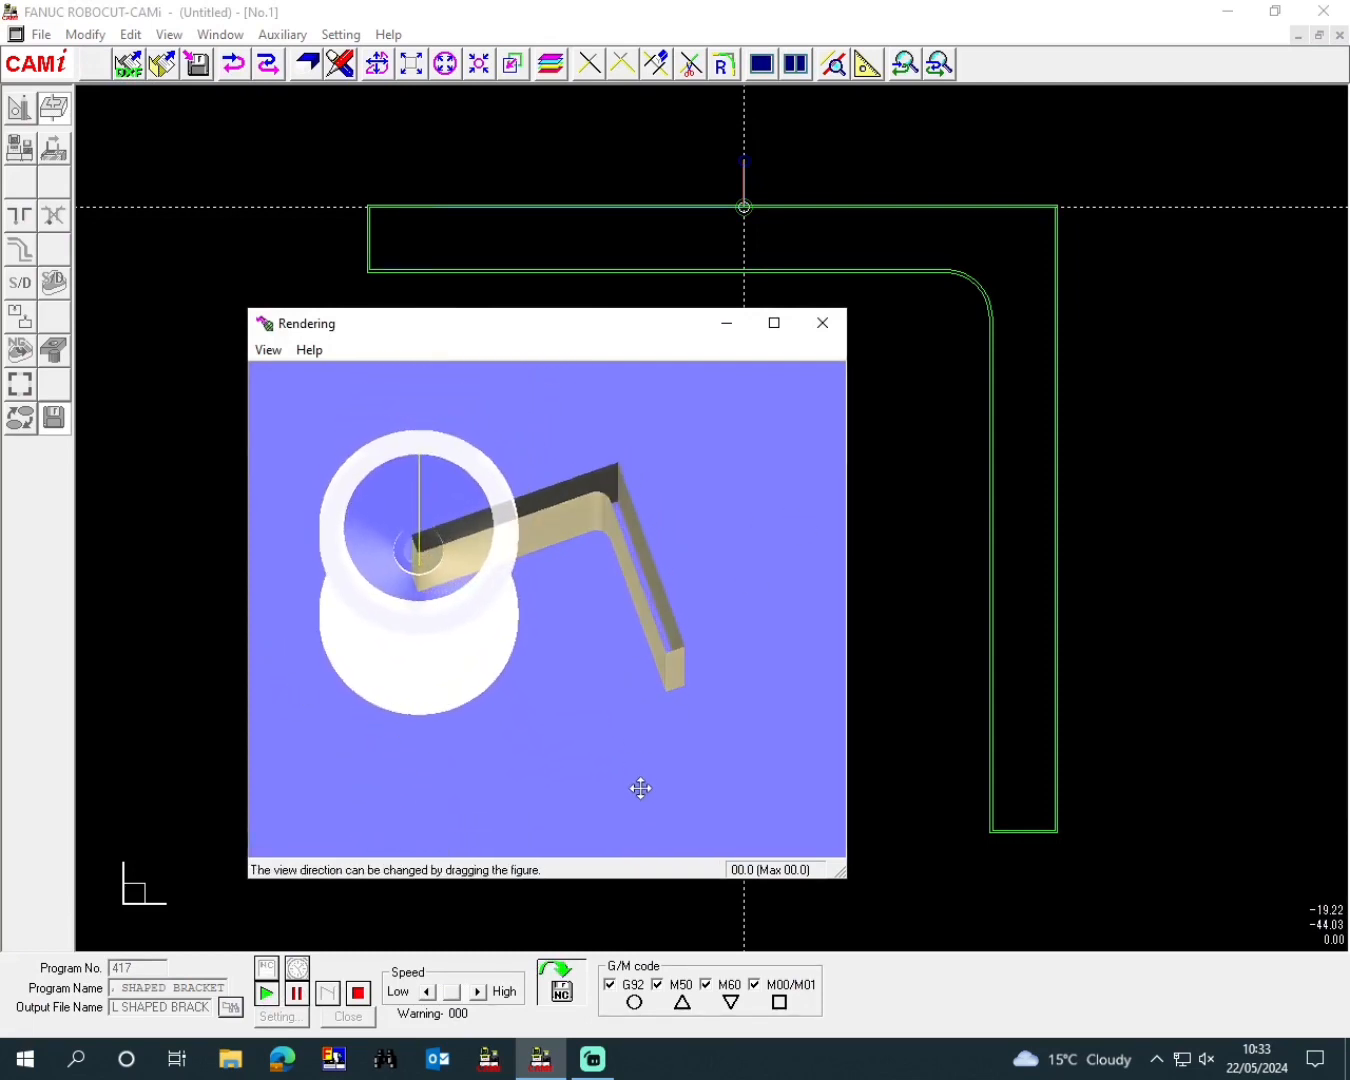
pyautogui.moveTo(640, 788); pyautogui.dragTo(664, 756)
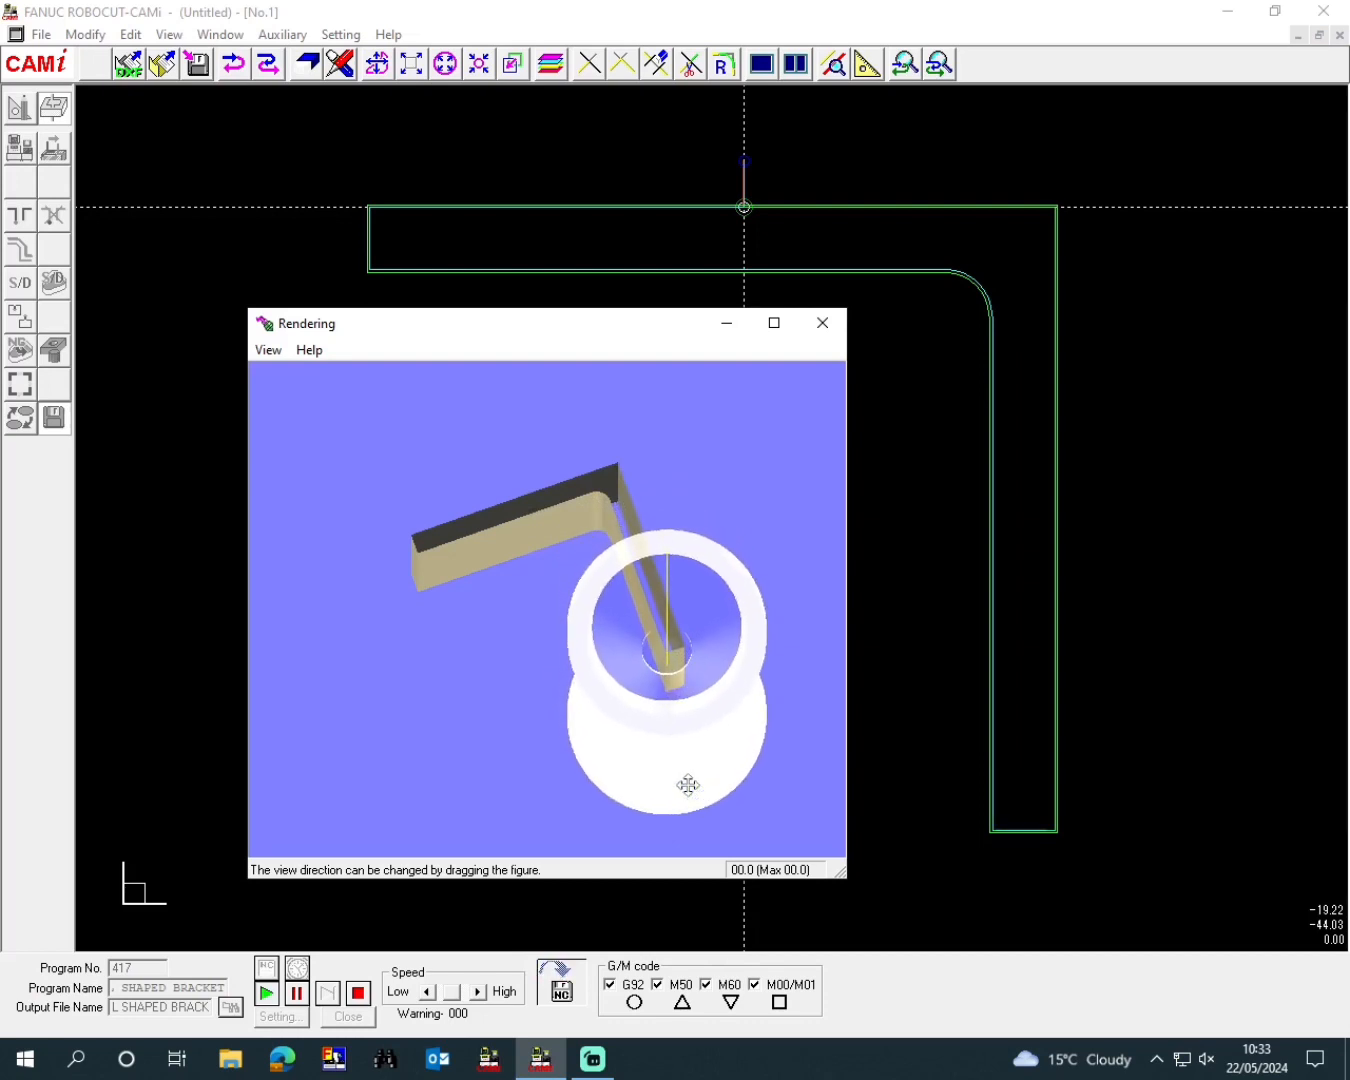
pyautogui.moveTo(688, 784); pyautogui.dragTo(688, 798)
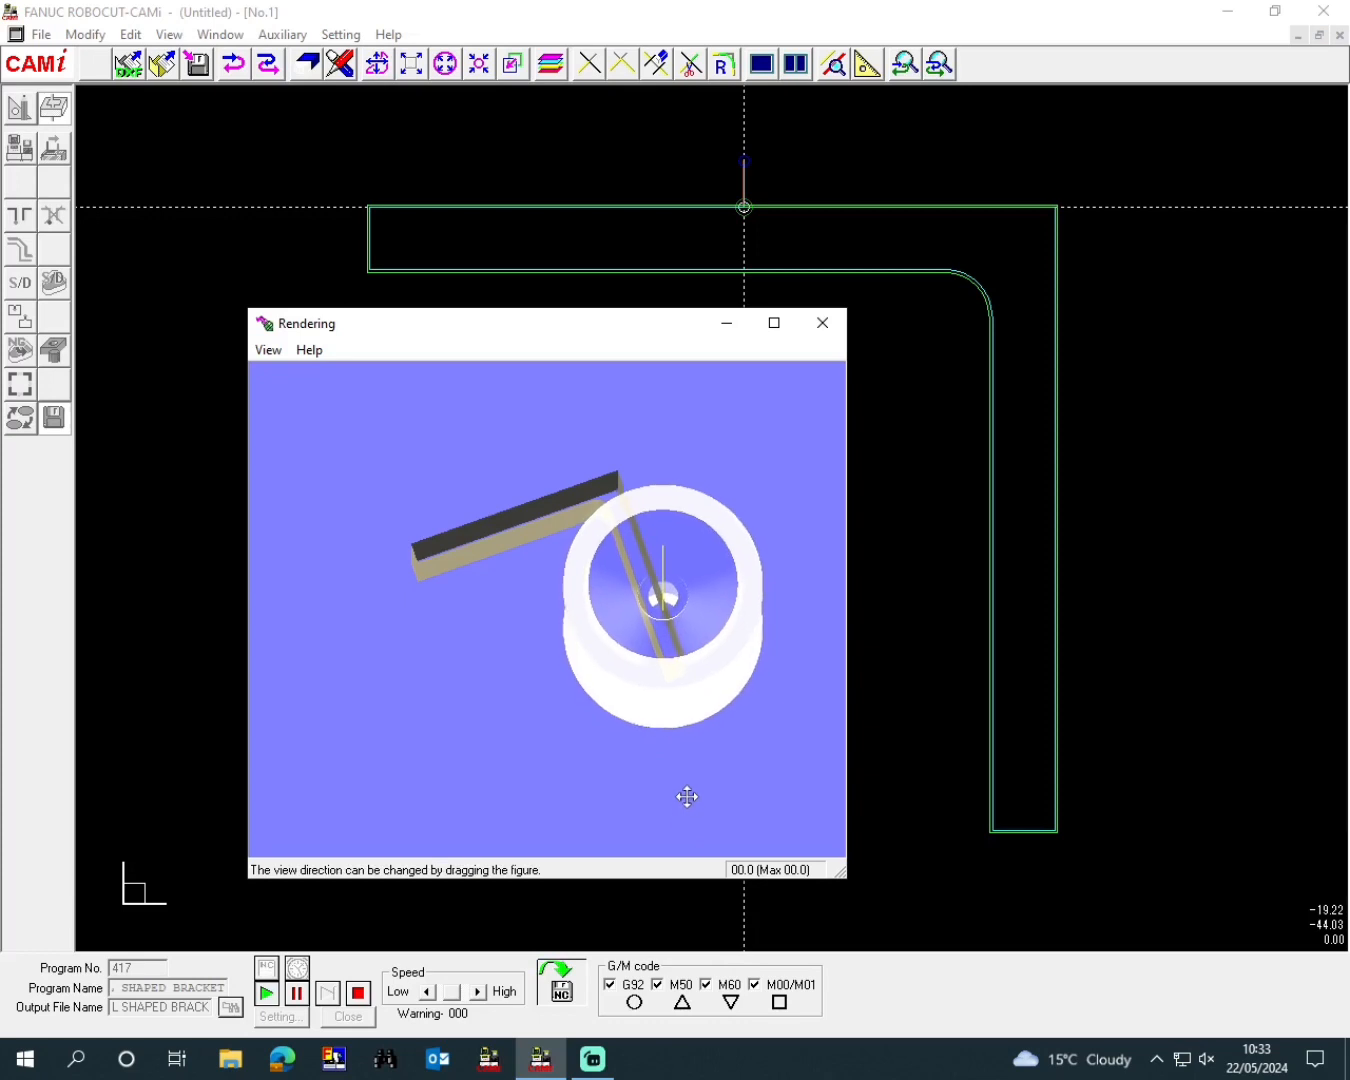
pyautogui.moveTo(686, 796); pyautogui.dragTo(720, 540)
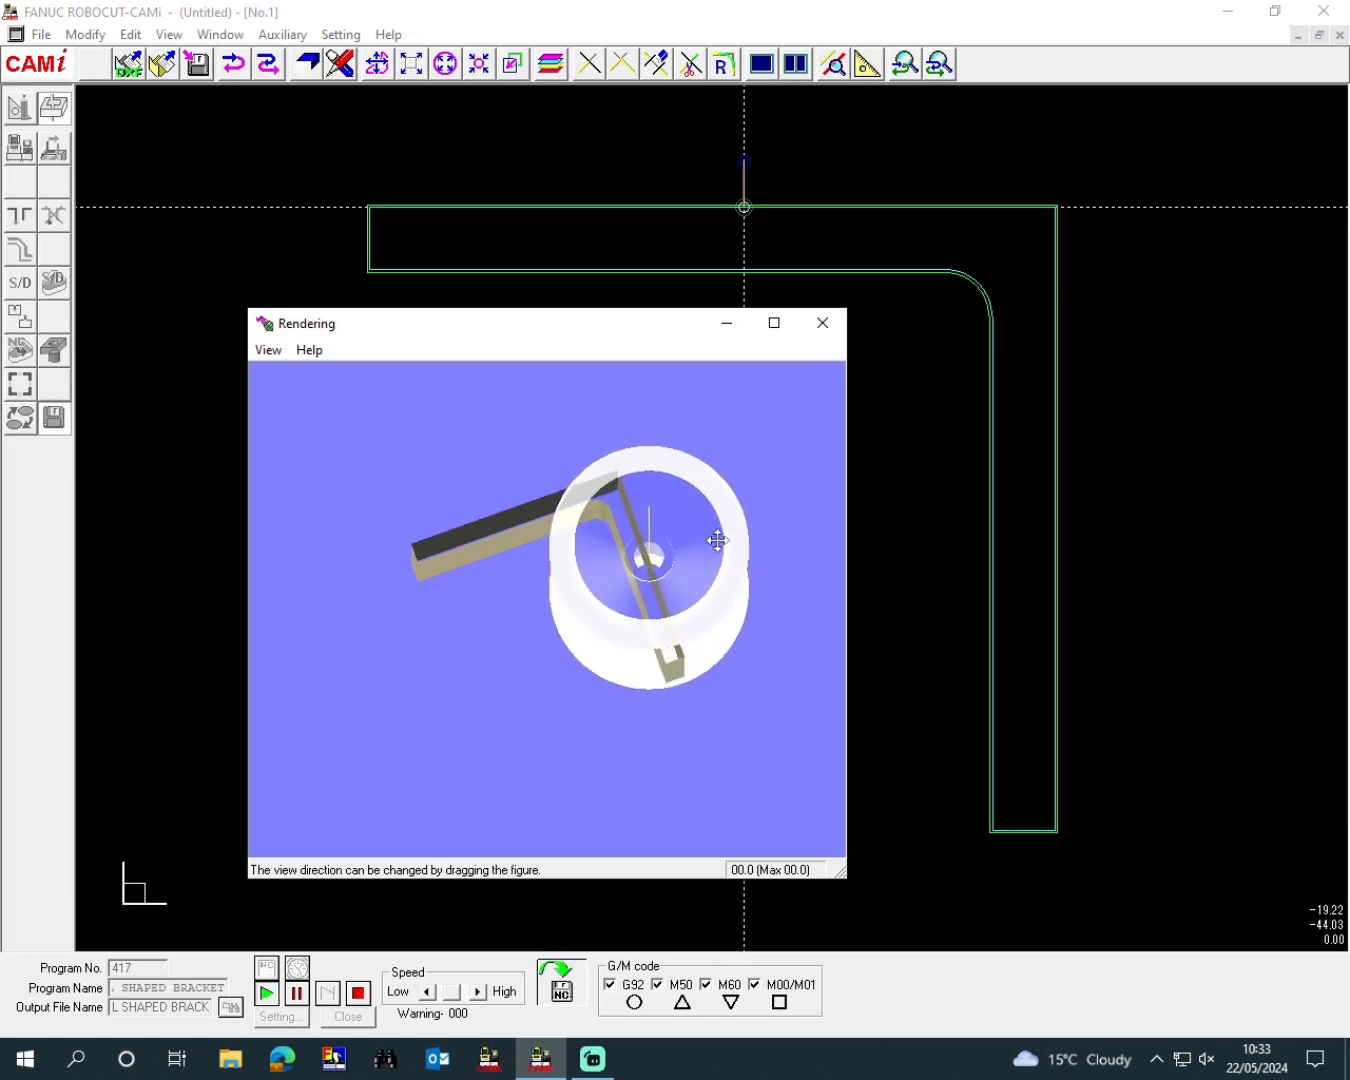